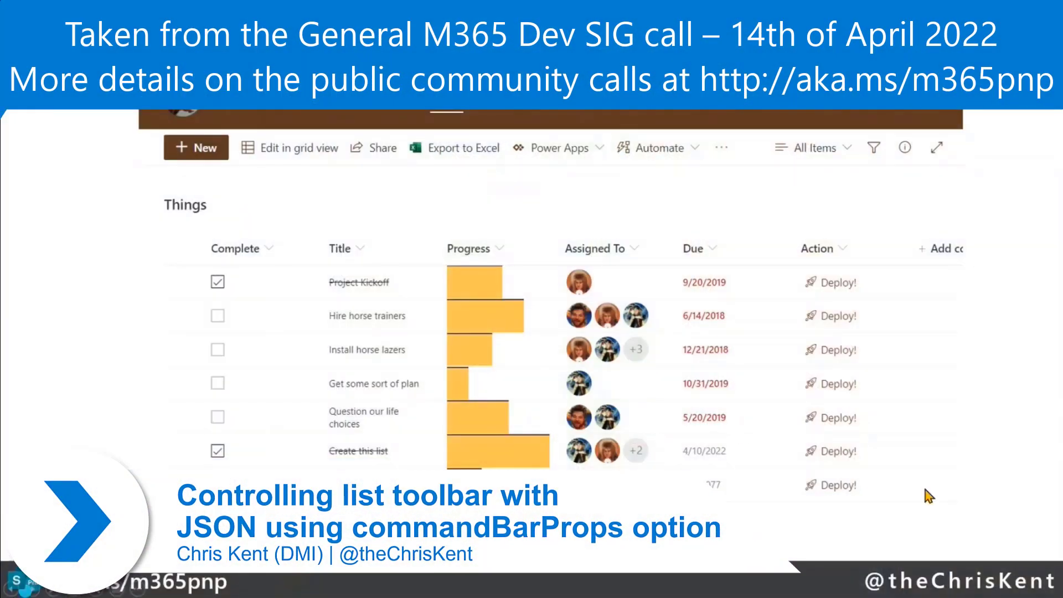
mouse_move(976, 439)
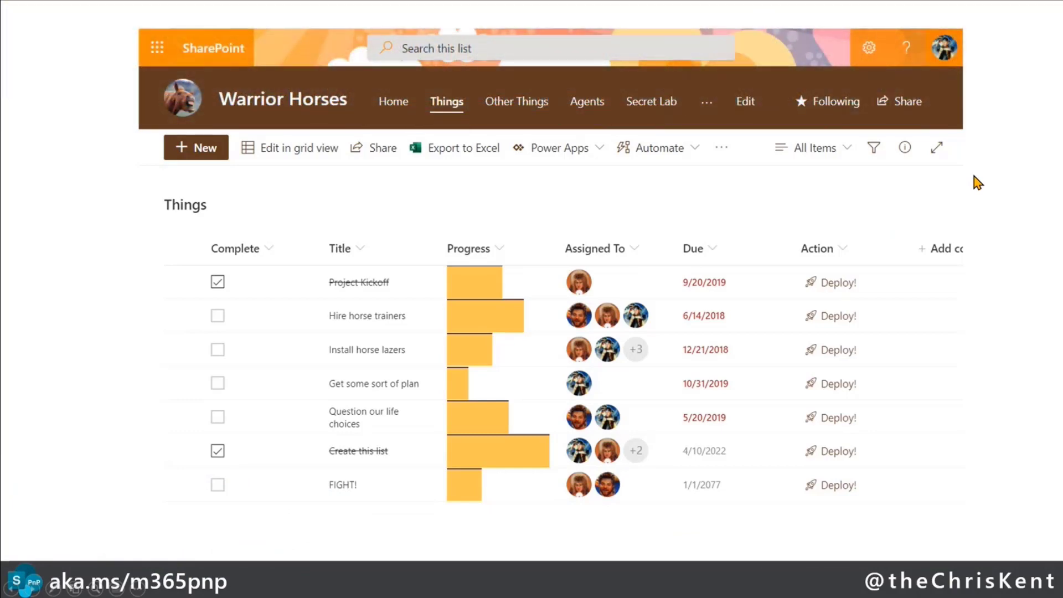
mouse_move(378, 589)
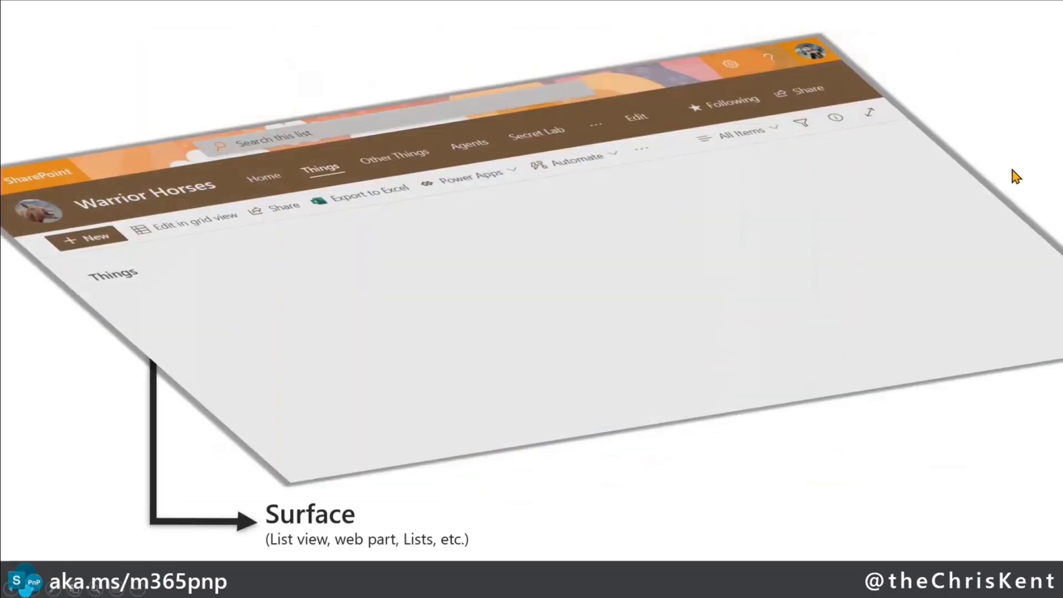
mouse_move(950, 143)
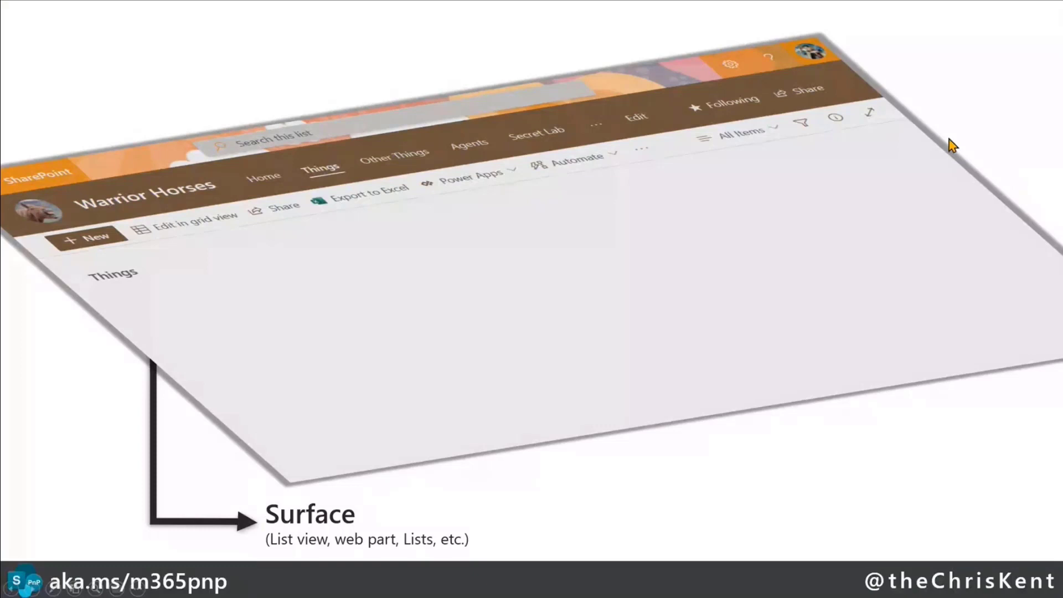
mouse_move(360, 516)
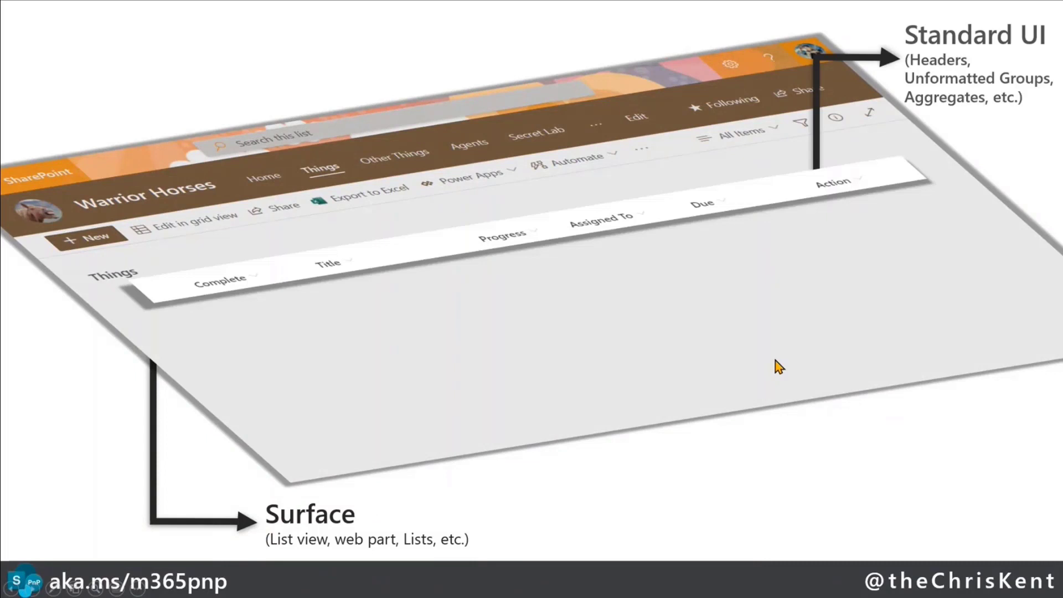
mouse_move(765, 94)
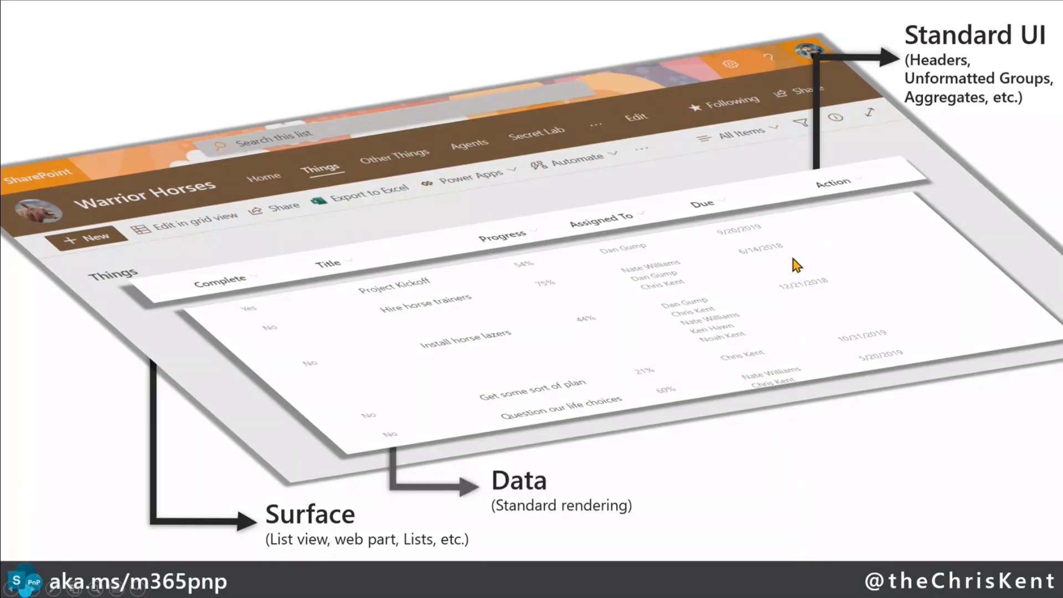
mouse_move(779, 359)
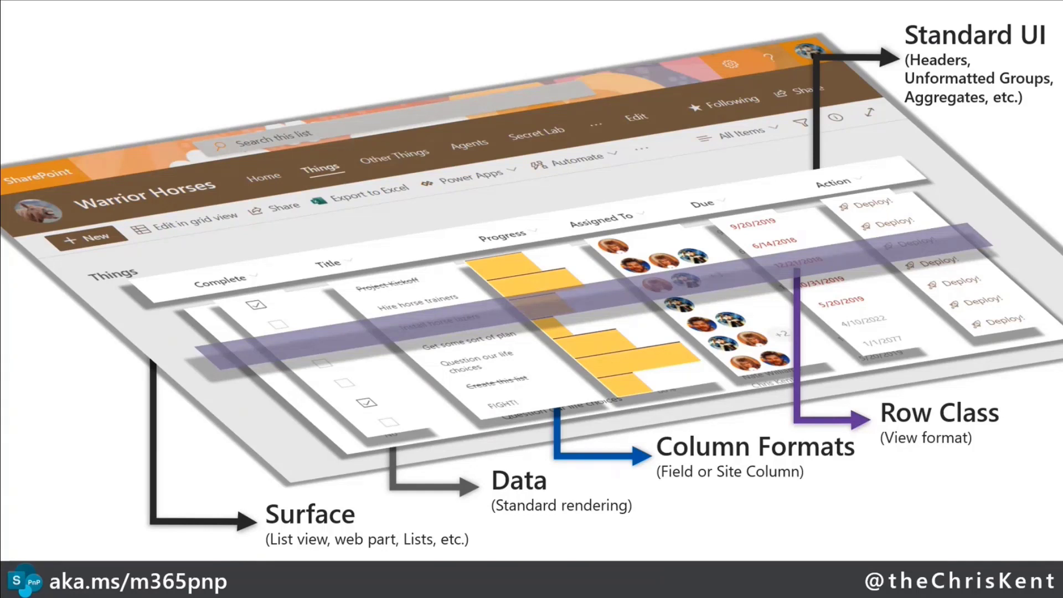
mouse_move(890, 345)
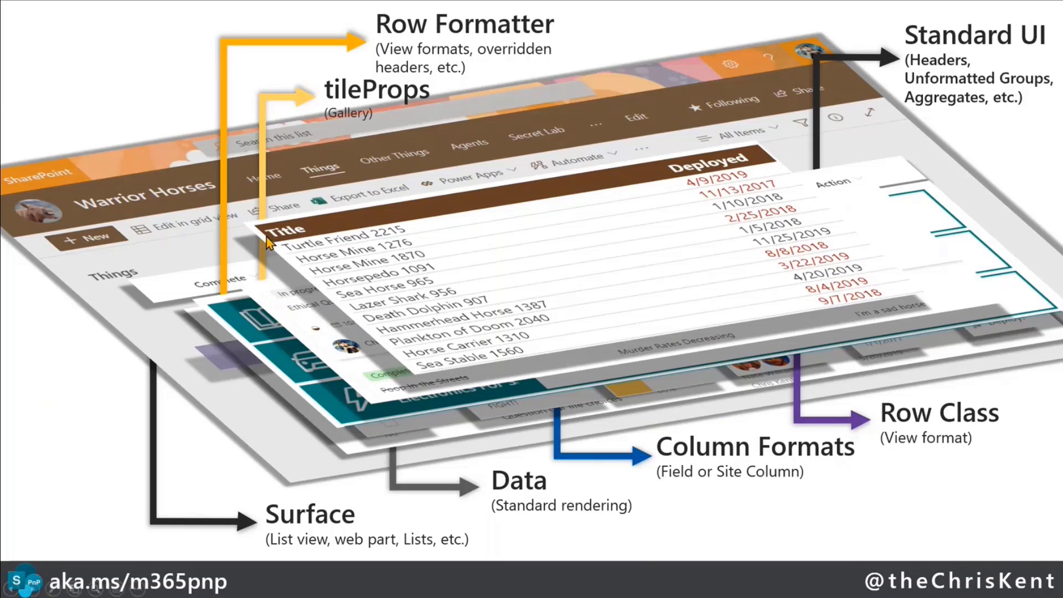
mouse_move(977, 462)
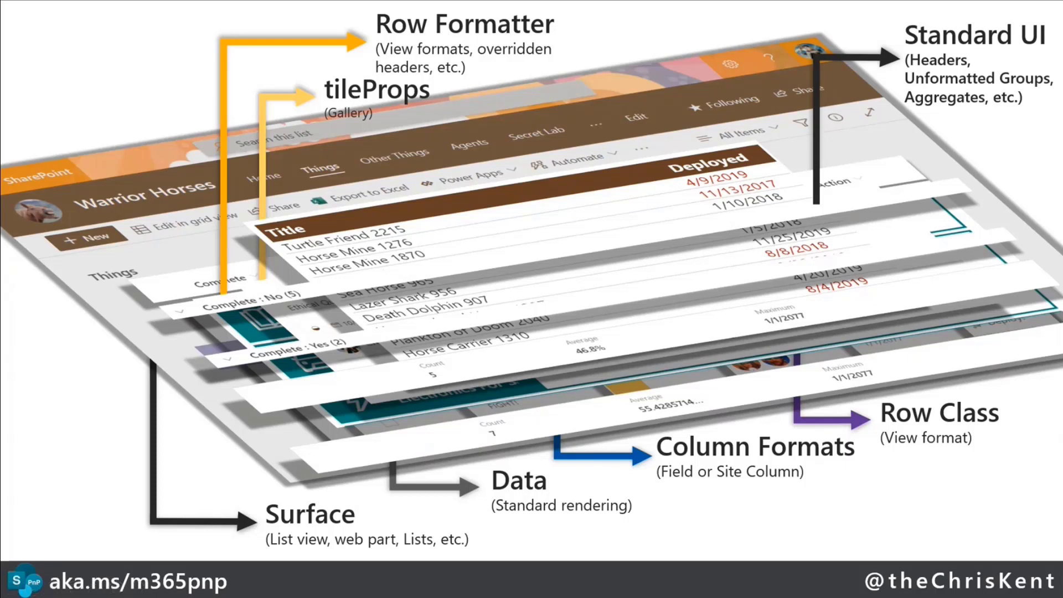
mouse_move(306, 485)
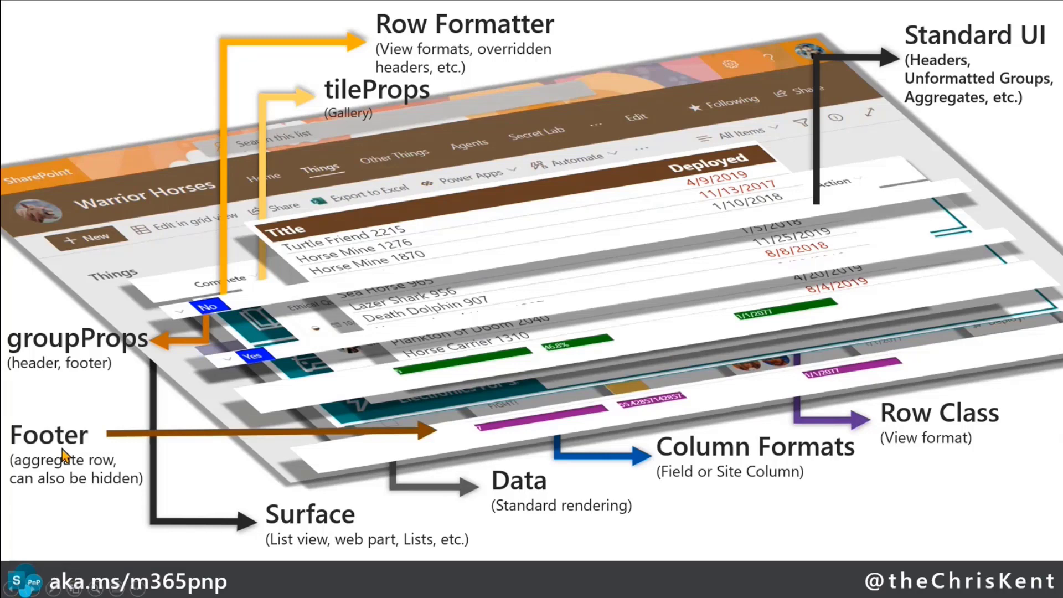
mouse_move(584, 418)
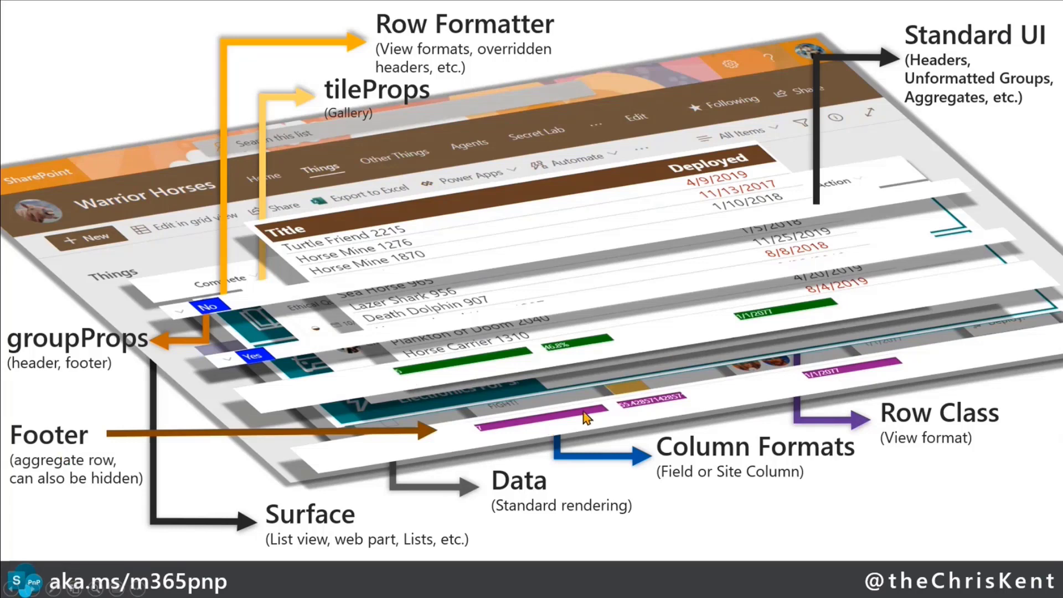
mouse_move(804, 449)
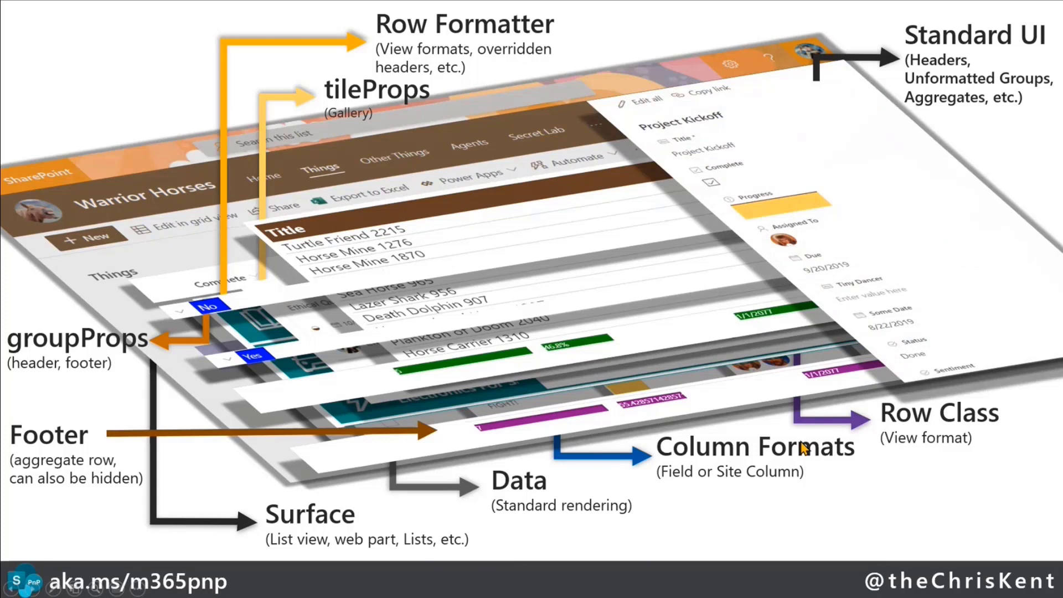
mouse_move(603, 508)
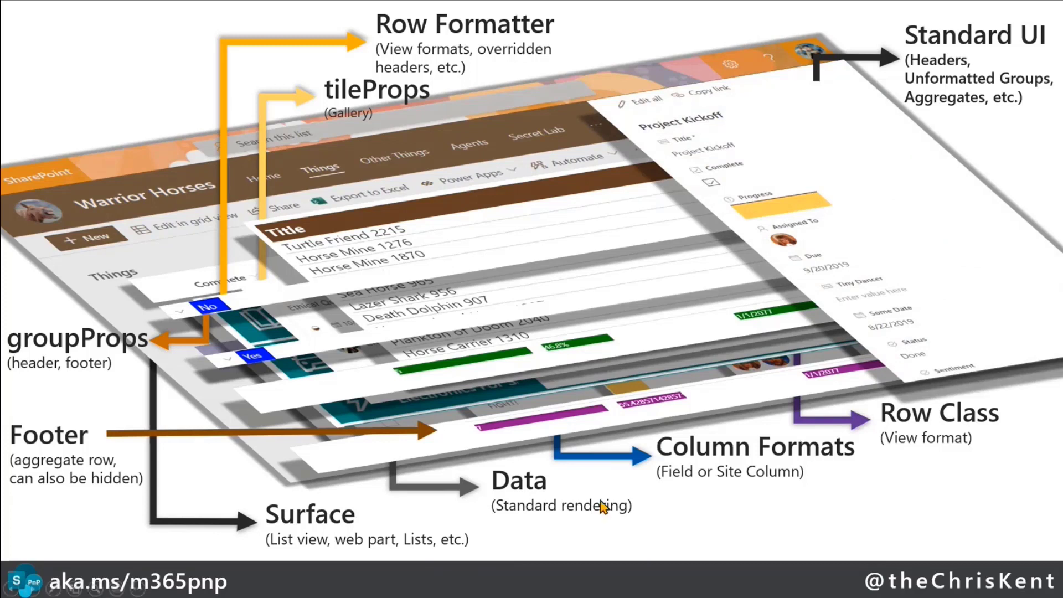
mouse_move(673, 145)
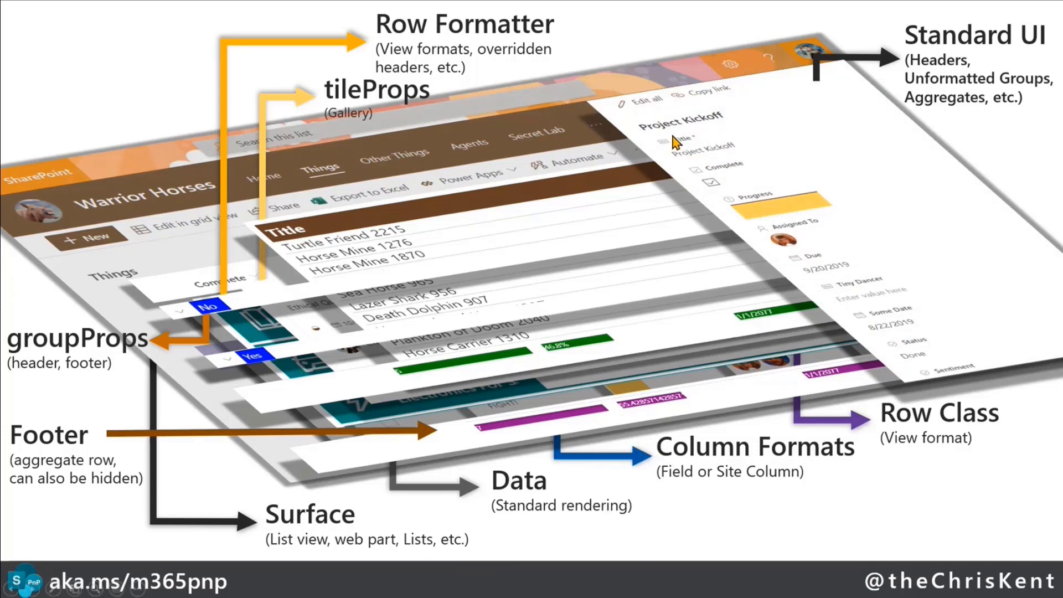
mouse_move(928, 357)
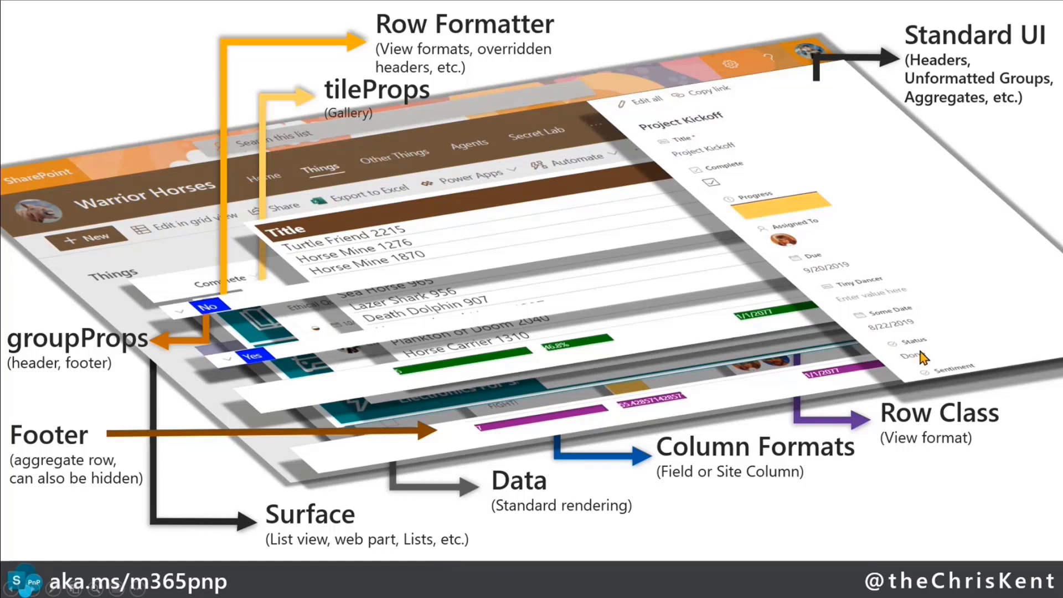
mouse_move(868, 325)
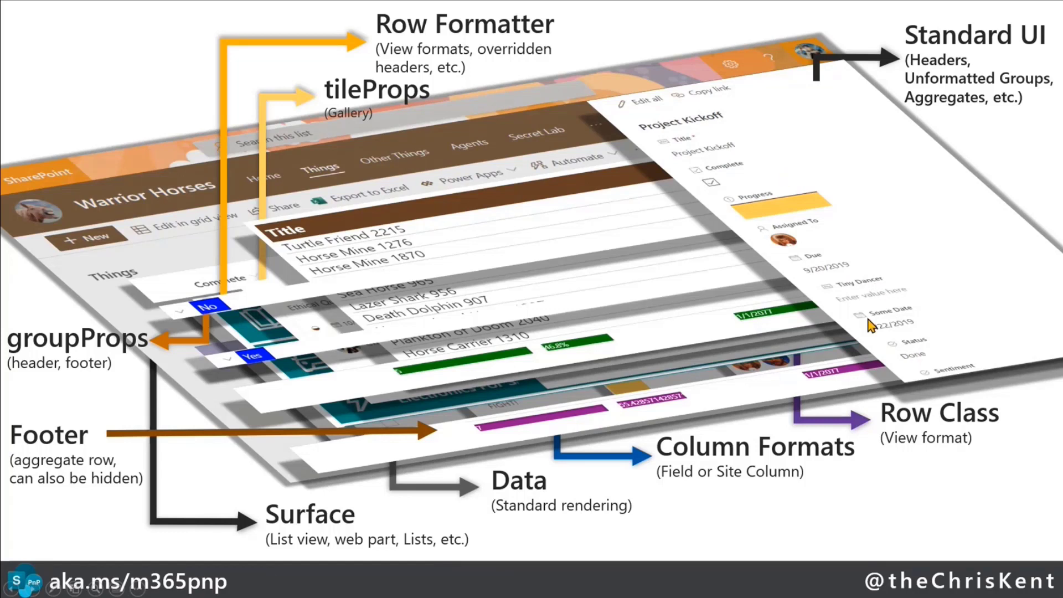
mouse_move(861, 436)
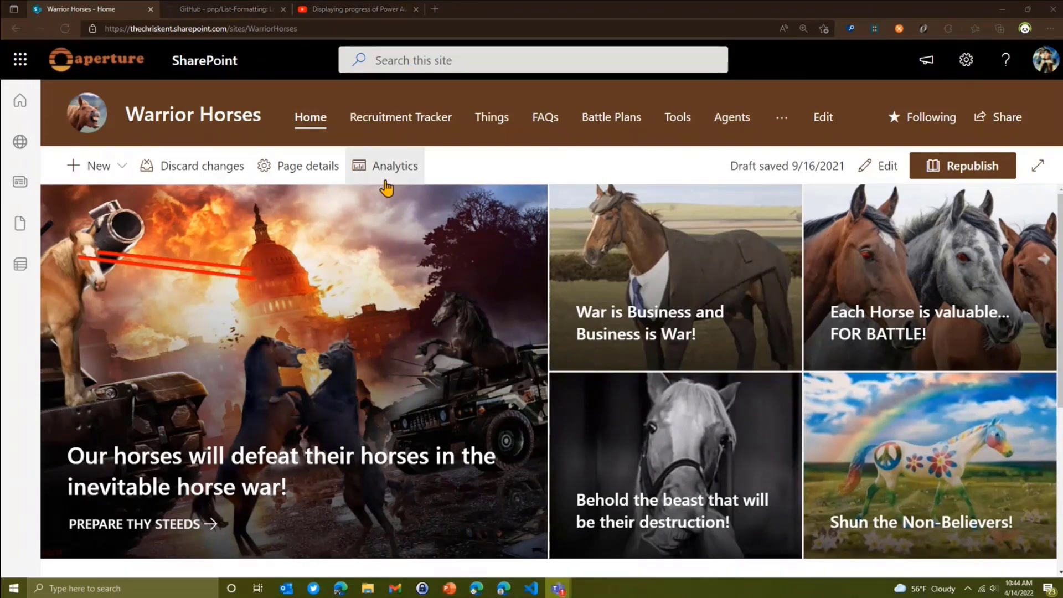
mouse_move(477, 177)
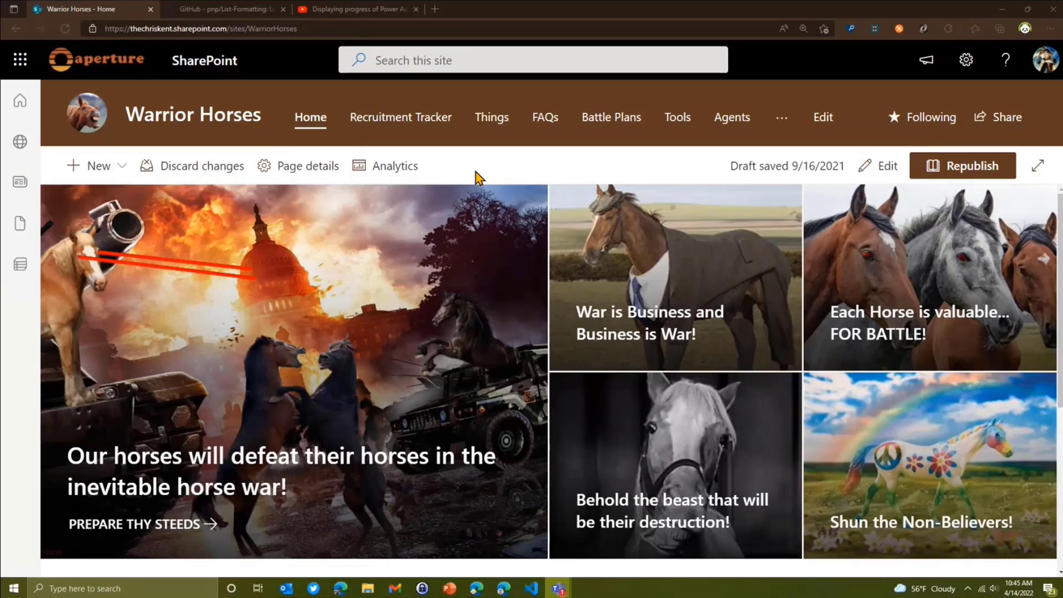
mouse_move(117, 177)
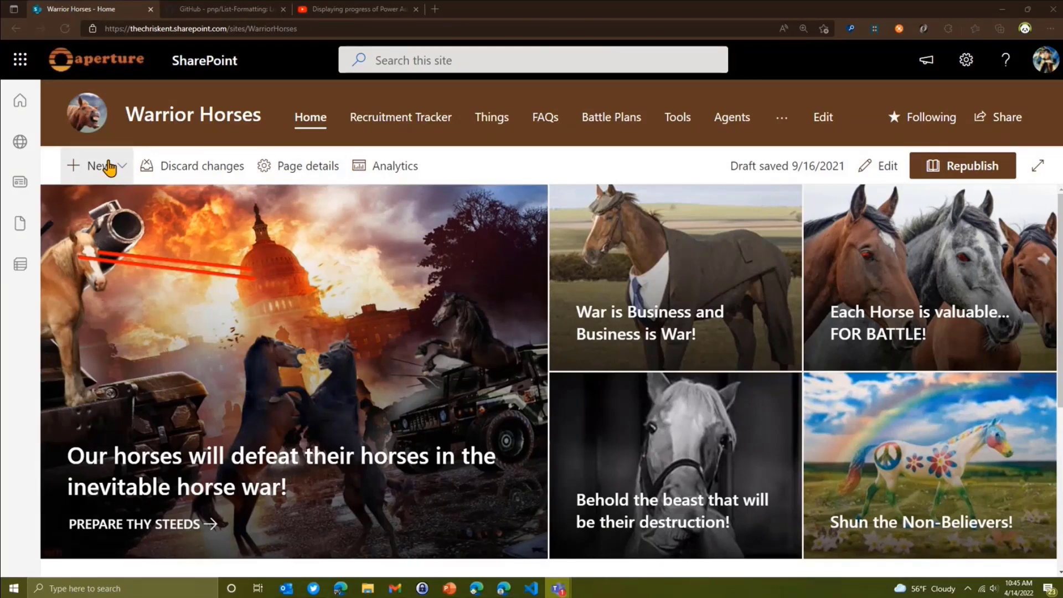
- Open the Recruitment Tracker list from the site navigation bar
left_click(399, 117)
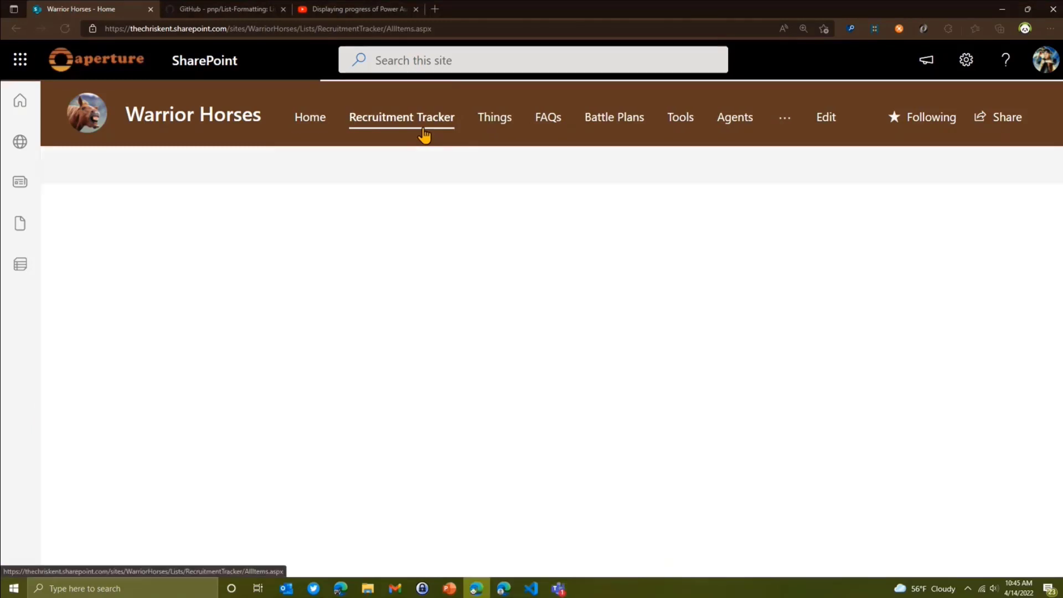
left_click(402, 117)
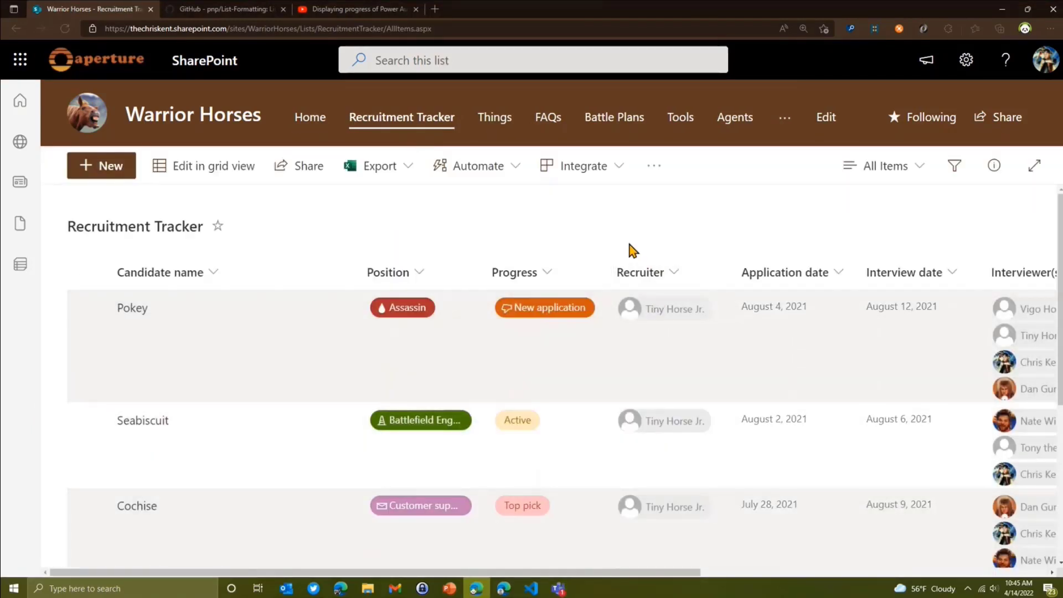
mouse_move(385, 323)
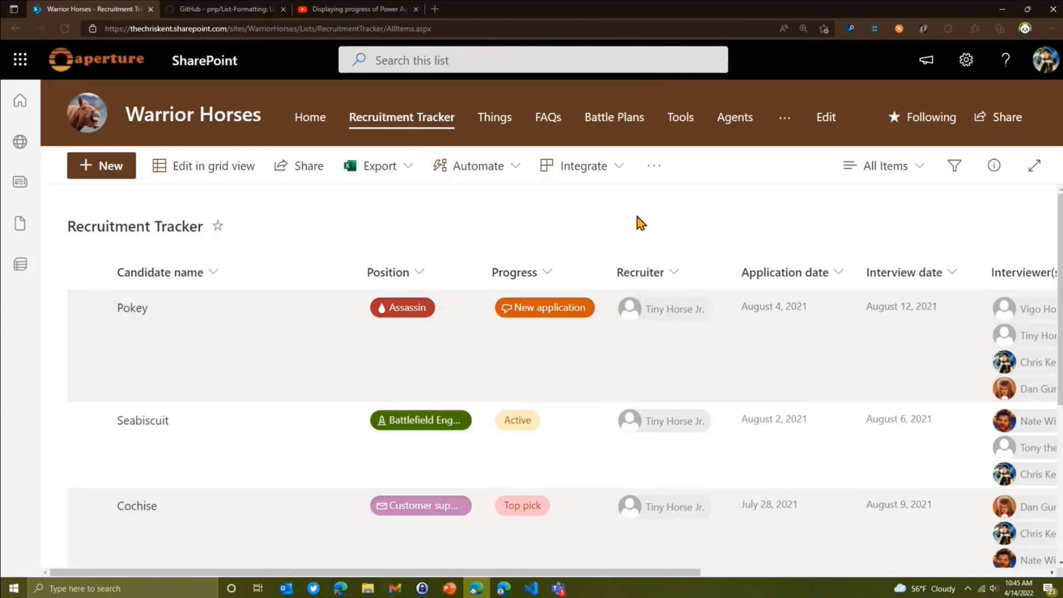
mouse_move(547, 203)
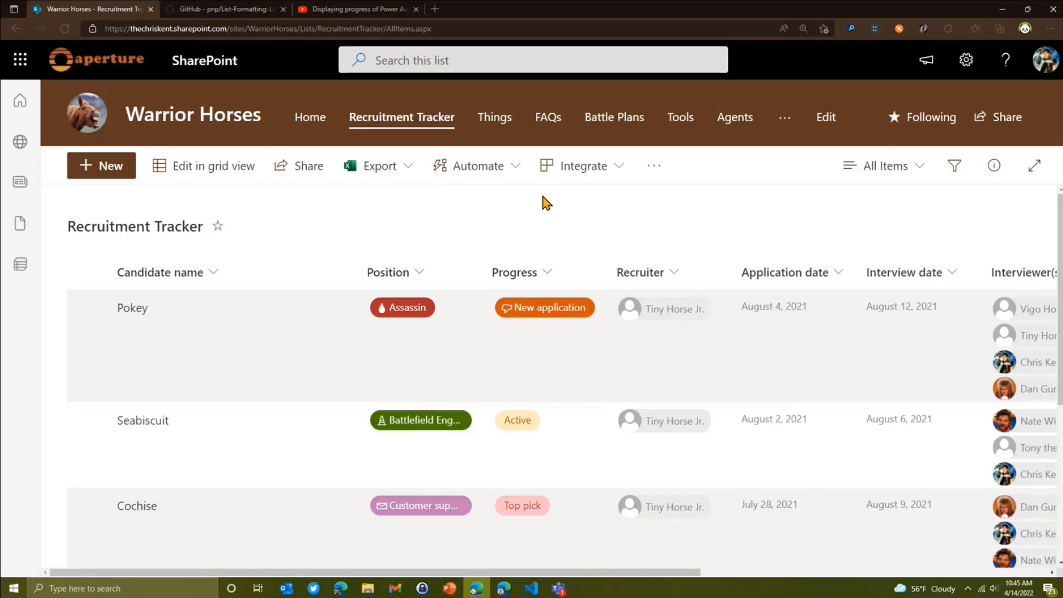
mouse_move(206, 153)
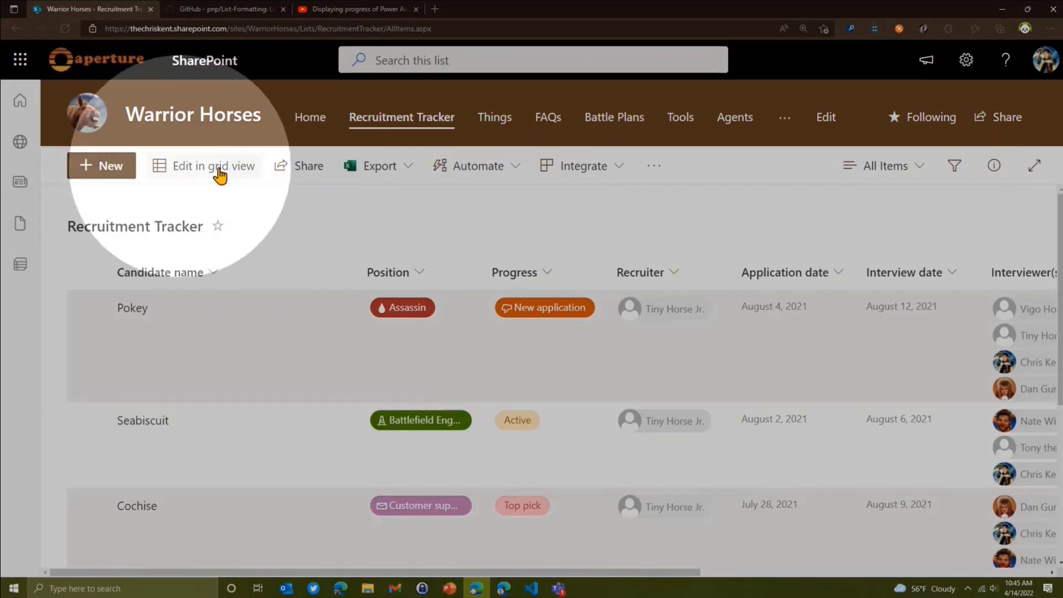
mouse_move(666, 182)
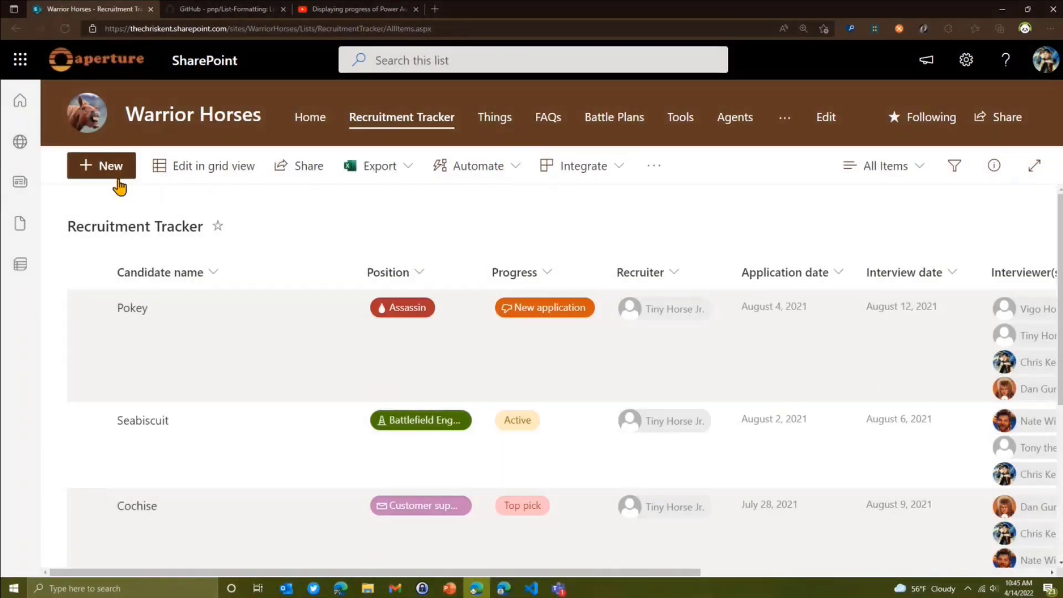
mouse_move(341, 235)
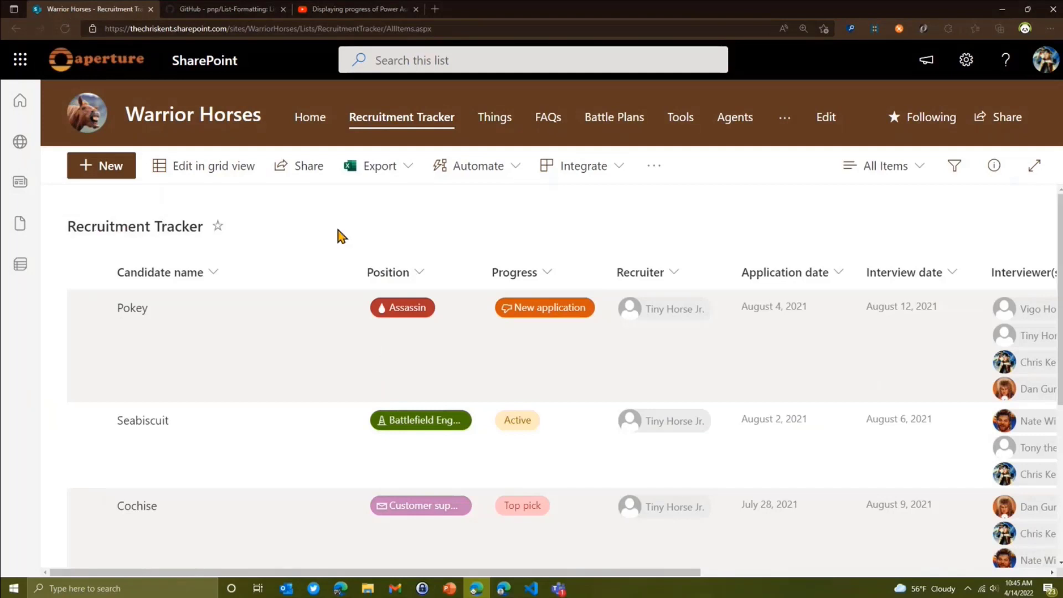
mouse_move(240, 170)
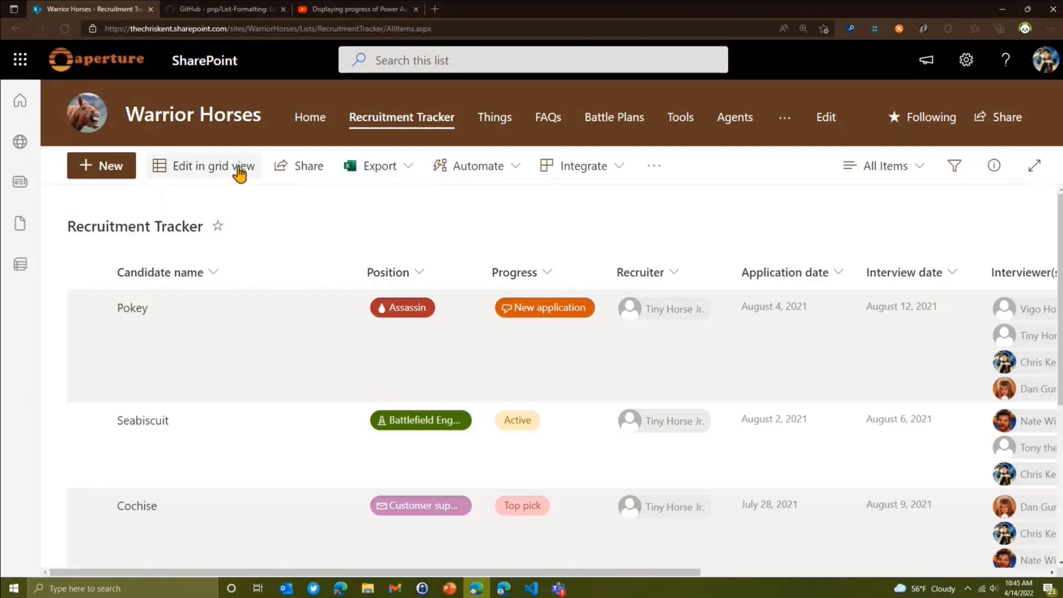
- Open Format current view in advanced mode and expand the JSON editor to focus mode
left_click(886, 166)
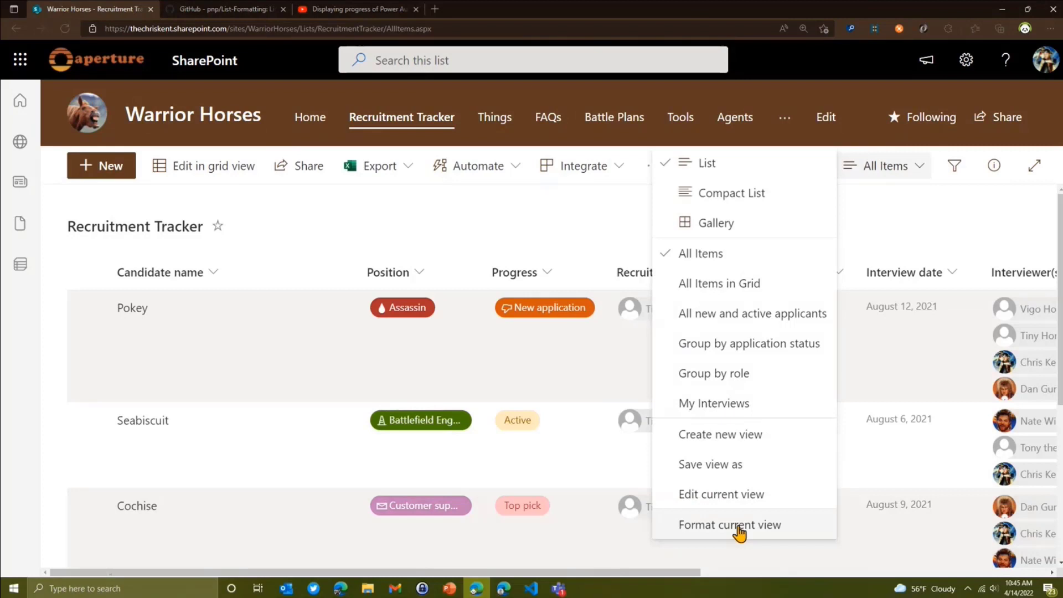
left_click(730, 525)
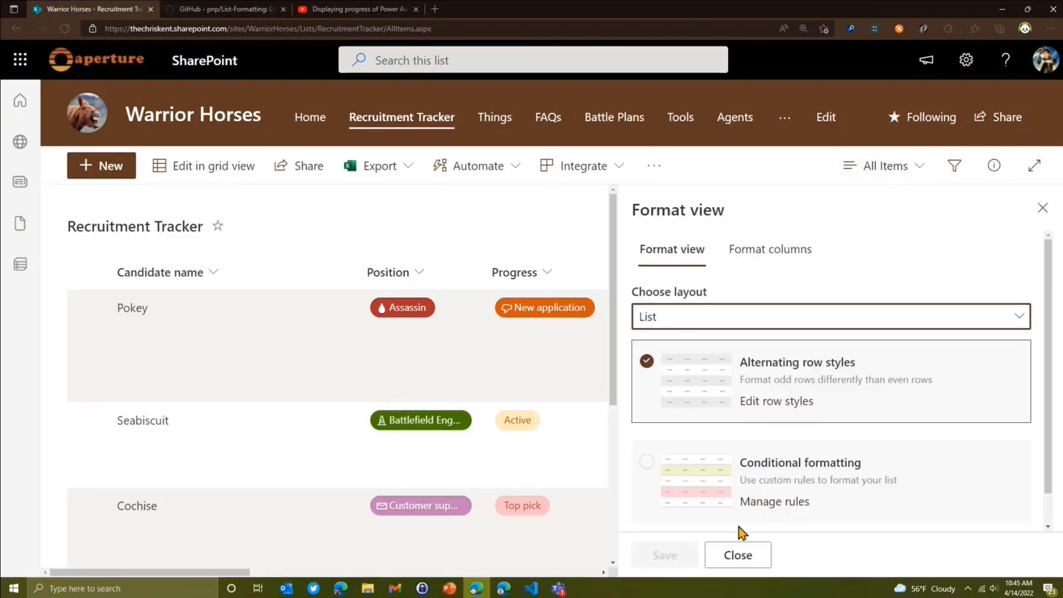
mouse_move(682, 383)
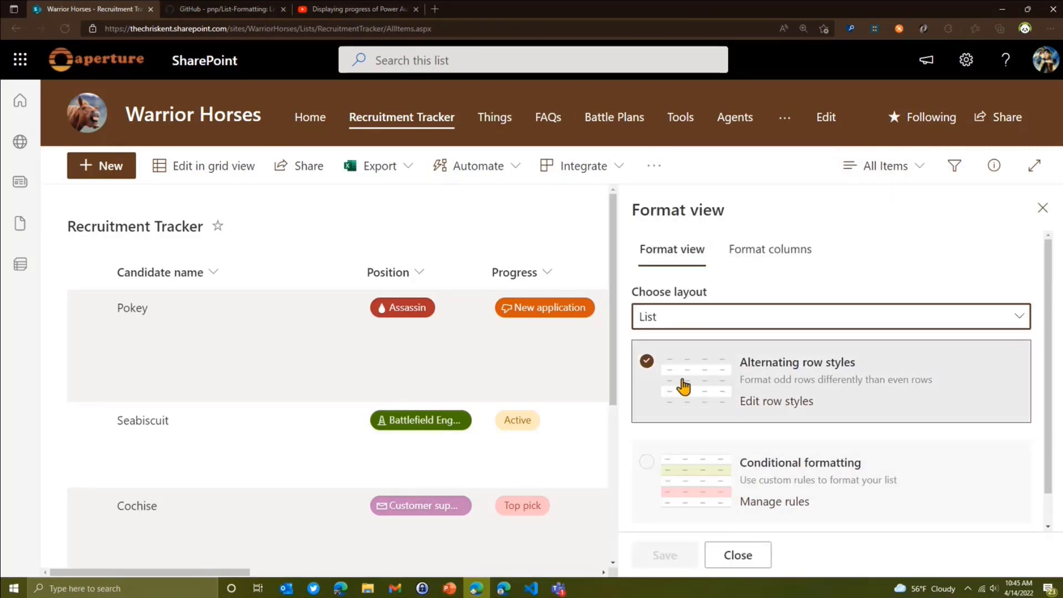
mouse_move(773, 414)
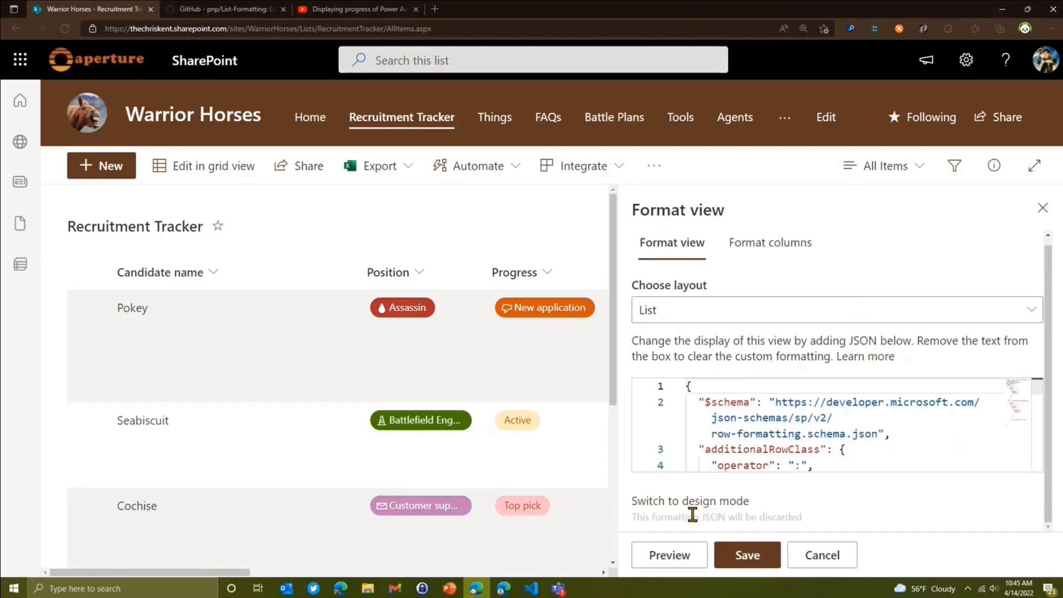
scroll("down", 3)
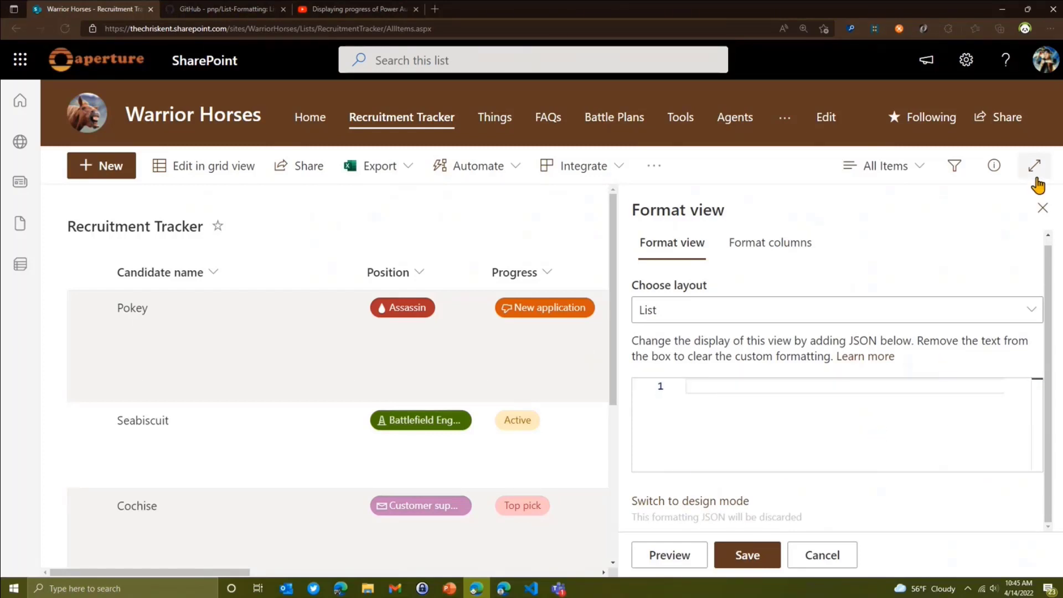
left_click(1034, 166)
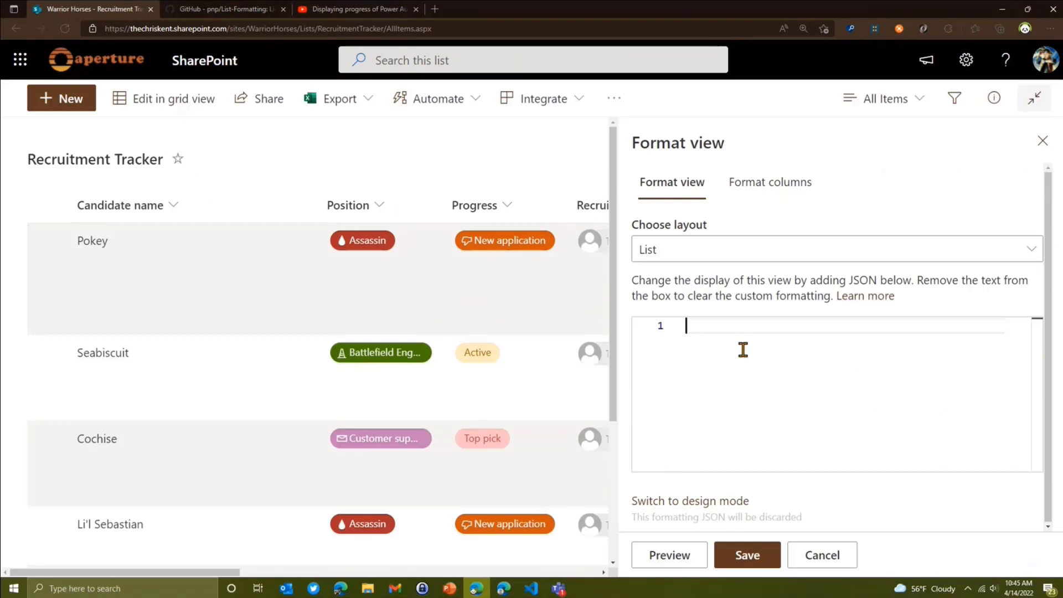
- Select and delete all the view formatting JSON, then save the empty formatting
type("{")
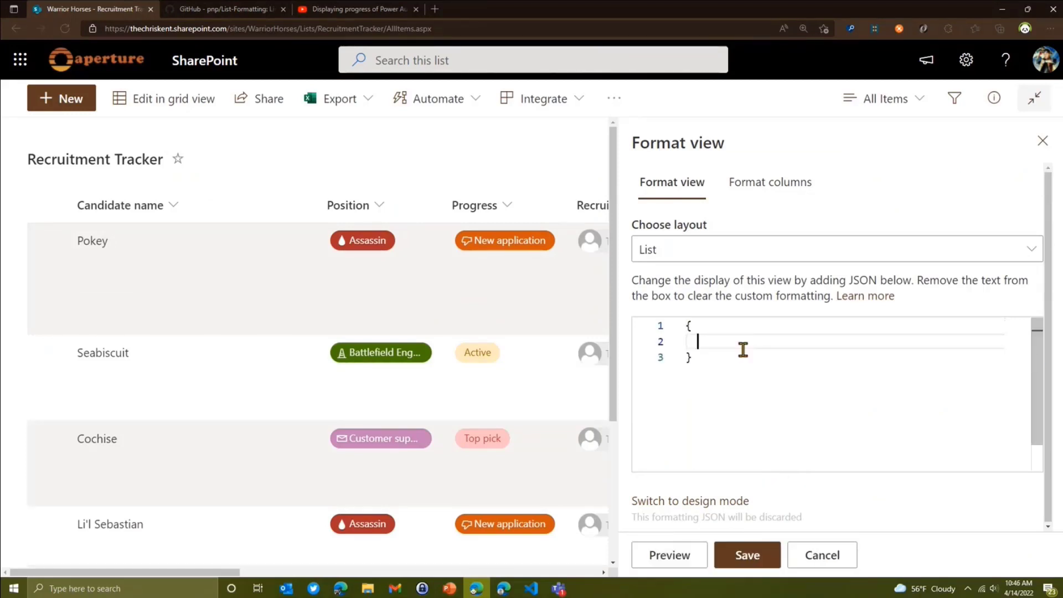
key("Enter")
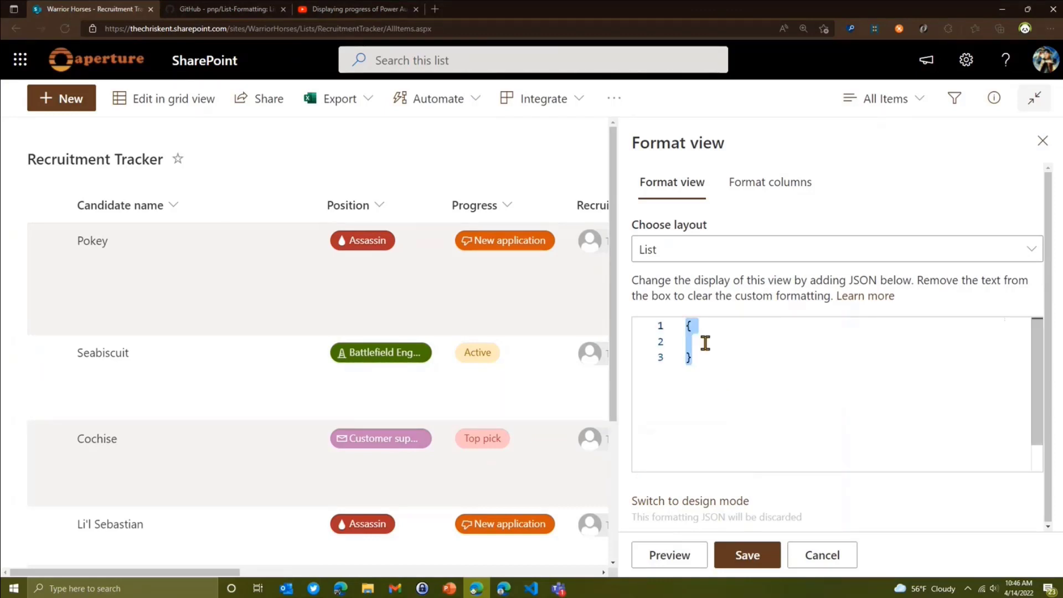
key("Delete")
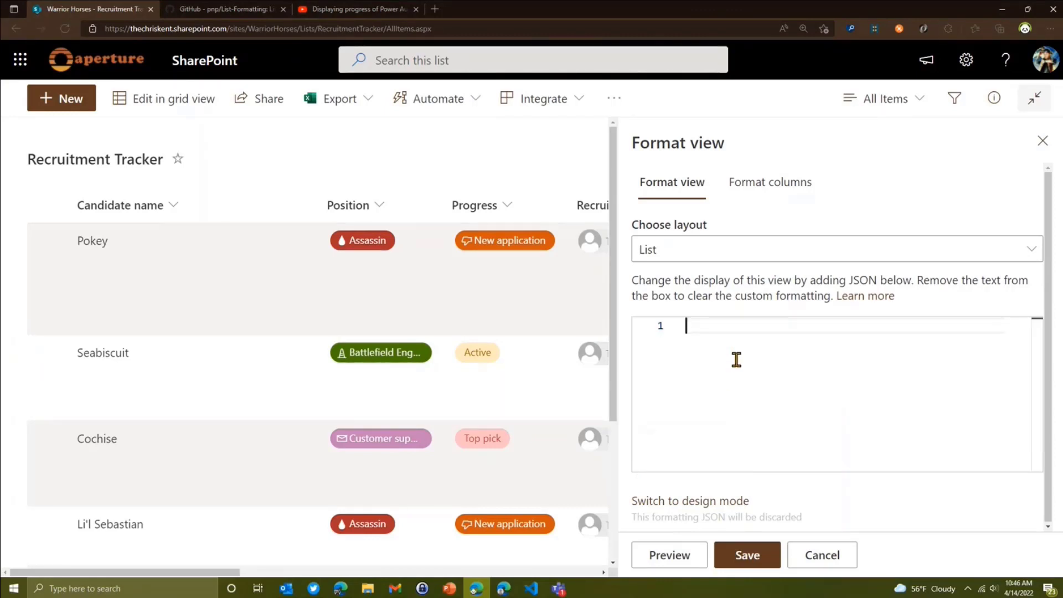
left_click(746, 554)
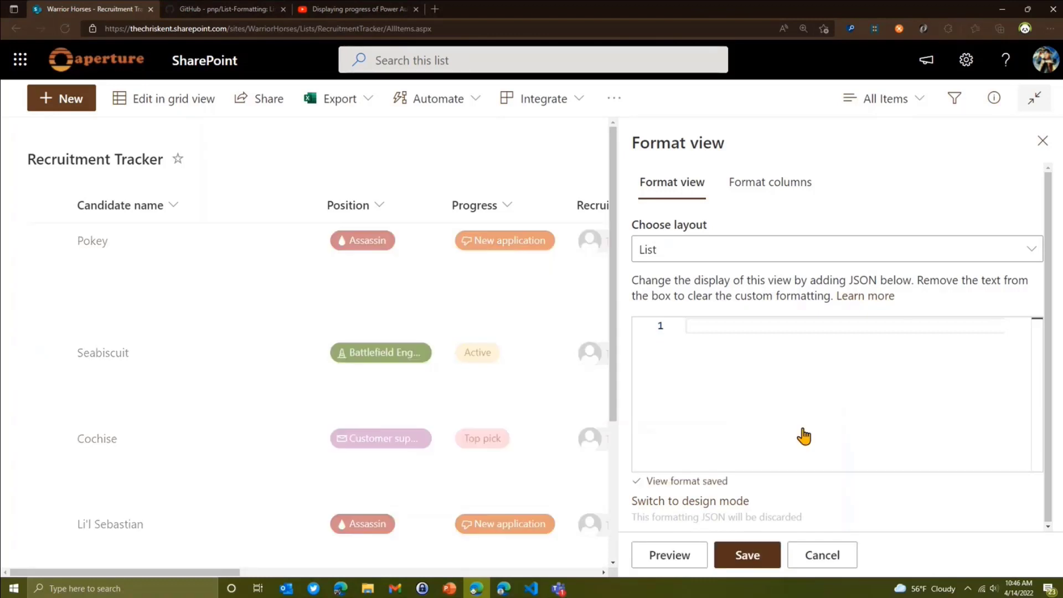
- Reopen Format current view and insert a commandBarProps property after $schema, keeping the JSON editor
left_click(885, 98)
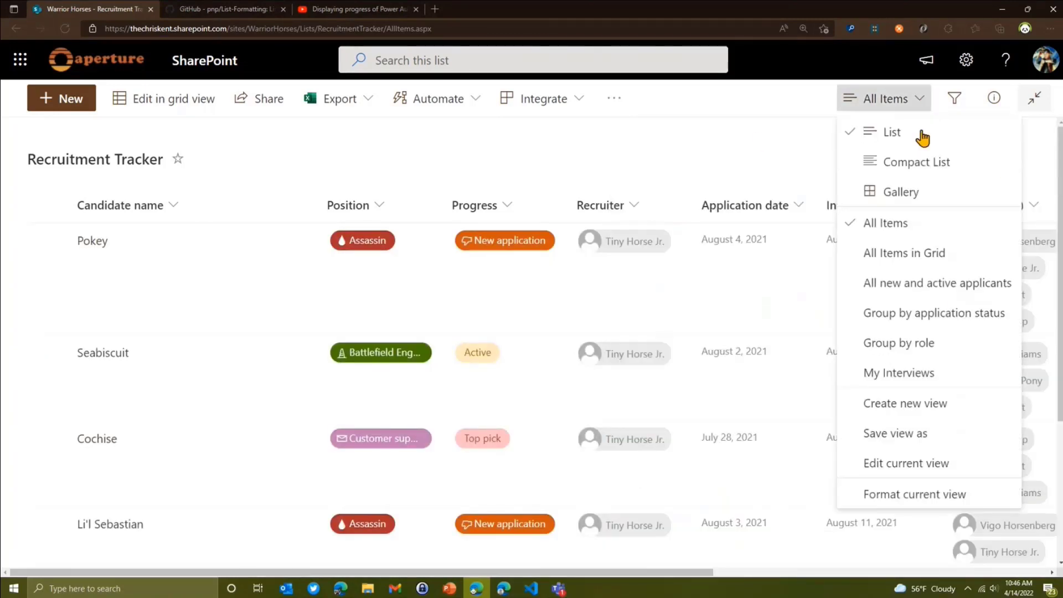
left_click(914, 494)
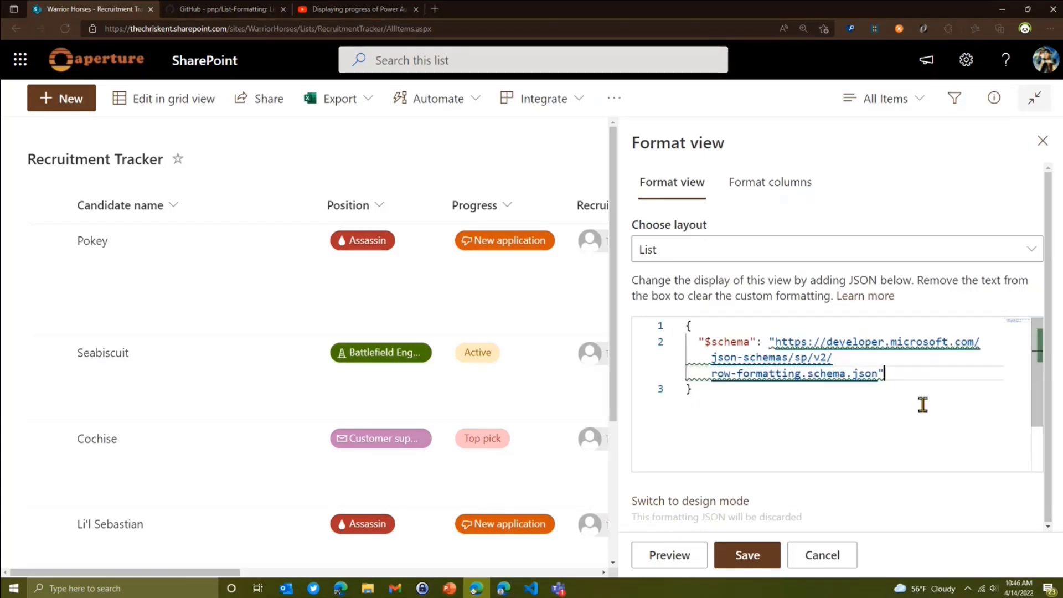
type(",")
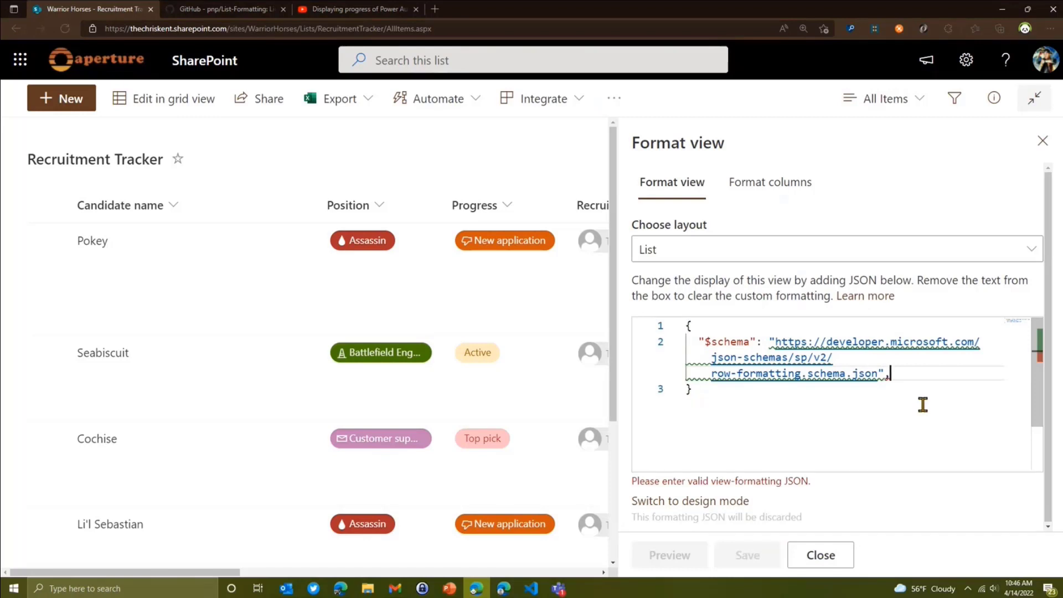
key("Enter")
type("c")
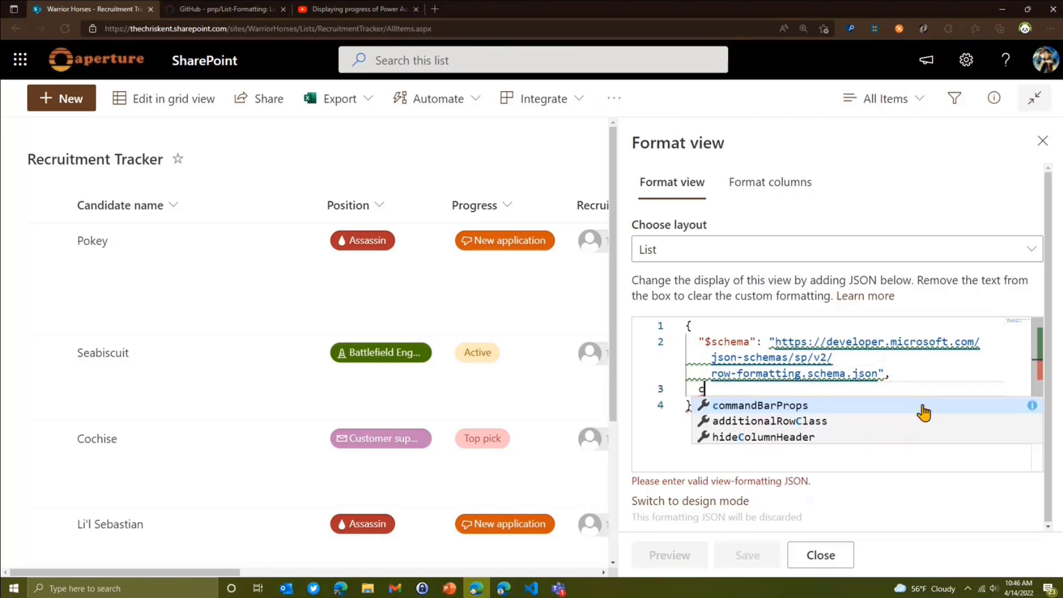
left_click(759, 405)
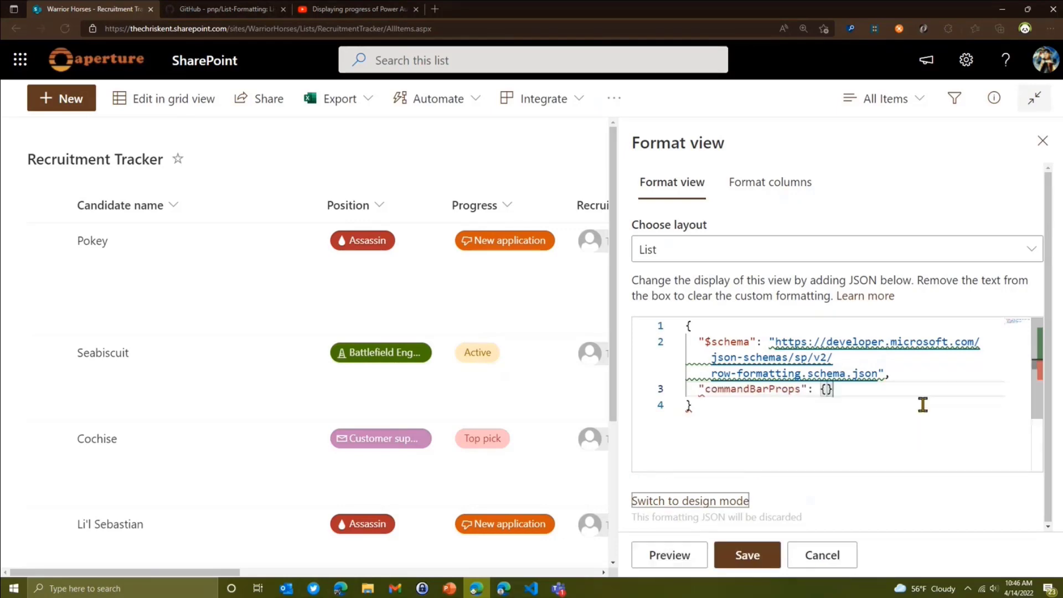
left_click(689, 500)
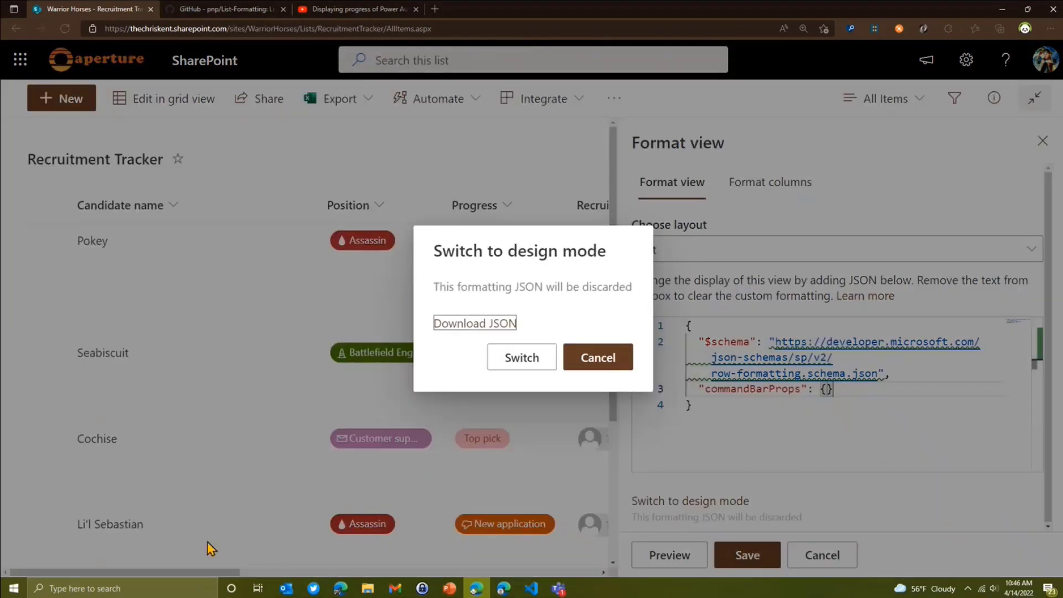
left_click(598, 356)
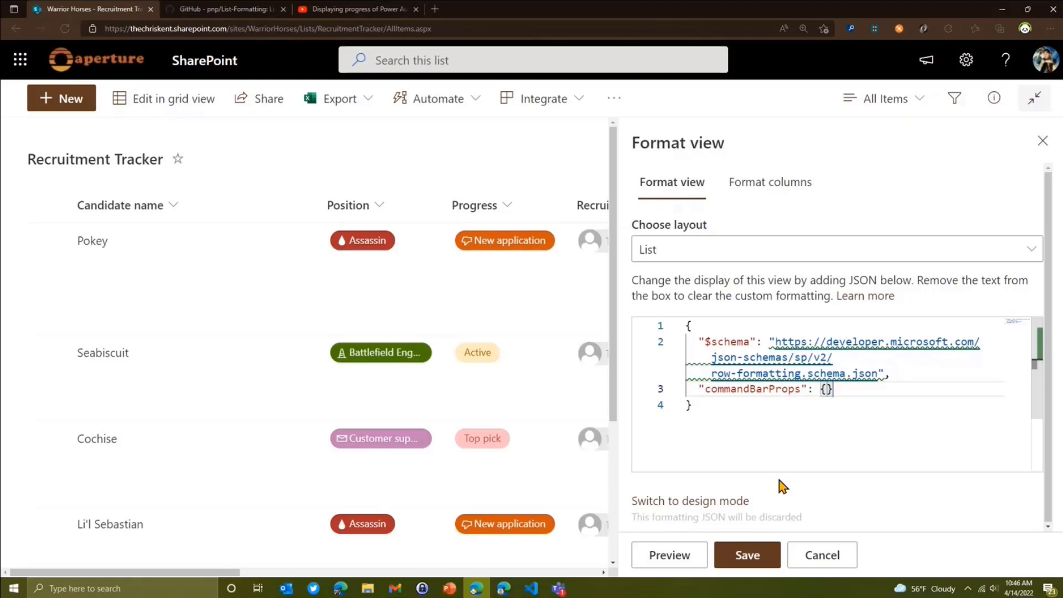
mouse_move(830, 469)
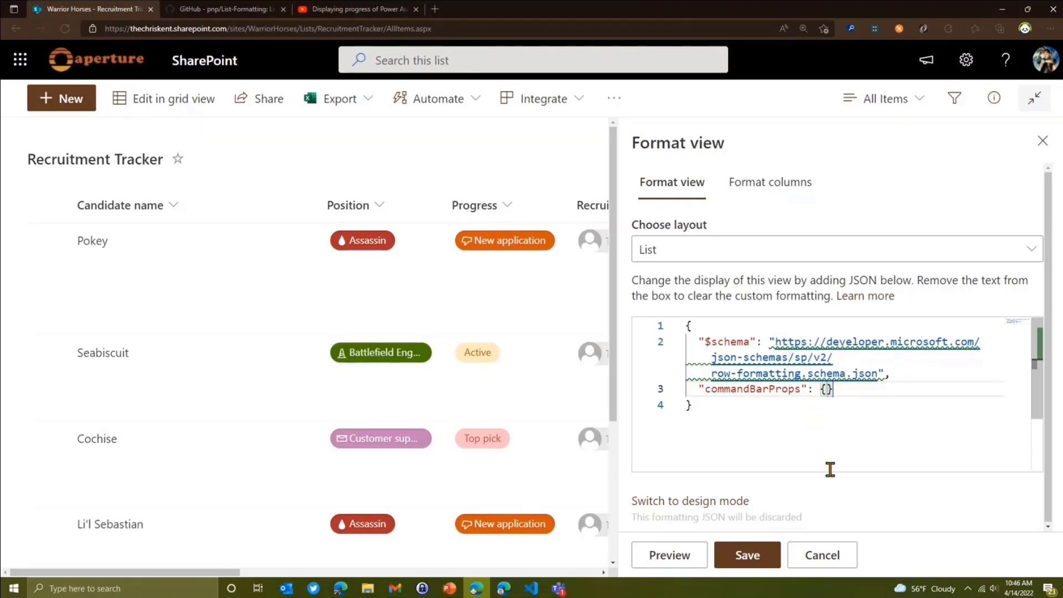
- Add a commands array whose first entry has "key": "new"
type("\"Cm")
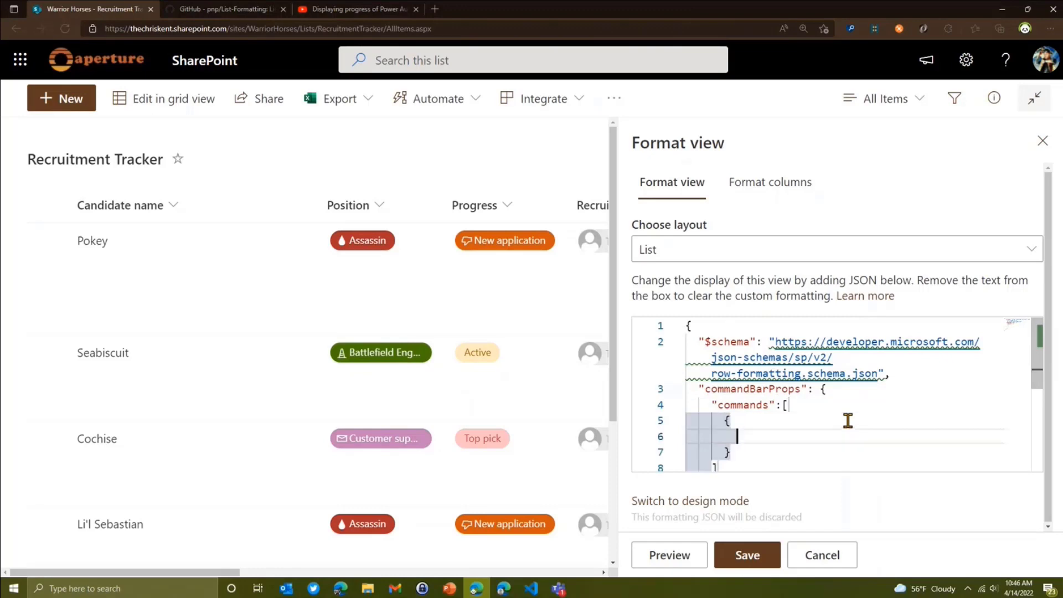
type("\"key\":ne")
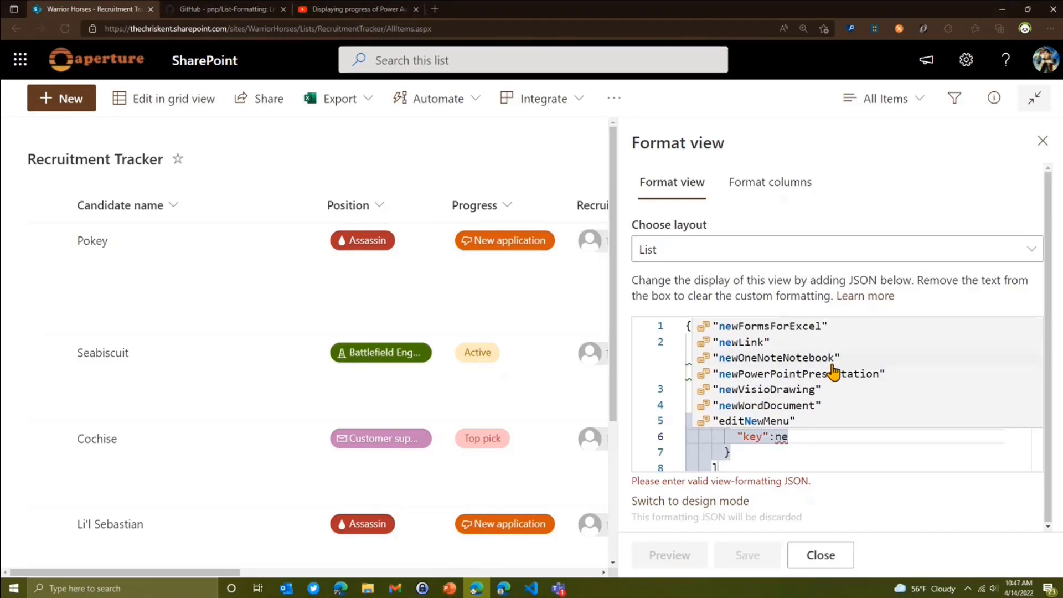
type("w\",")
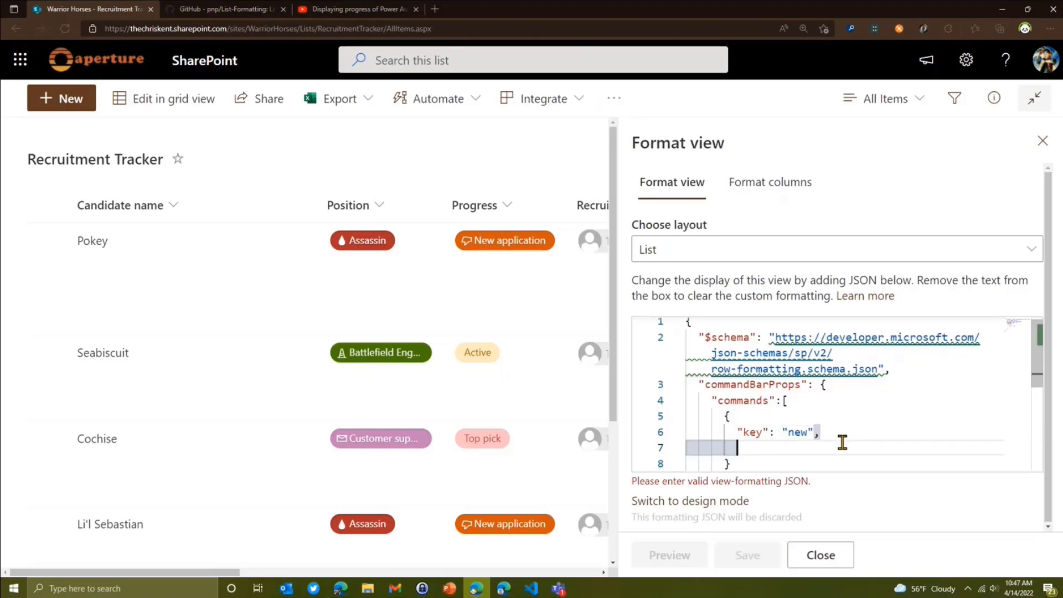
- Add "hide": true to the new command so the New button disappears from the toolbar
type("\"hide\"")
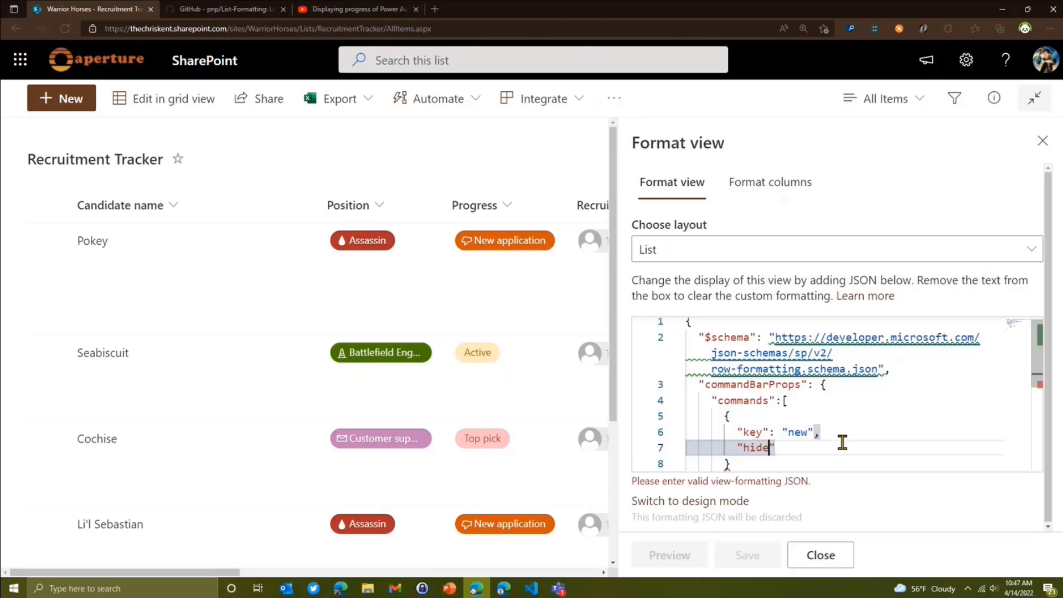
type(": true")
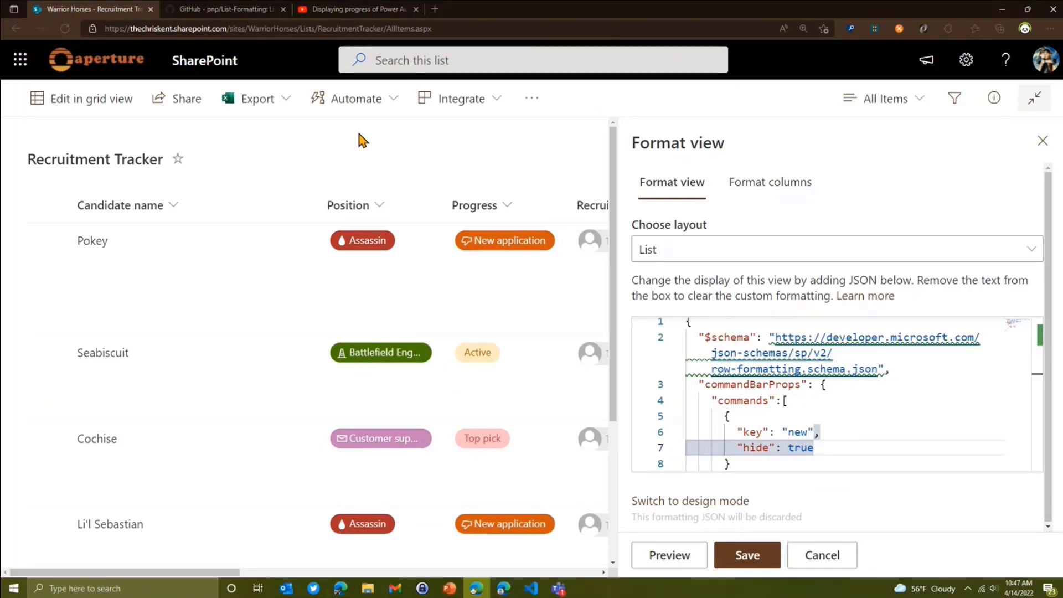
mouse_move(235, 171)
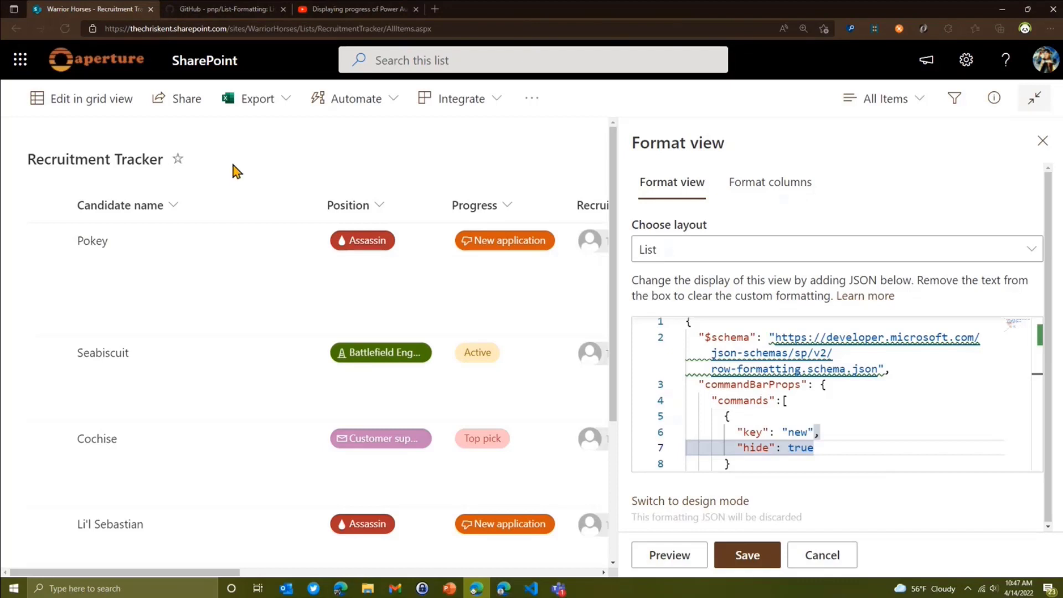
mouse_move(325, 162)
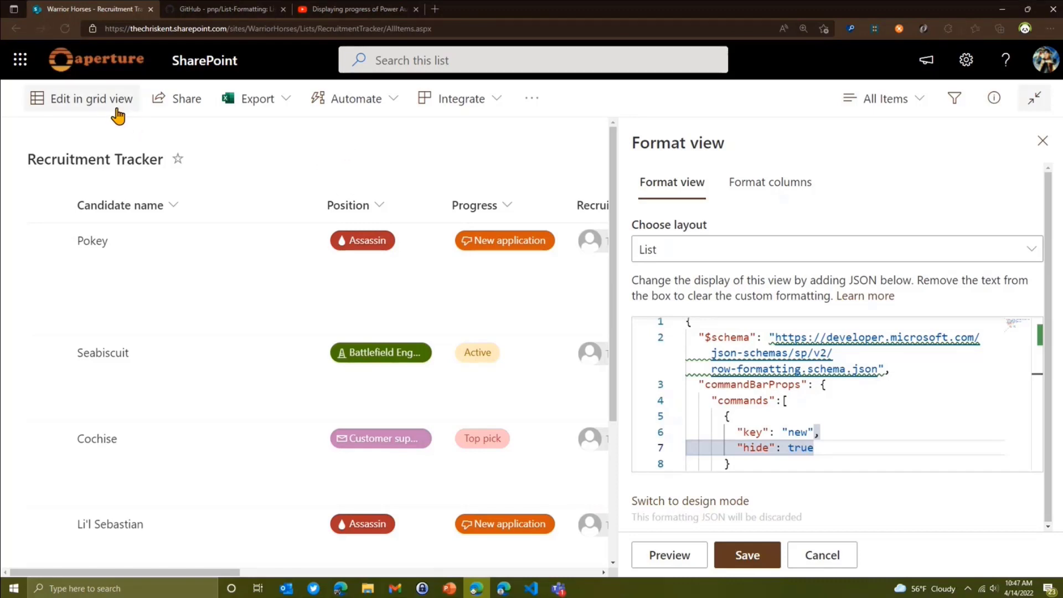
mouse_move(363, 153)
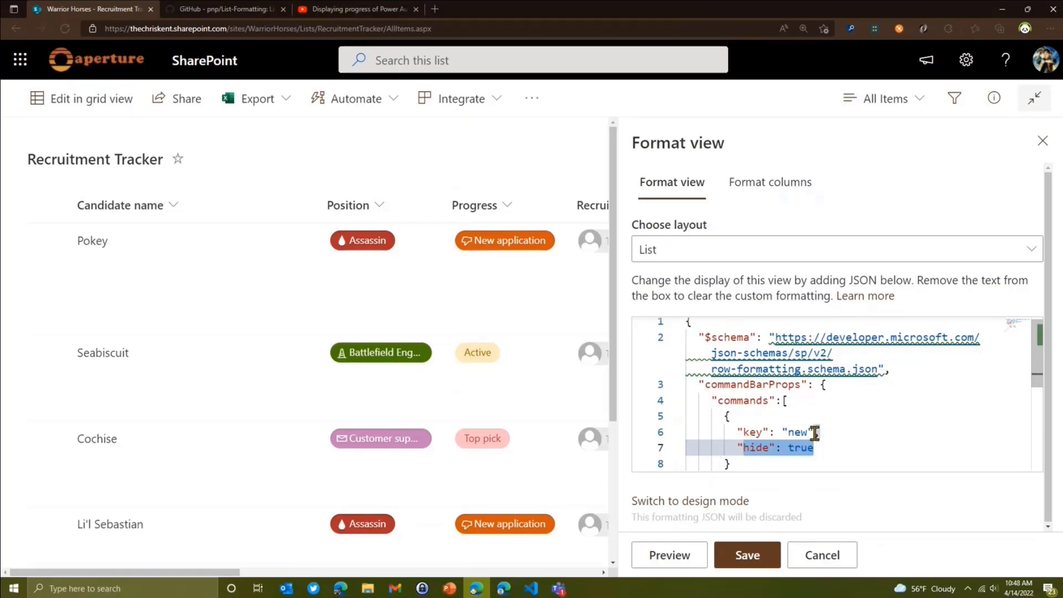
- Relabel the new command with "text": "Add something!" and preview the toolbar
type("\"text\":")
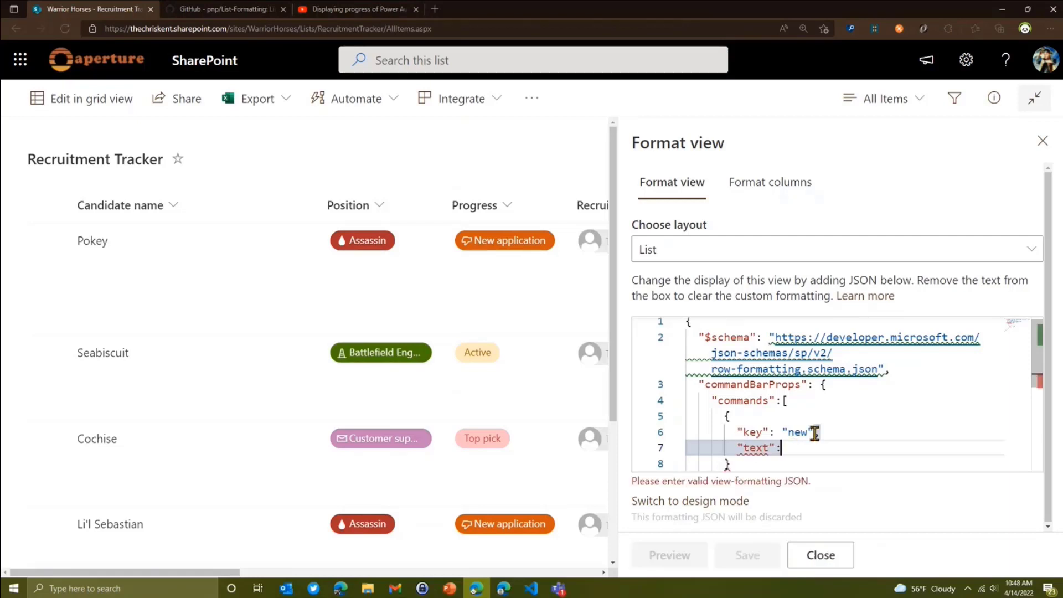
type("Add\"")
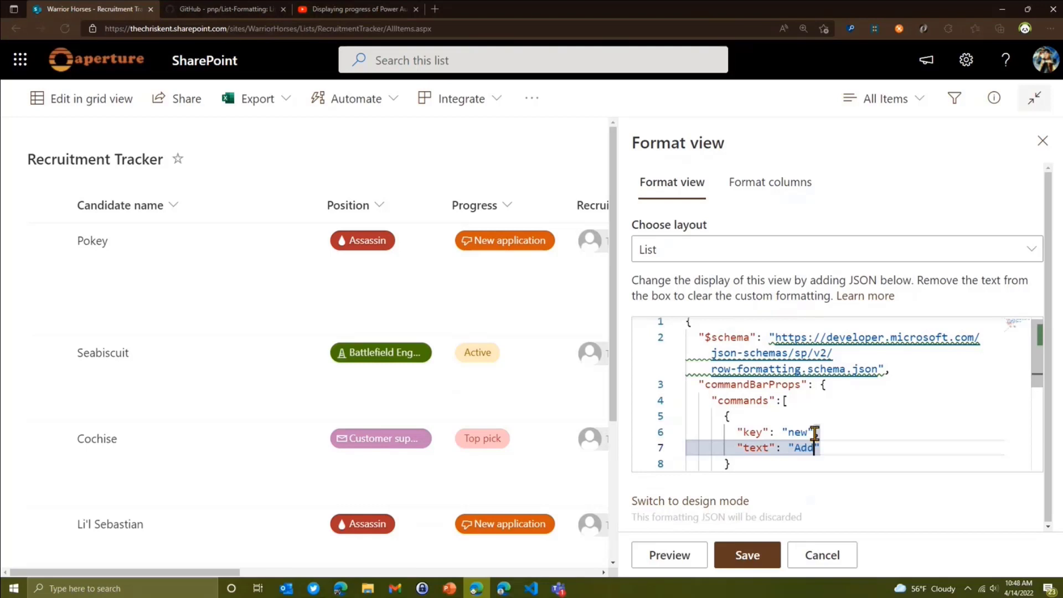
type("something!")
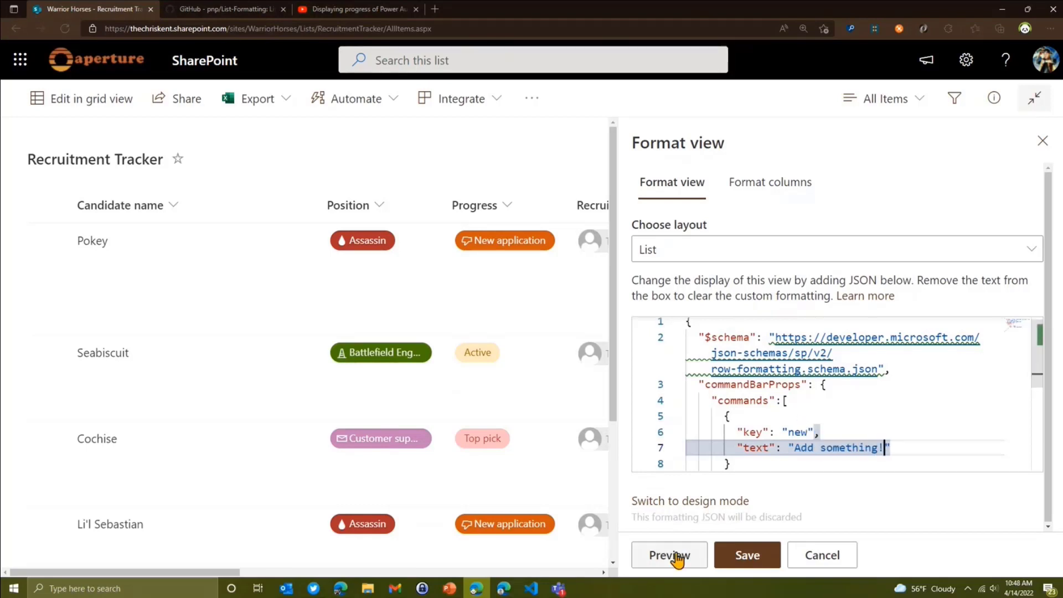
left_click(669, 554)
type("\"iconName\":")
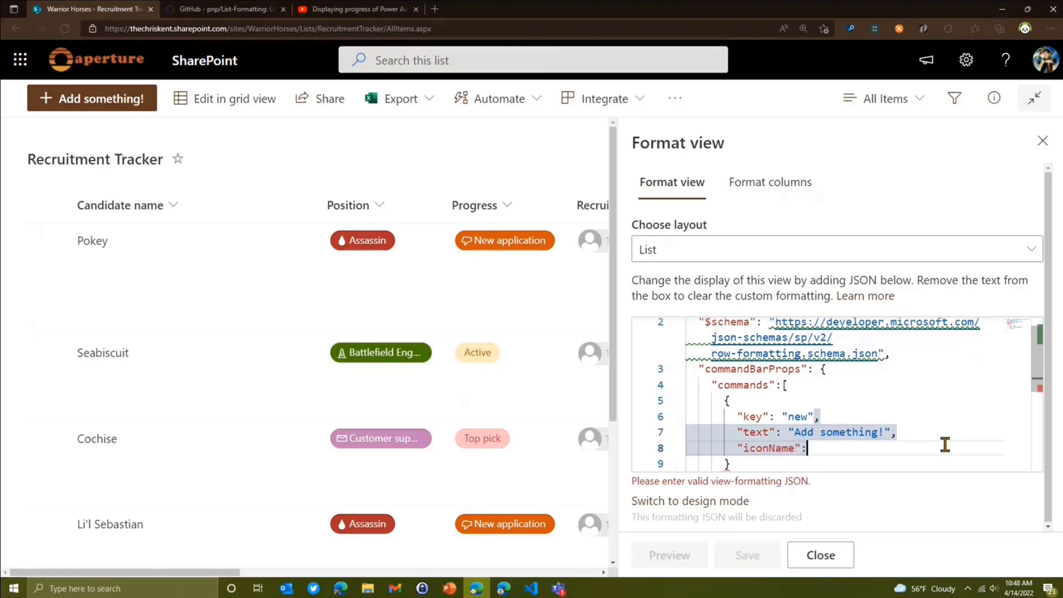
- Give the command "iconName": "Cat", then open a new browser tab
type("\"Cat\"")
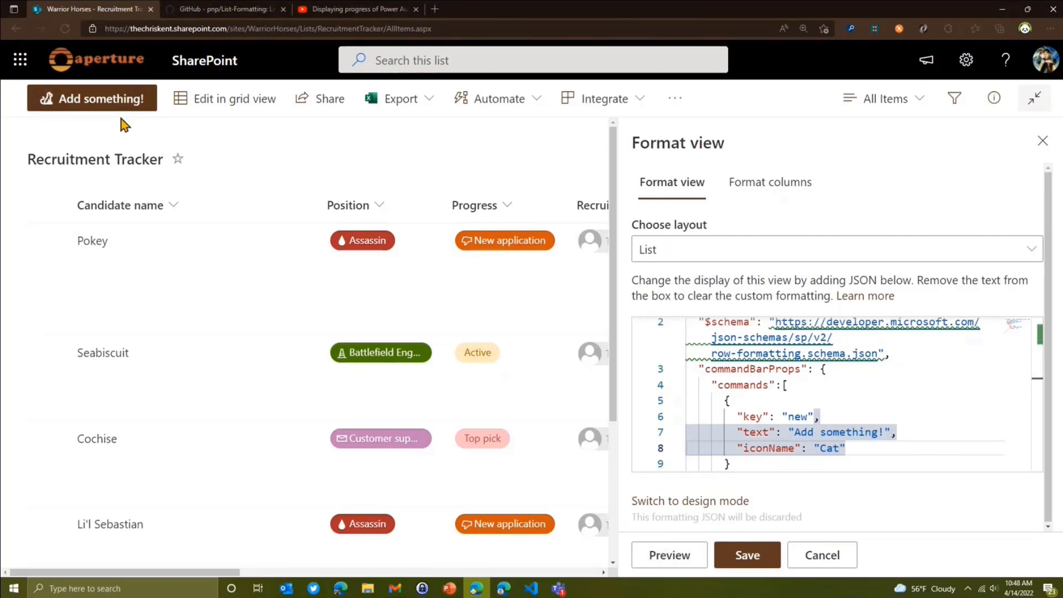
left_click(567, 9)
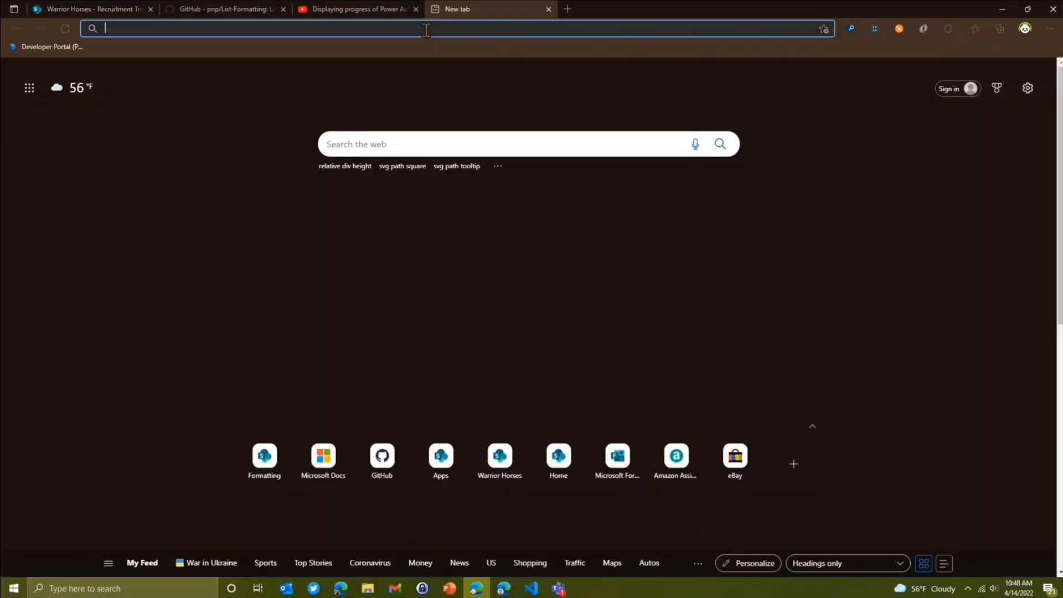
- On flicon.io search "new", view the CommentAdd icon's details, and return to the SharePoint tab
type("flicon.io")
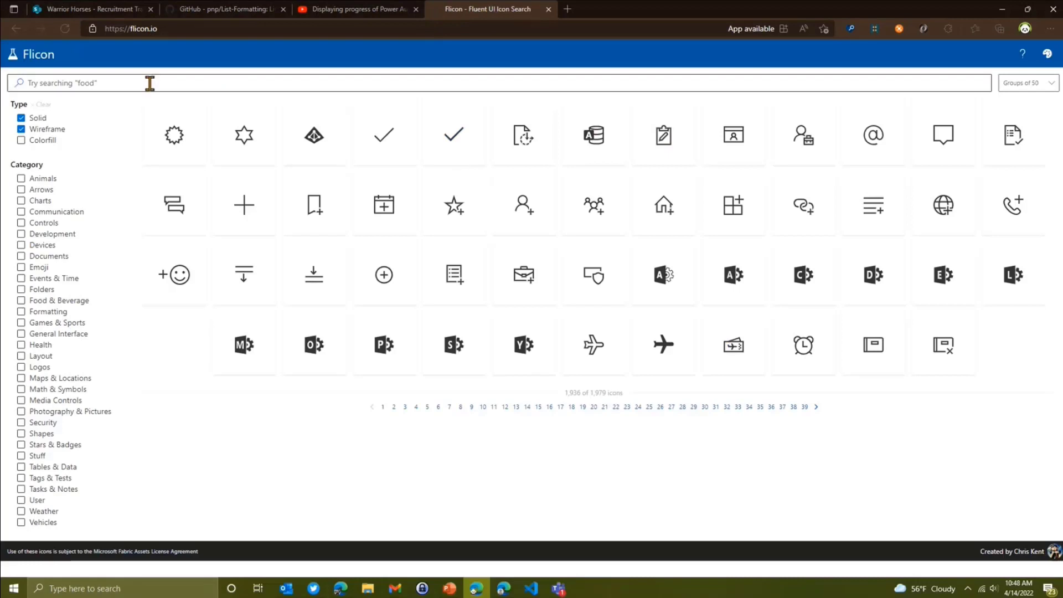
type("new")
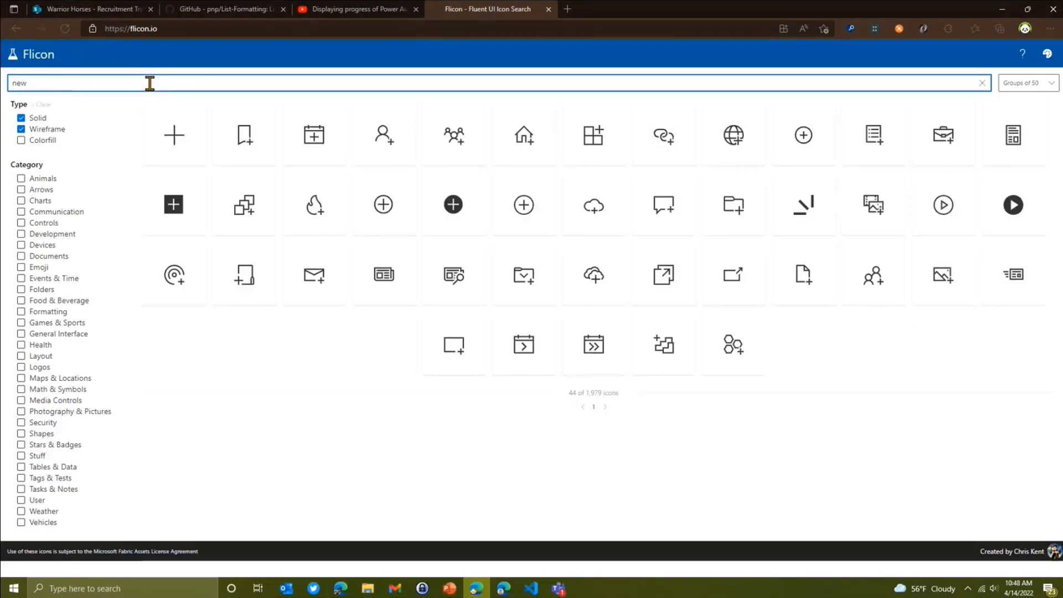
mouse_move(173, 137)
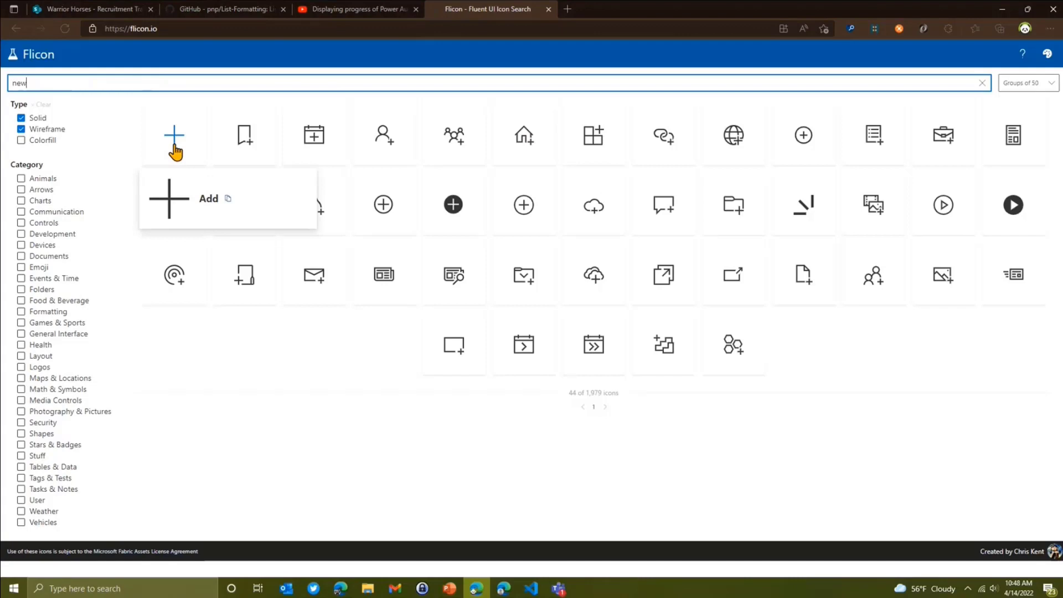
mouse_move(934, 438)
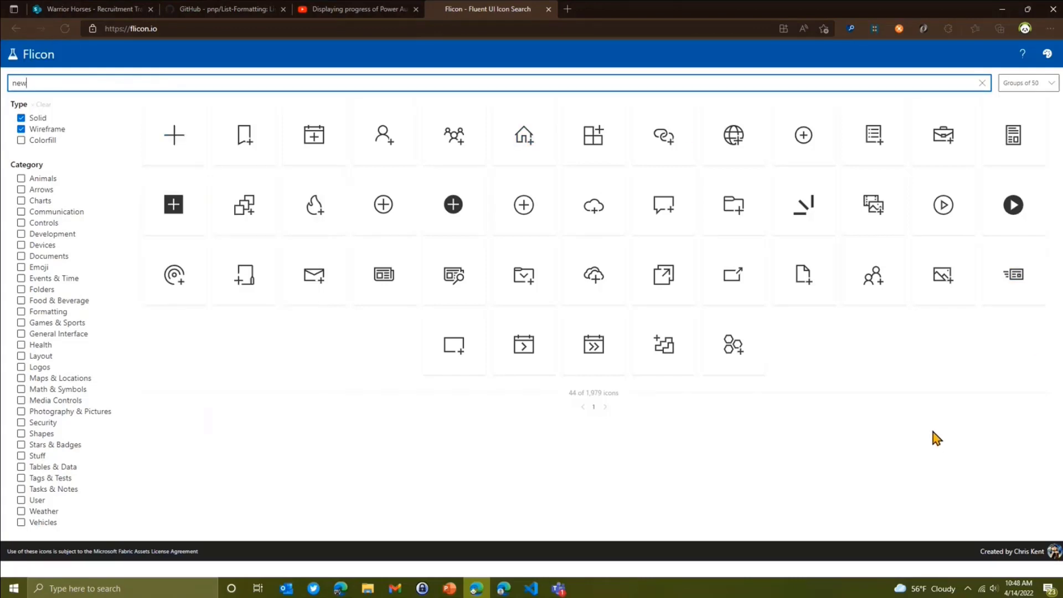
mouse_move(665, 206)
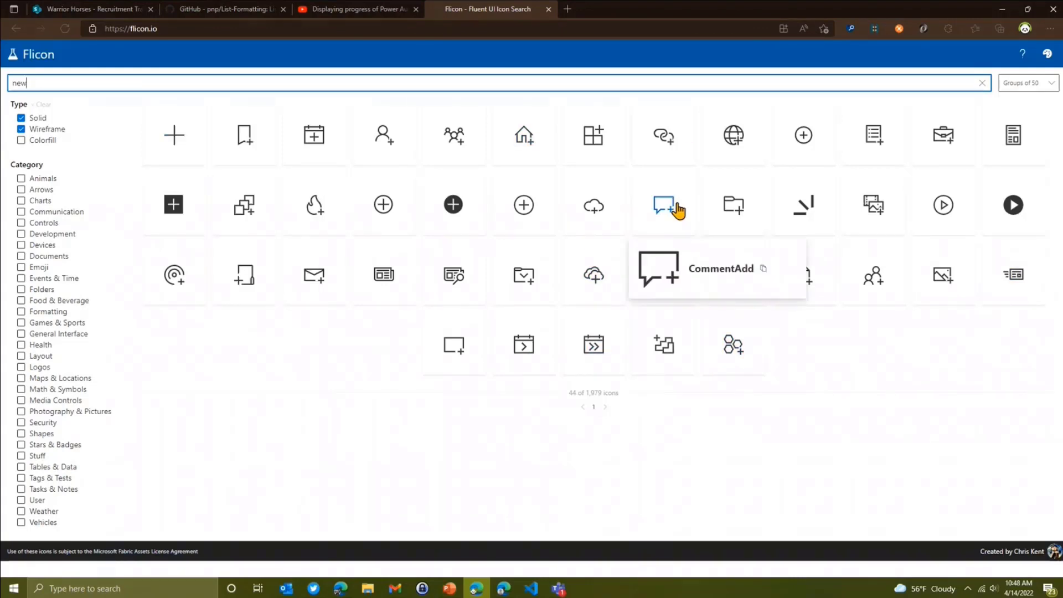
left_click(663, 204)
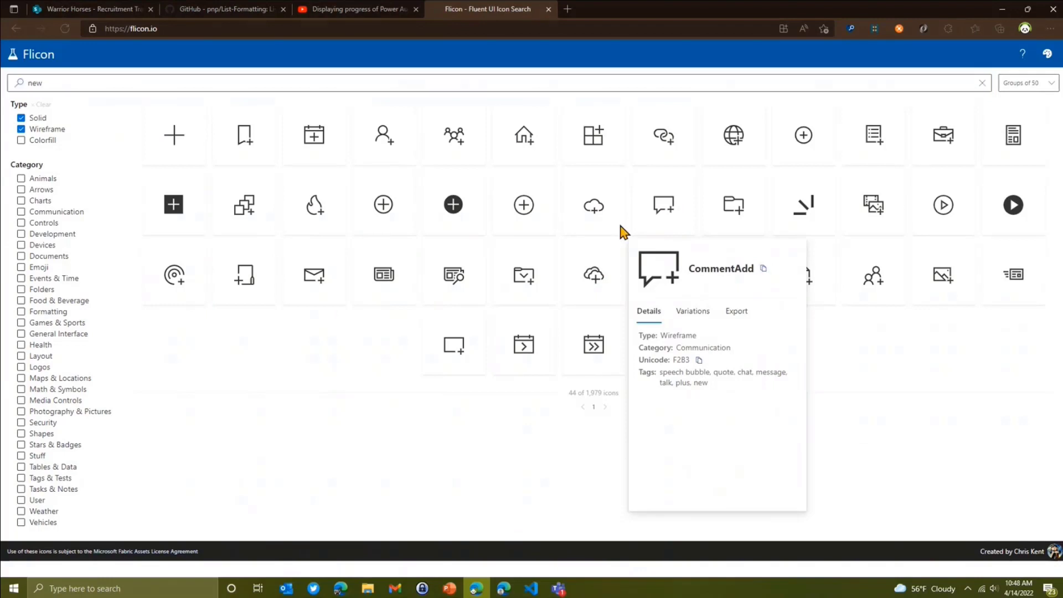
left_click(88, 10)
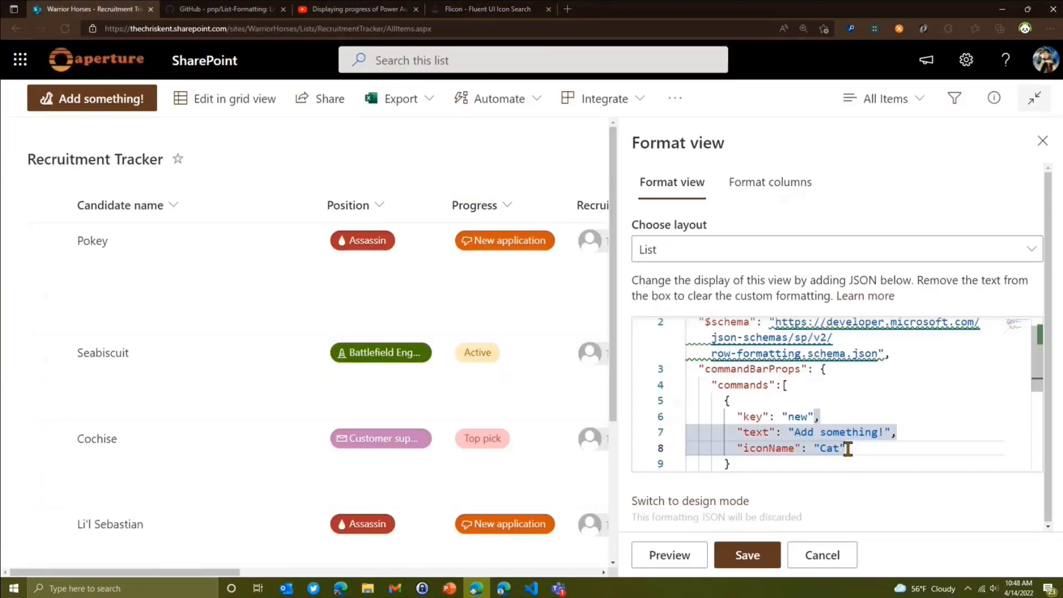
- Set the command's iconName to CommentAdd and add "title": "Yeah Boyee!" as its tooltip
type("CommentAdd")
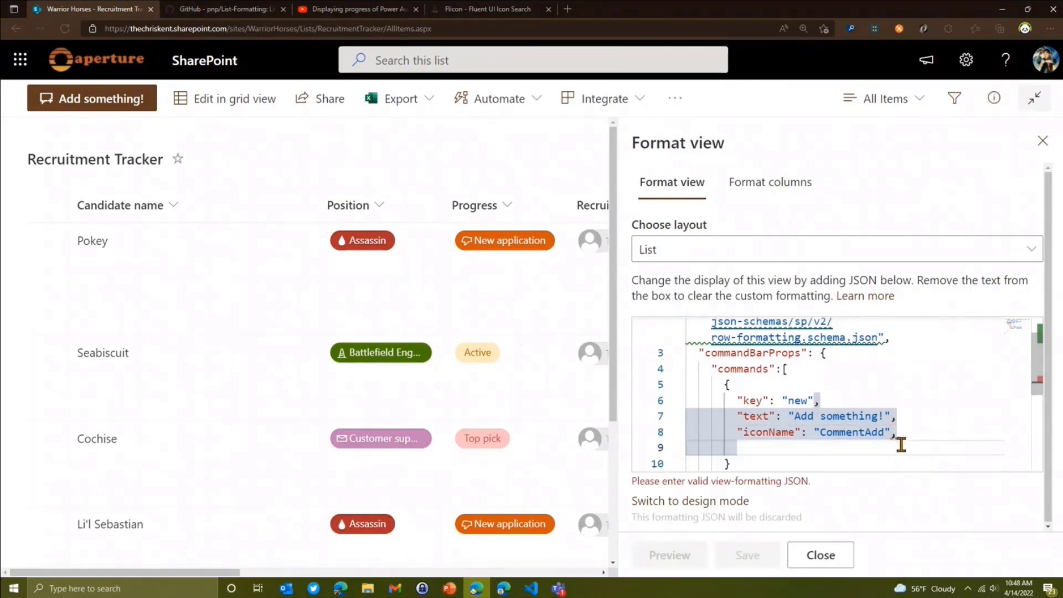
type("\"title\":")
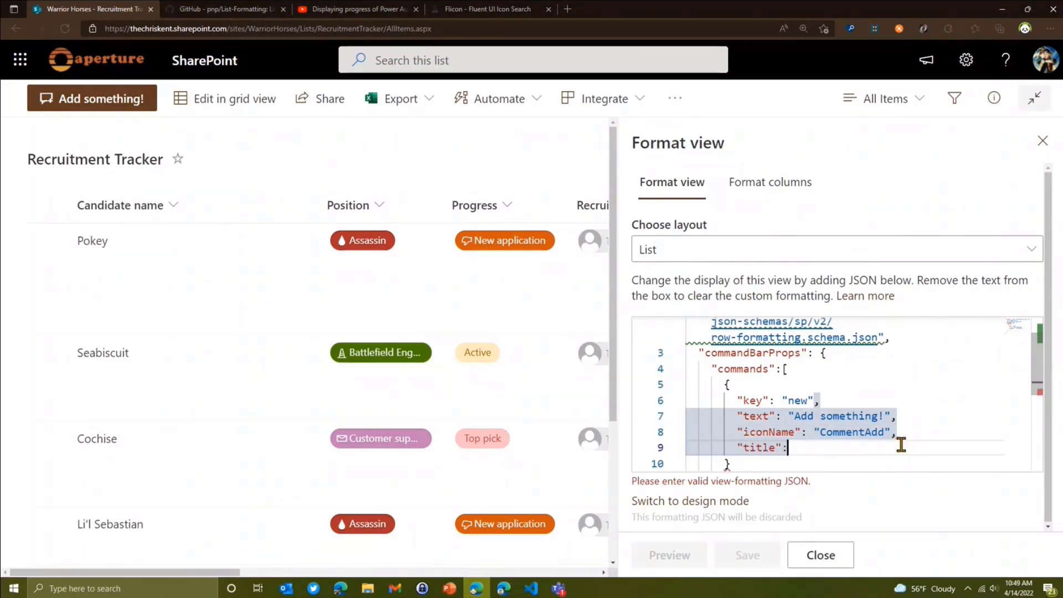
type("\"Yeah")
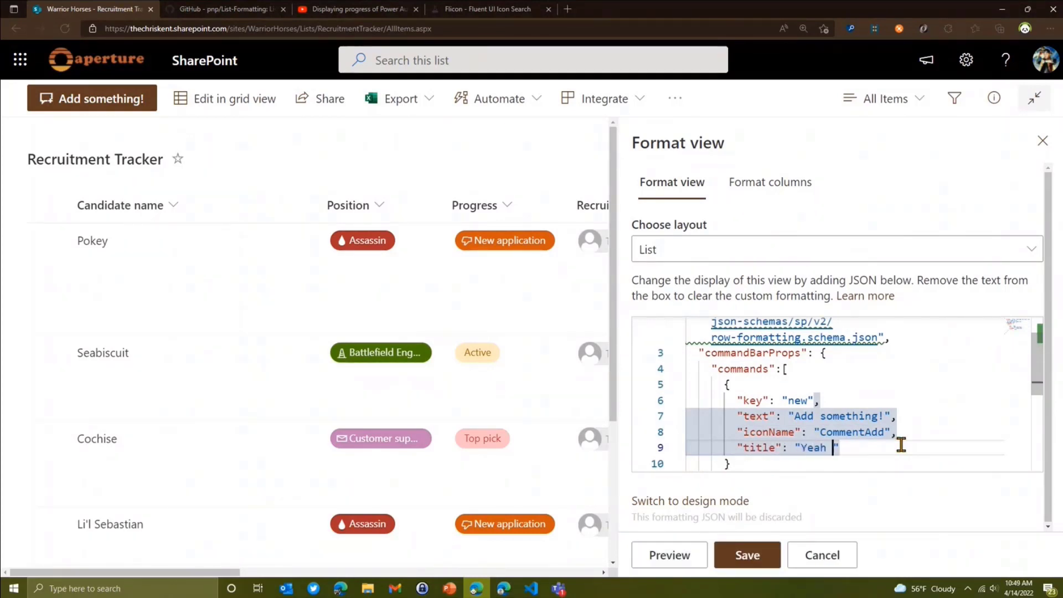
type("Boyee!")
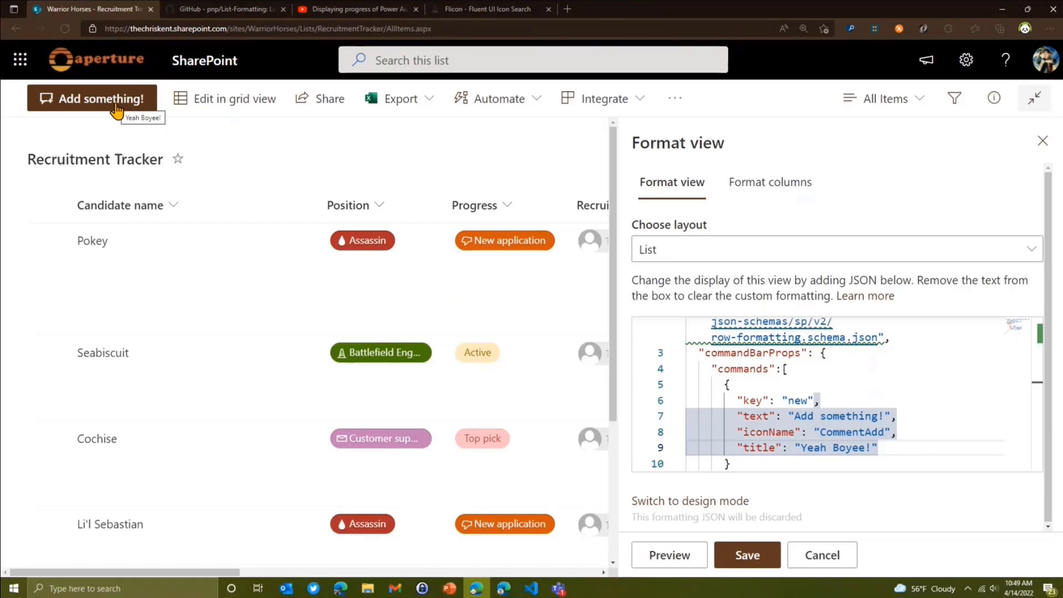
mouse_move(212, 159)
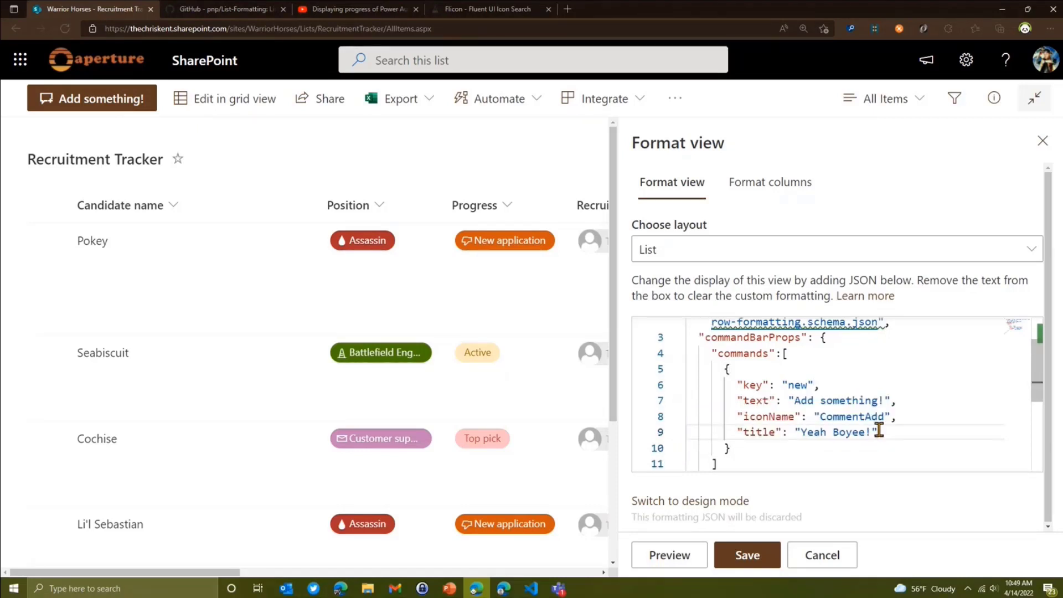
- Add "position": "2" to move the Add something! command to third place
type("\"pos")
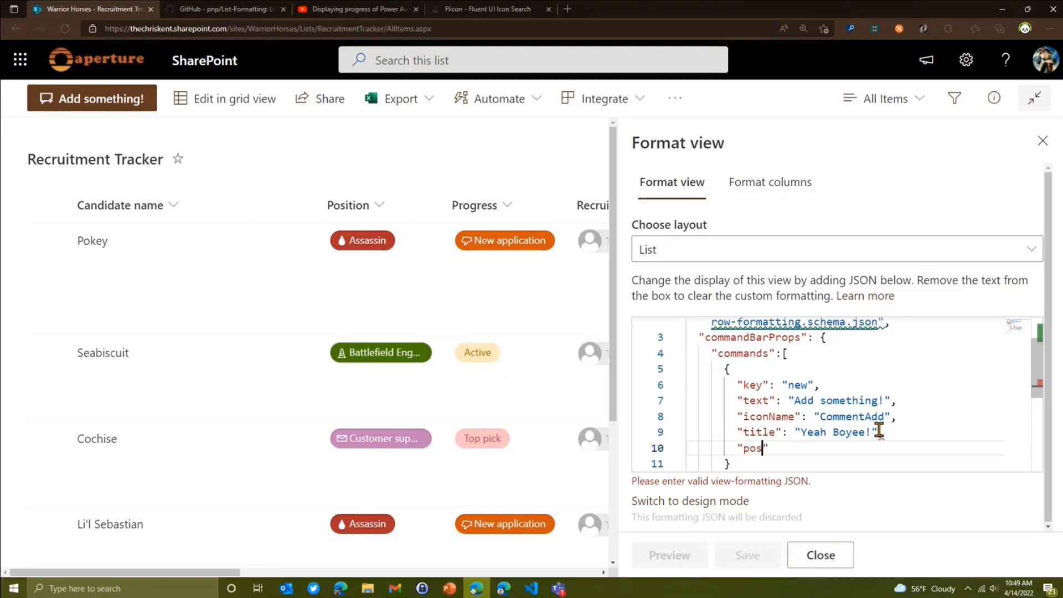
type("ition\":")
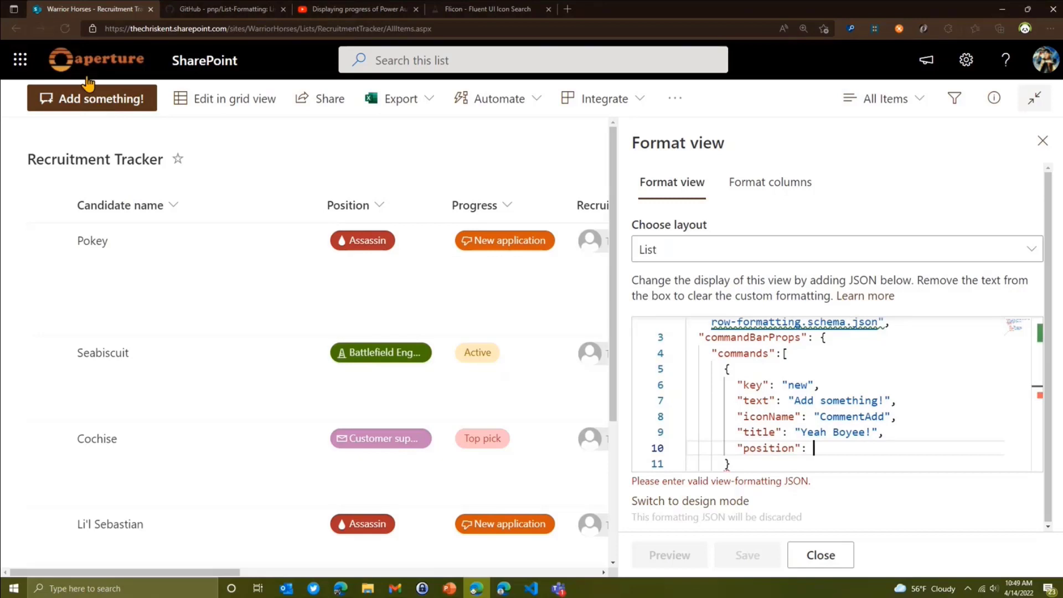
mouse_move(610, 62)
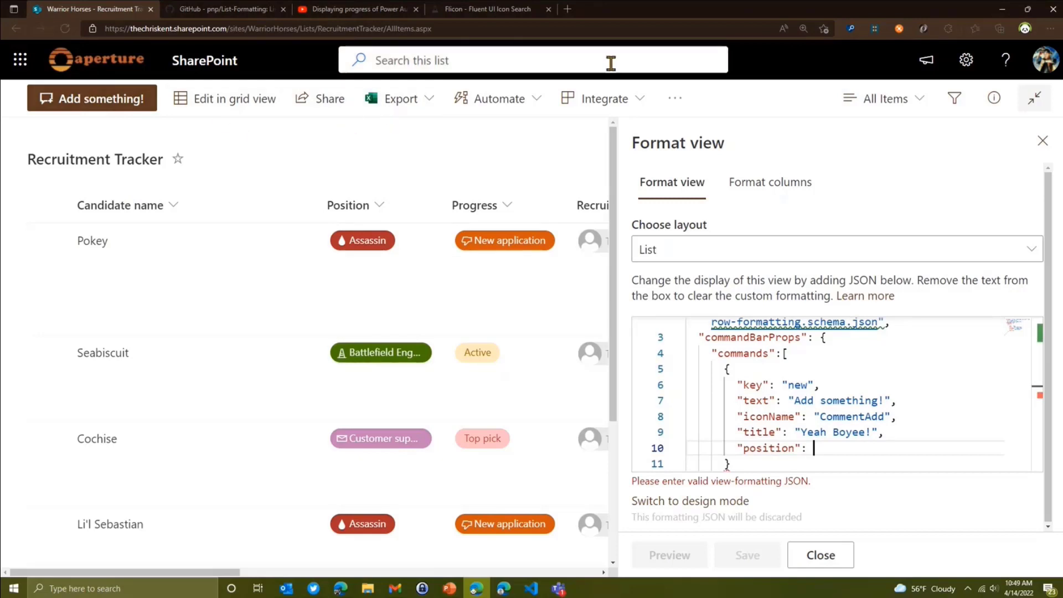
type("\"")
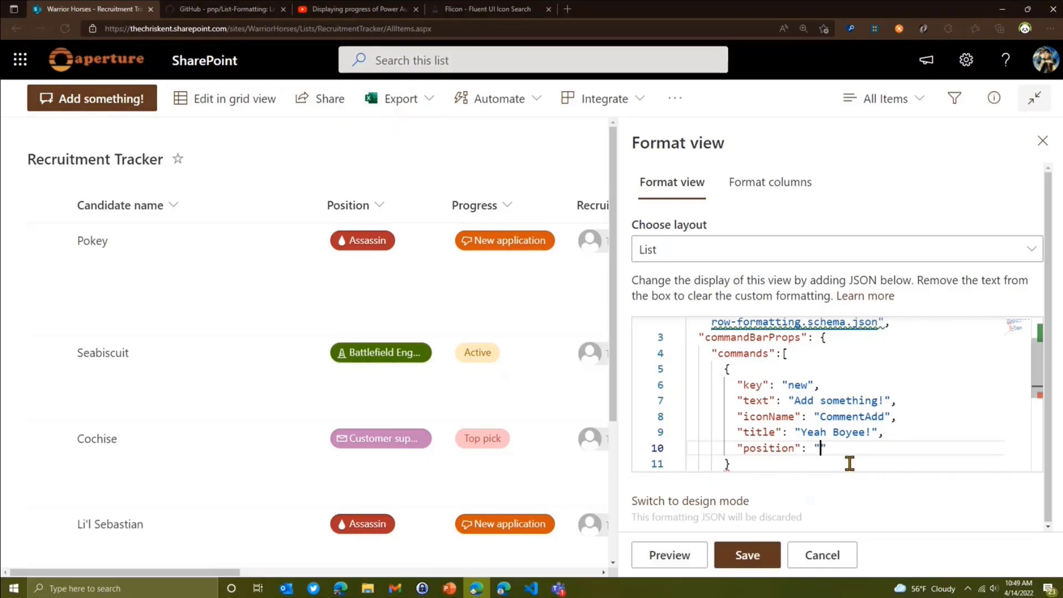
type("2")
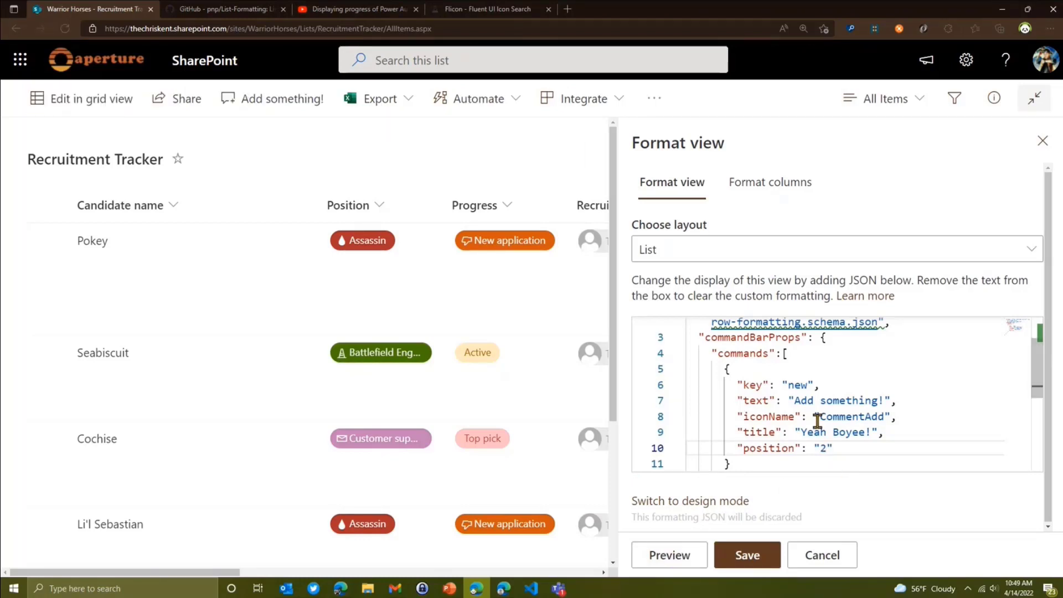
mouse_move(203, 97)
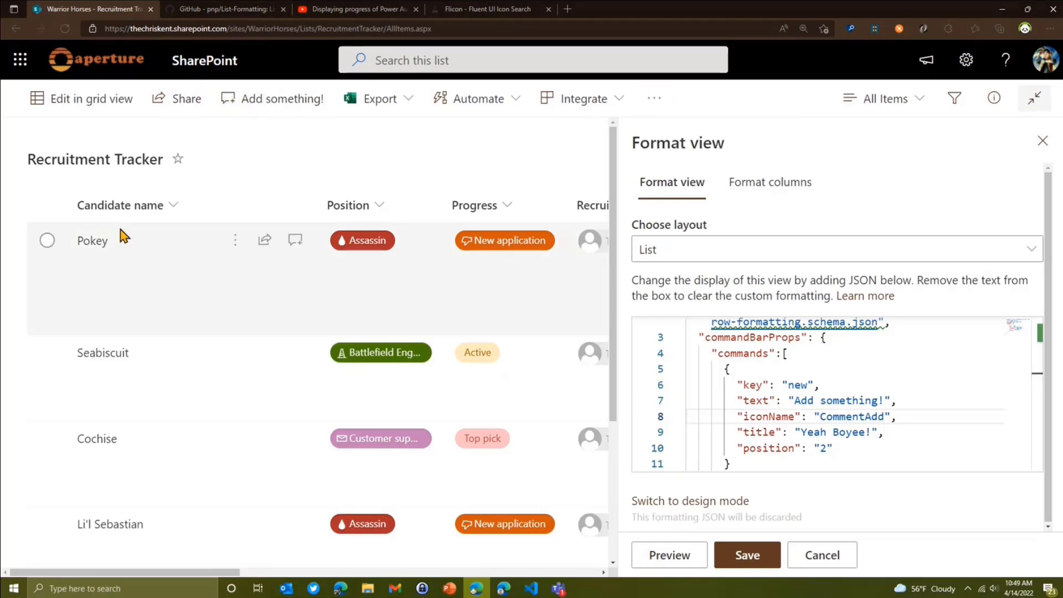
- Delete the command's text, icon, title and position lines, leaving only an empty key
left_click_drag(745, 400, 833, 448)
type("\"postion\": 1")
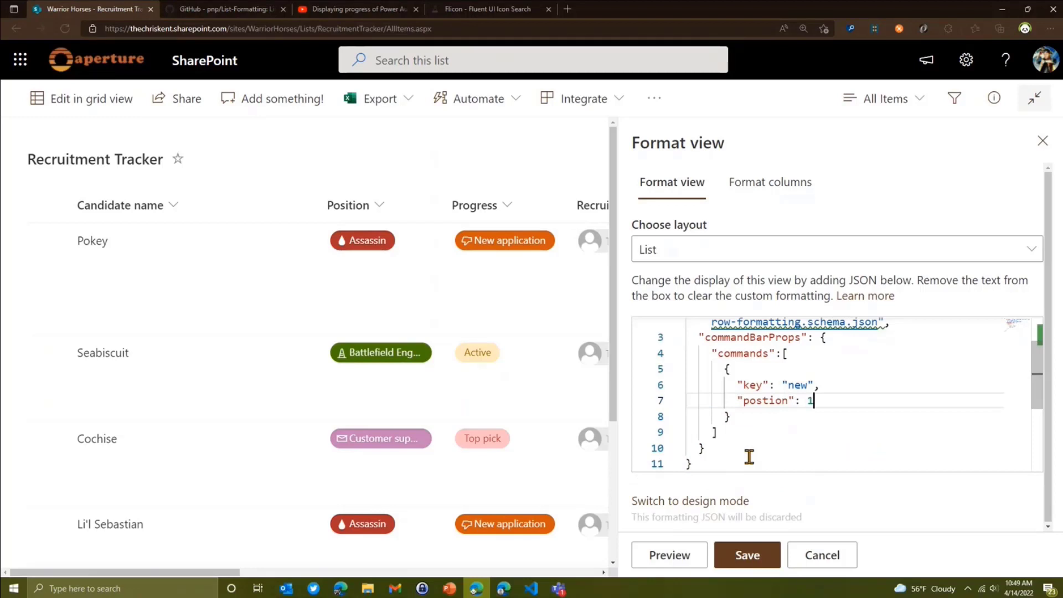
type("2")
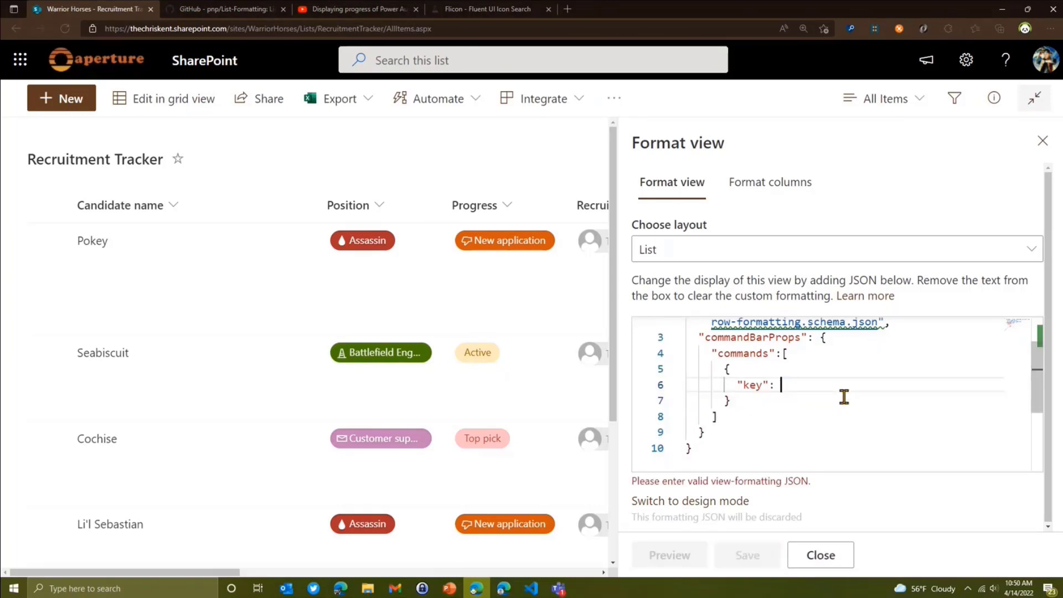
- Target the editInGridView command and set its "position": "3"
type("\"editInGridView\"")
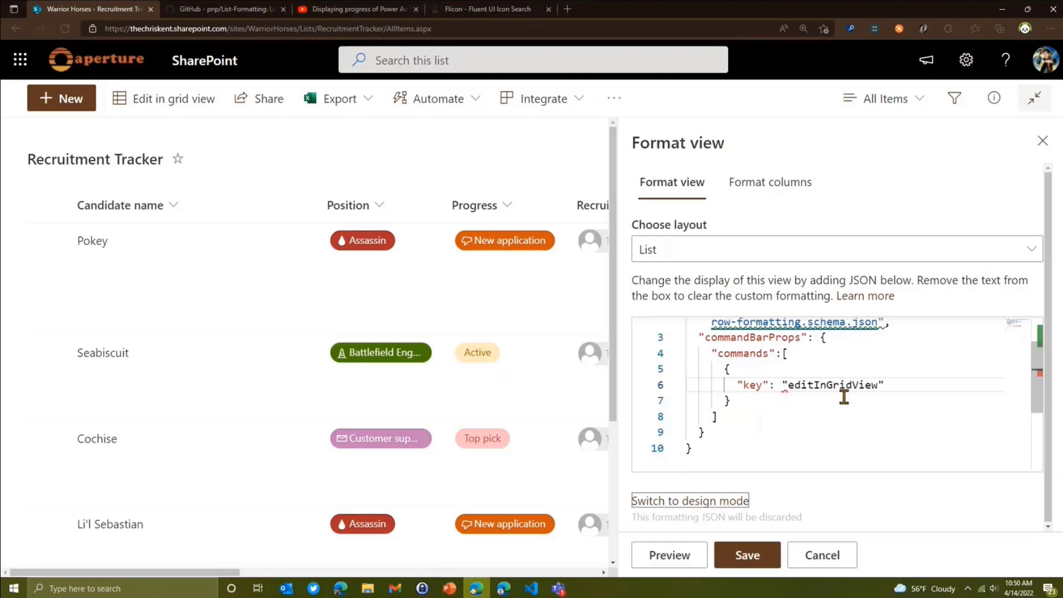
mouse_move(945, 387)
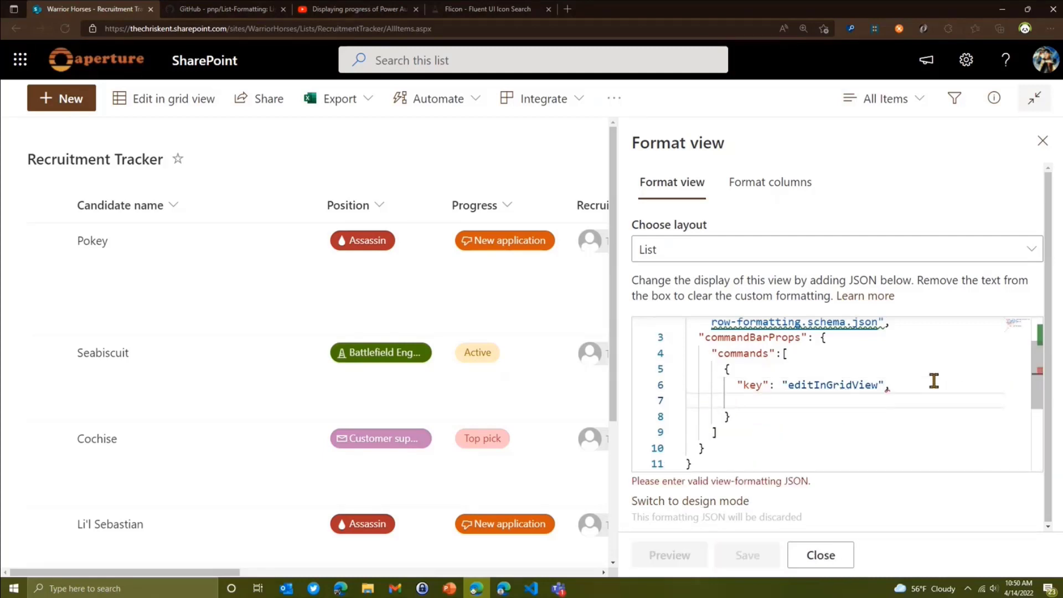
type("position\"")
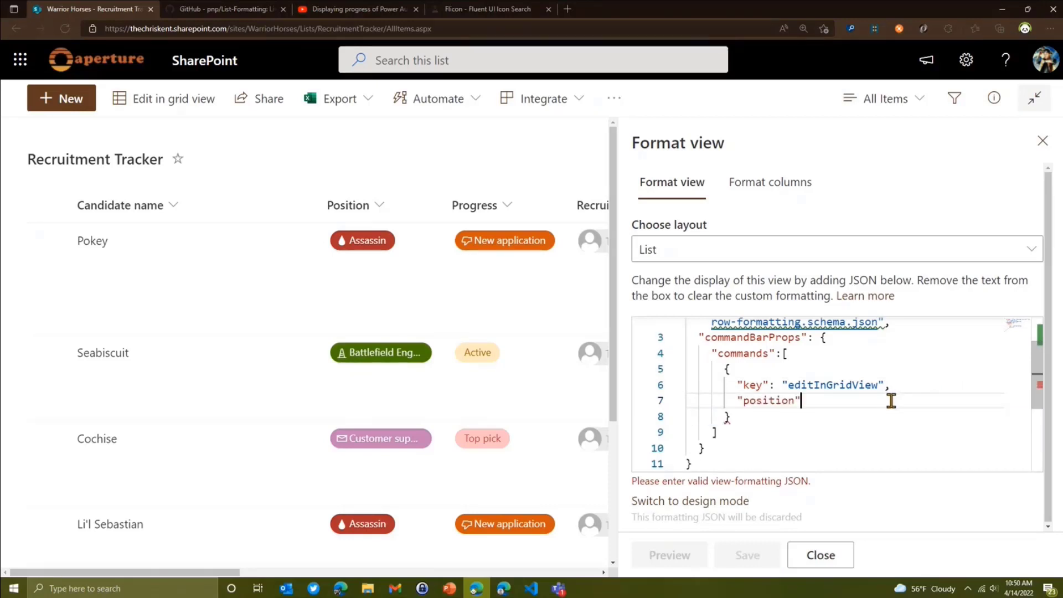
type(": \"3\"")
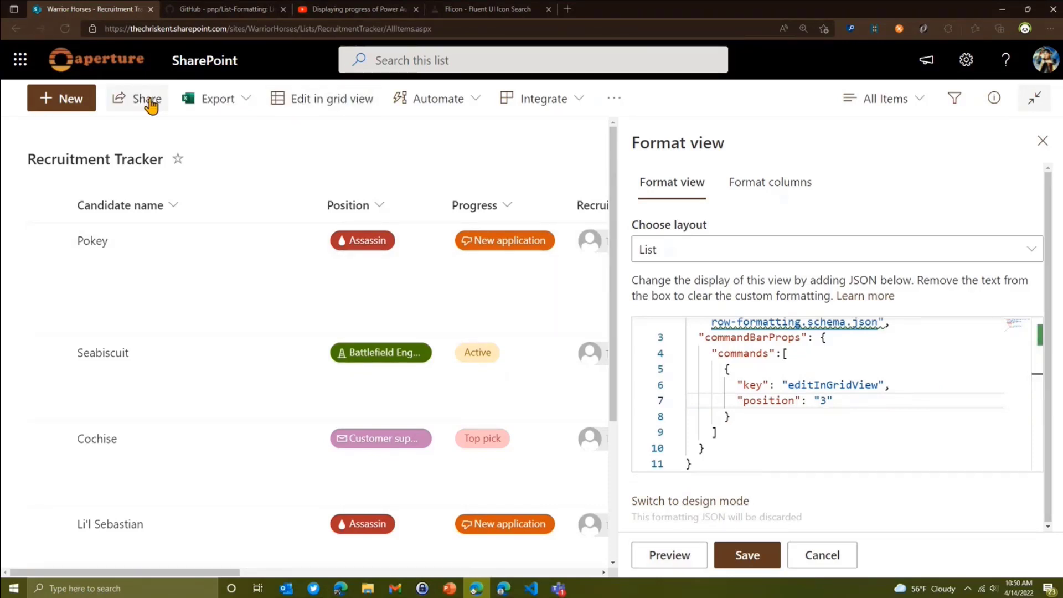
mouse_move(325, 120)
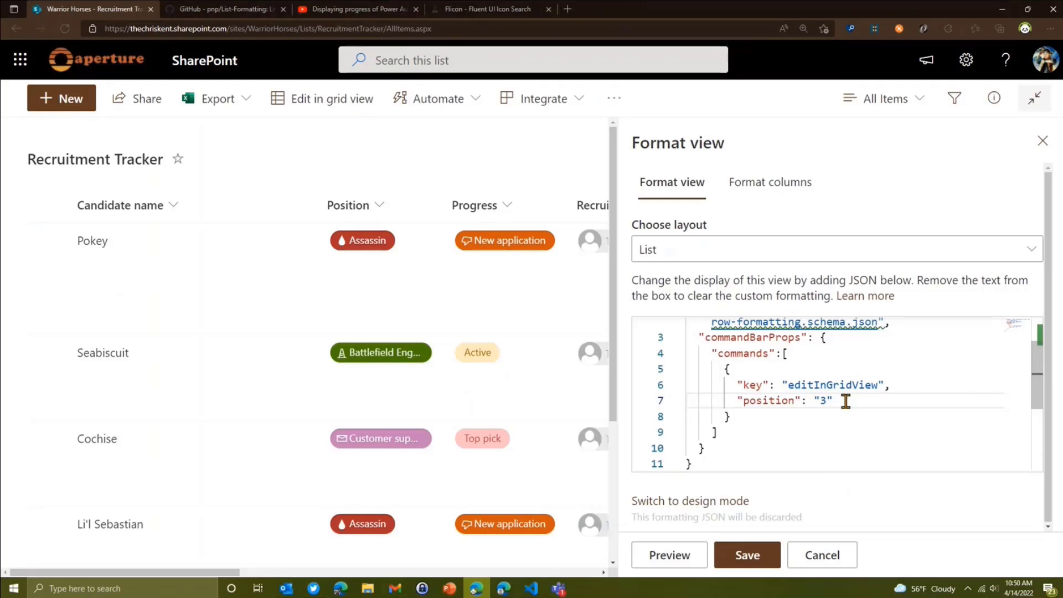
- Select the position property line for replacement
left_click_drag(843, 399, 739, 399)
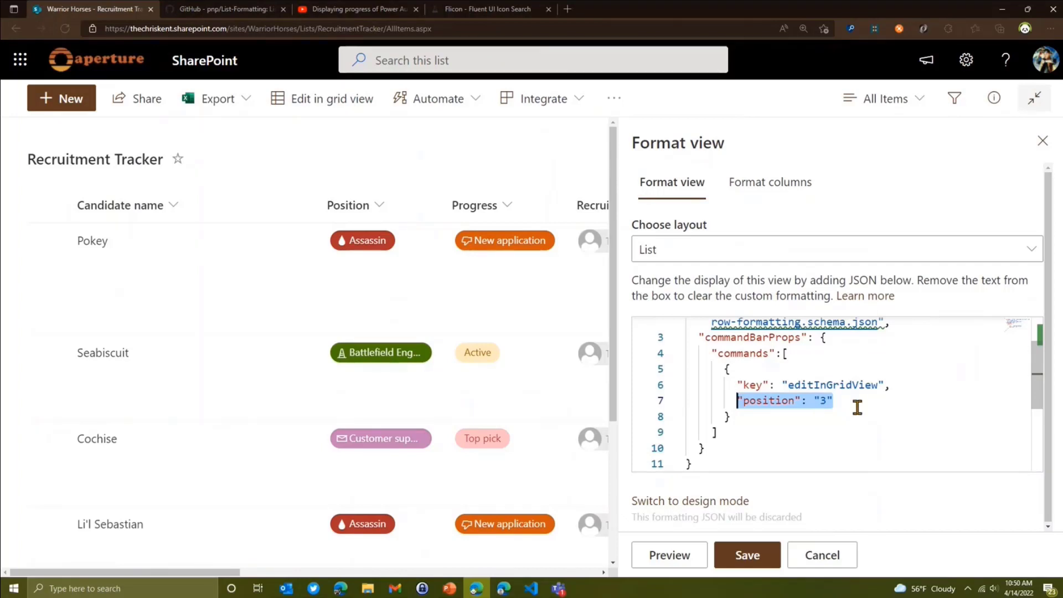
left_click(833, 401)
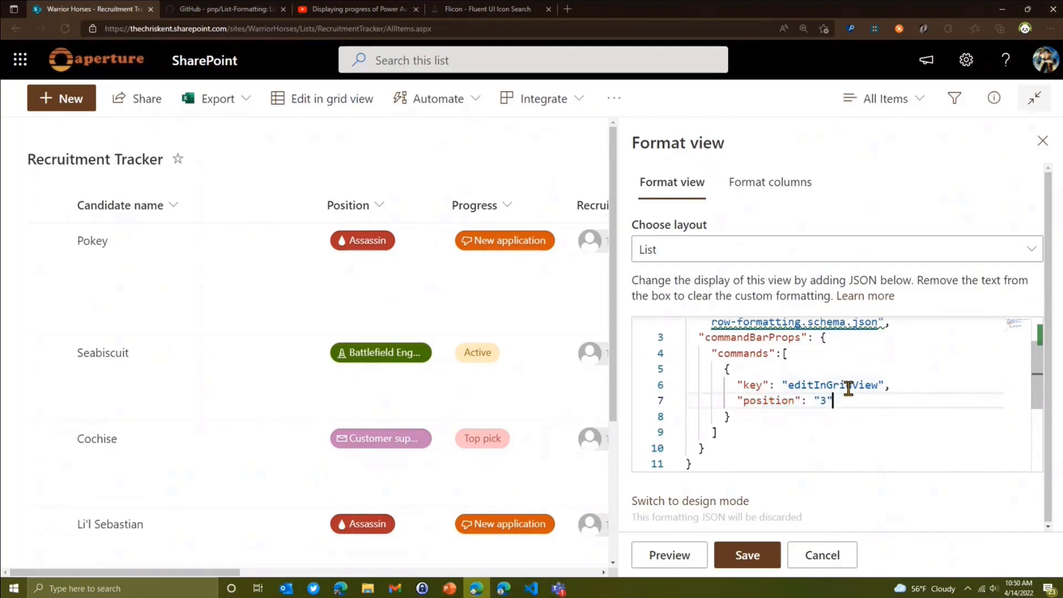
left_click_drag(830, 400, 735, 400)
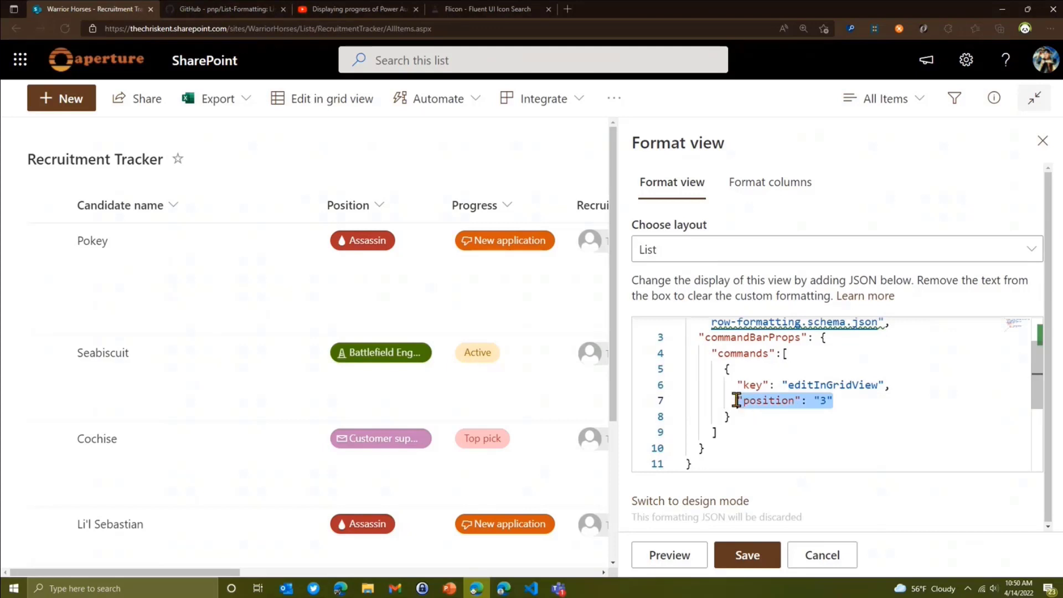
mouse_move(742, 438)
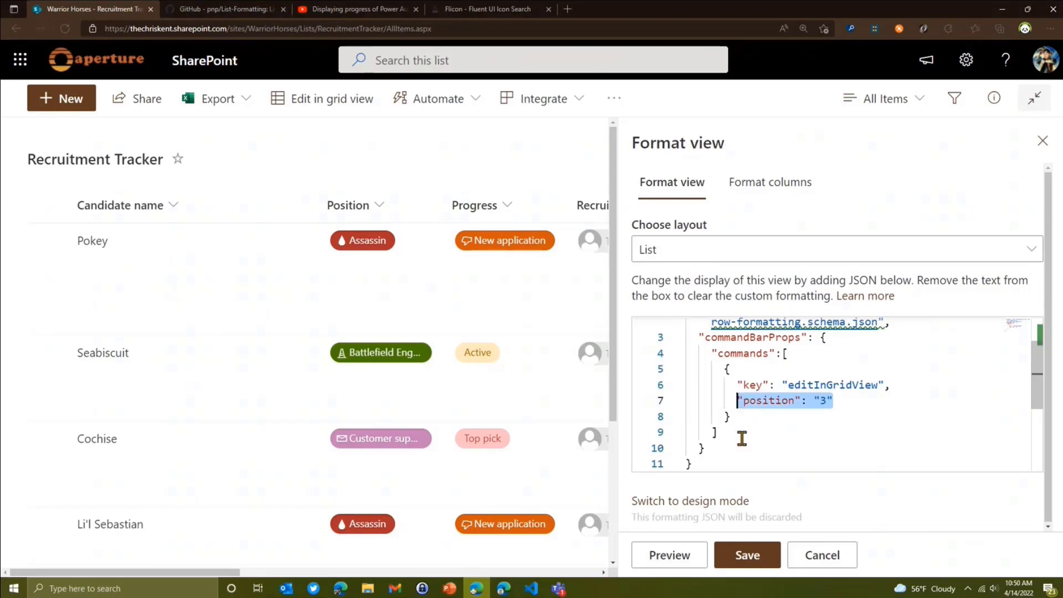
- Replace position with "primary": true, then change it to false to test toolbar placement
type("\"primary\"")
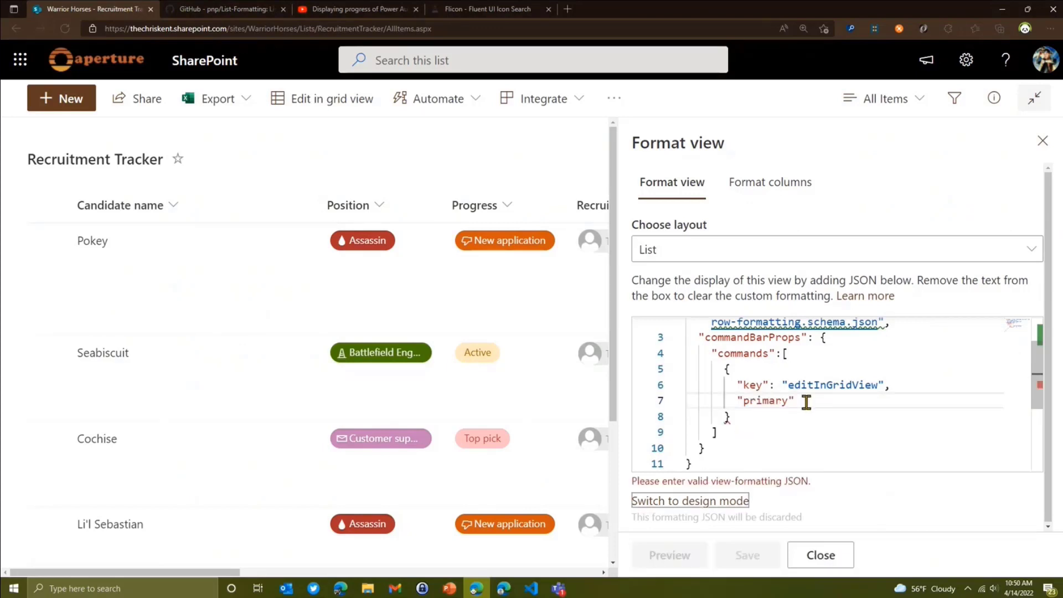
type(":tr")
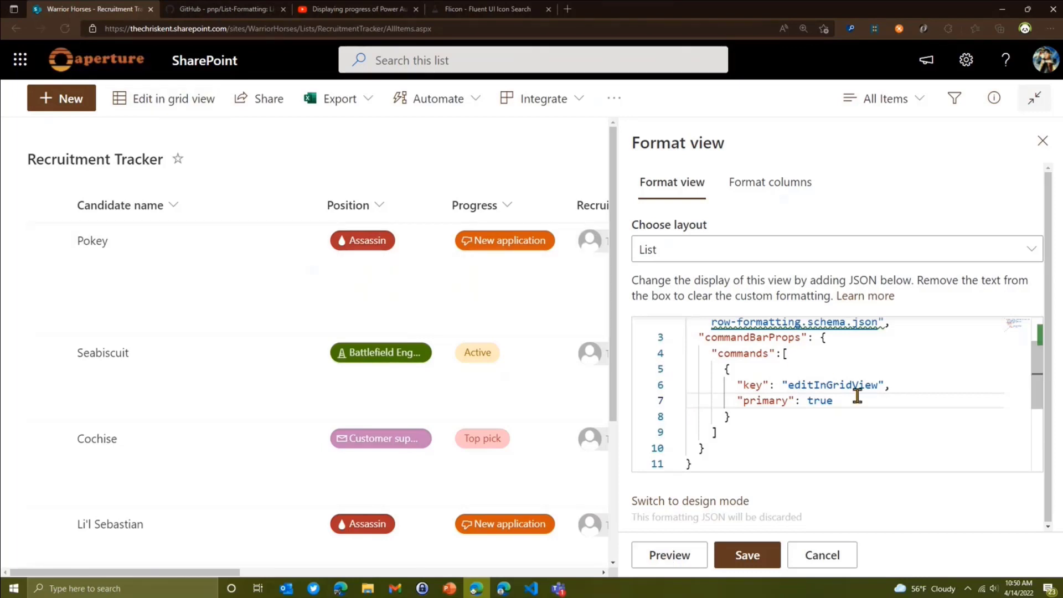
type(",")
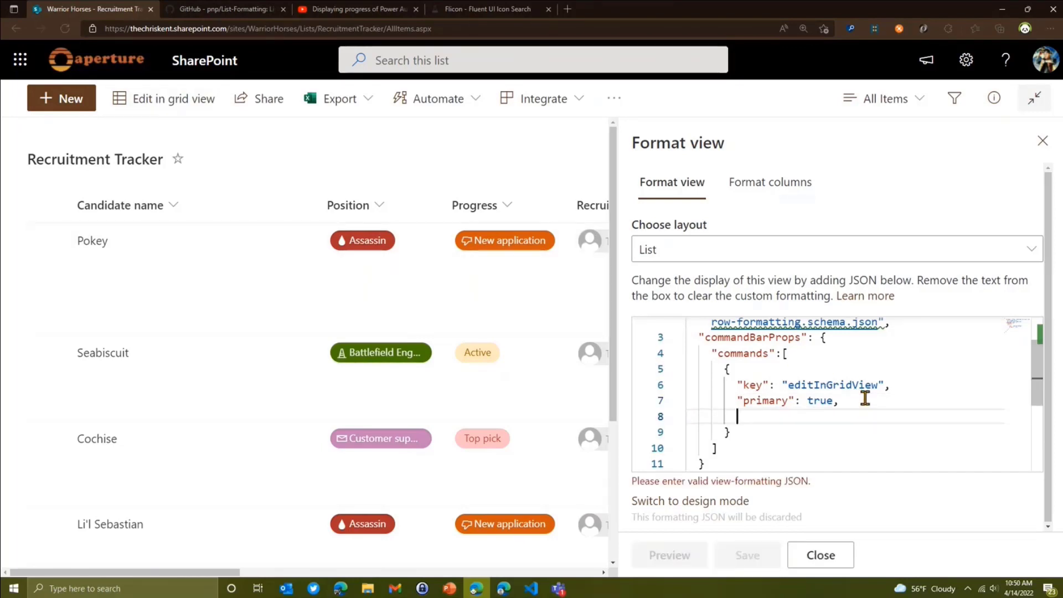
type("\"position\": 0")
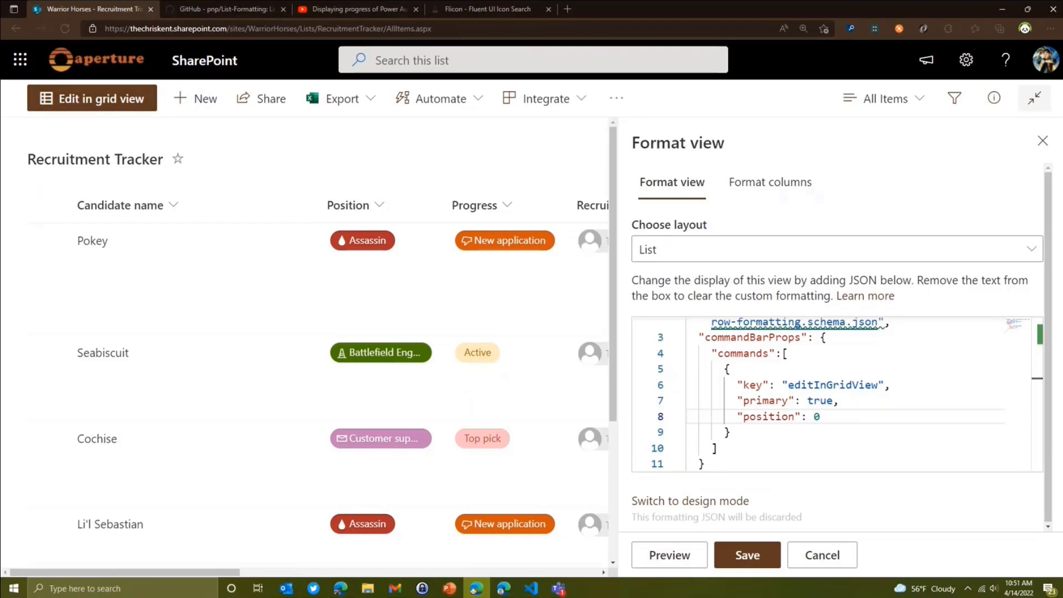
double_click(821, 401)
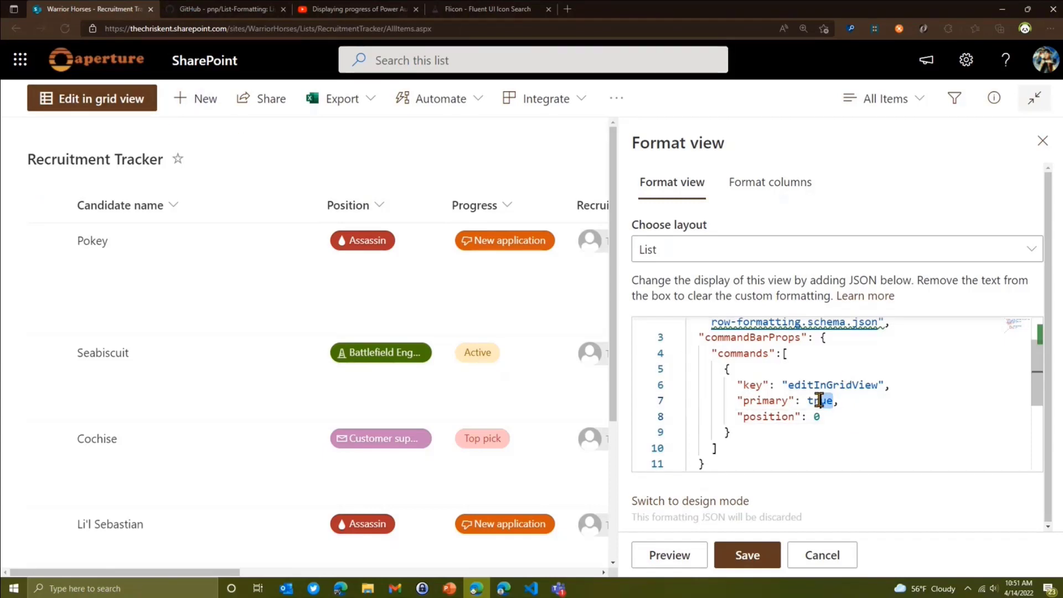
type("false")
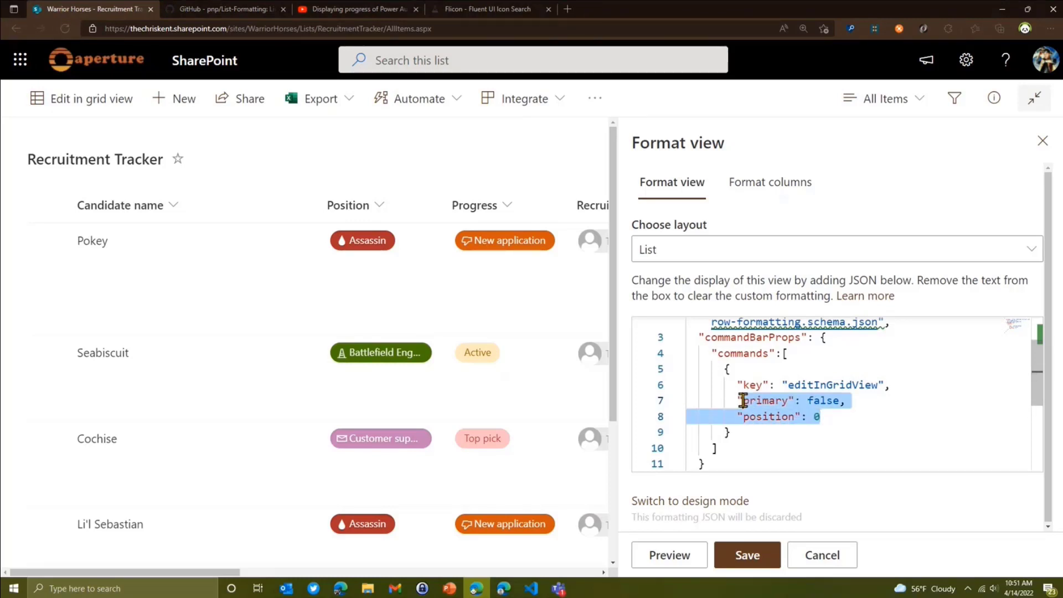
- Set "sectionType": "Overflow" with "position" 0 and check Edit in grid view in the overflow menu
type("\"sectionType\":")
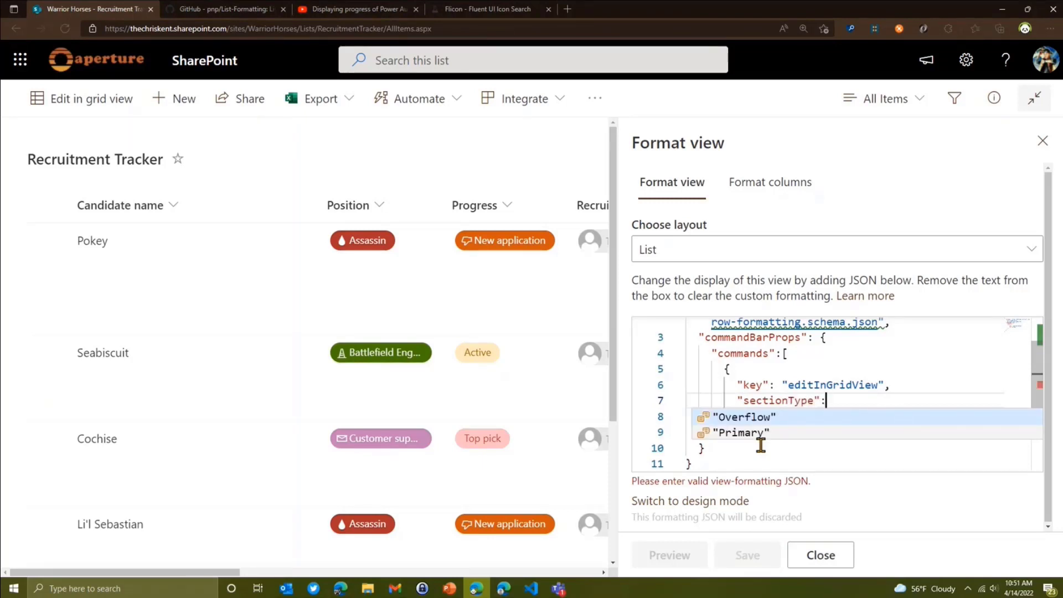
left_click(742, 416)
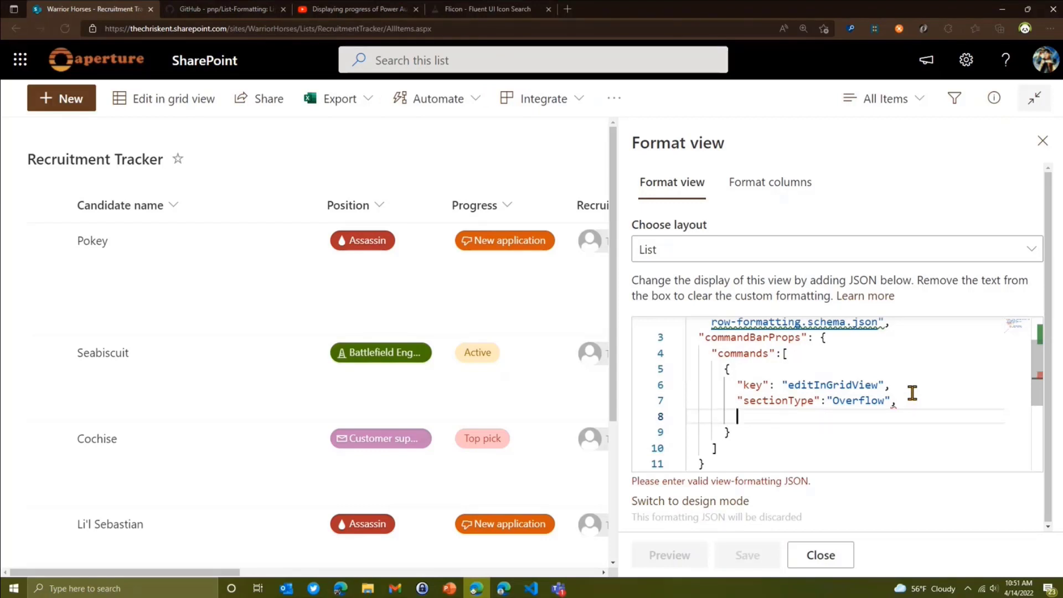
type("\"position\": 0")
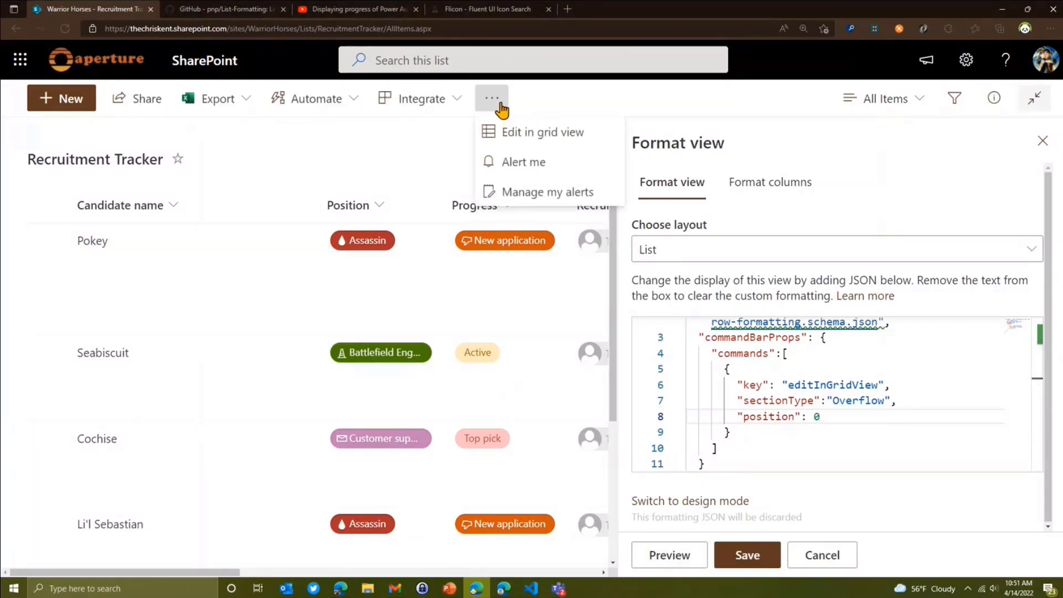
mouse_move(549, 139)
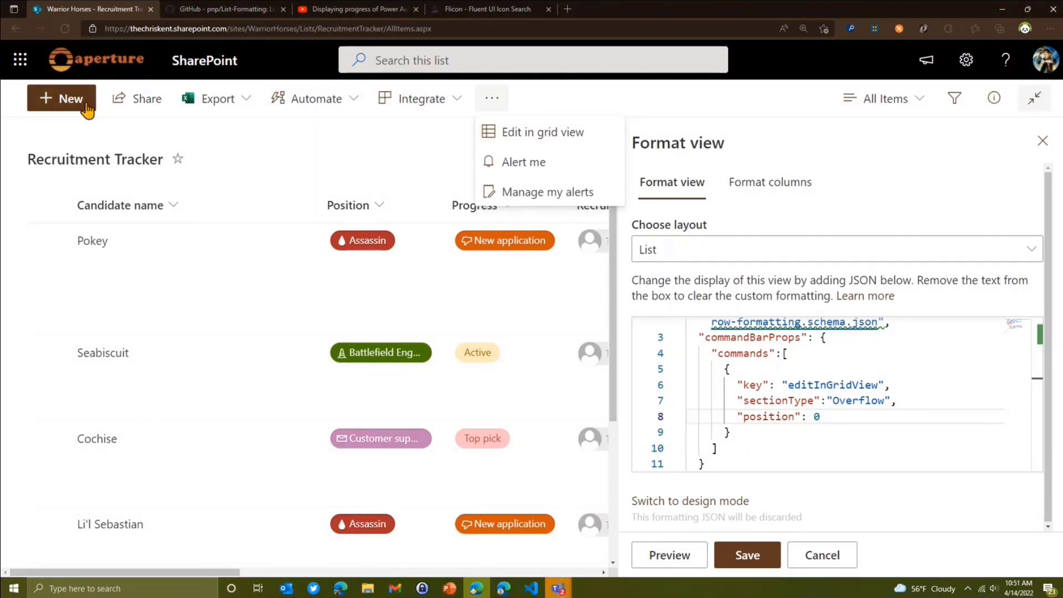
mouse_move(215, 151)
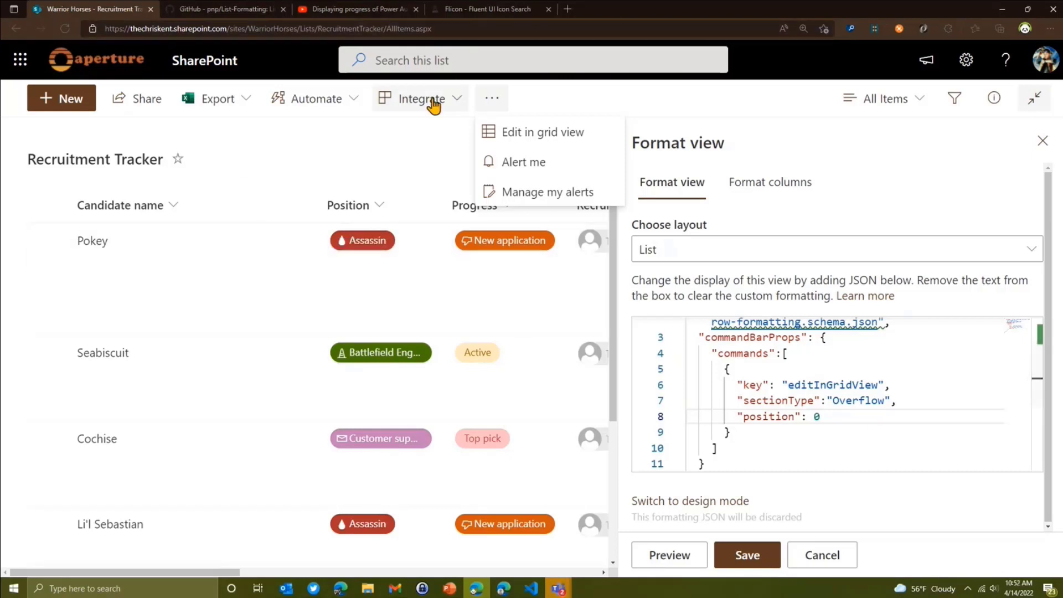
left_click(826, 401)
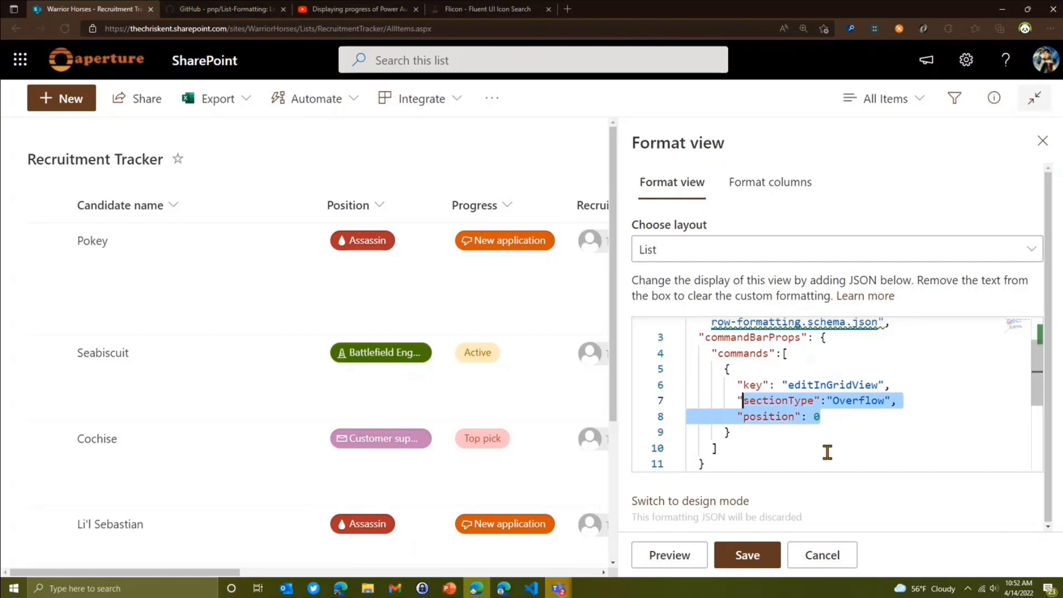
- Give editInGridView a hide value of "=if([$Position]=='Assassin',true,false)"
type("\"te")
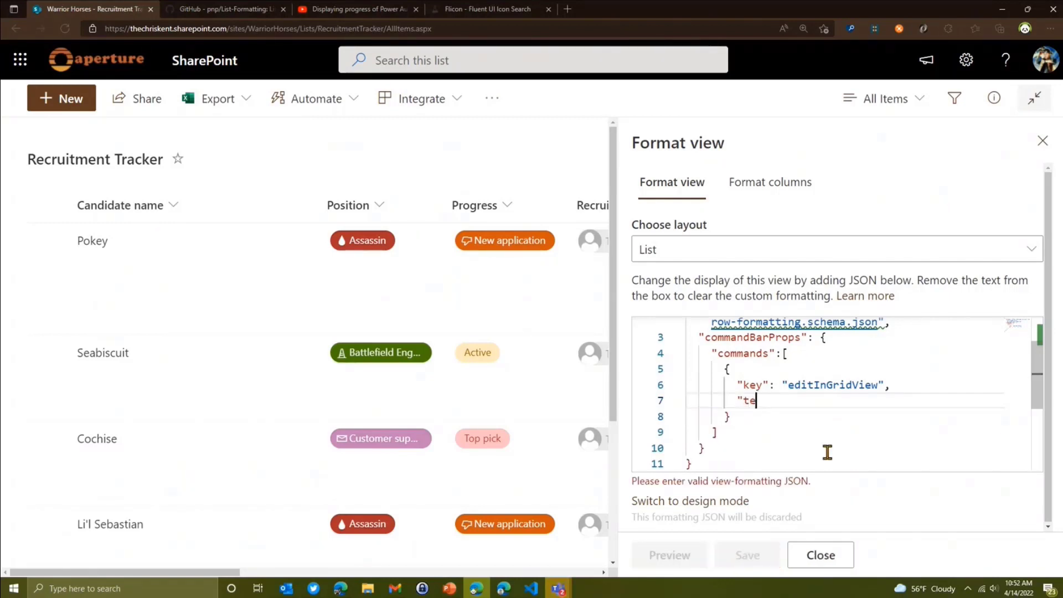
type("xt\":")
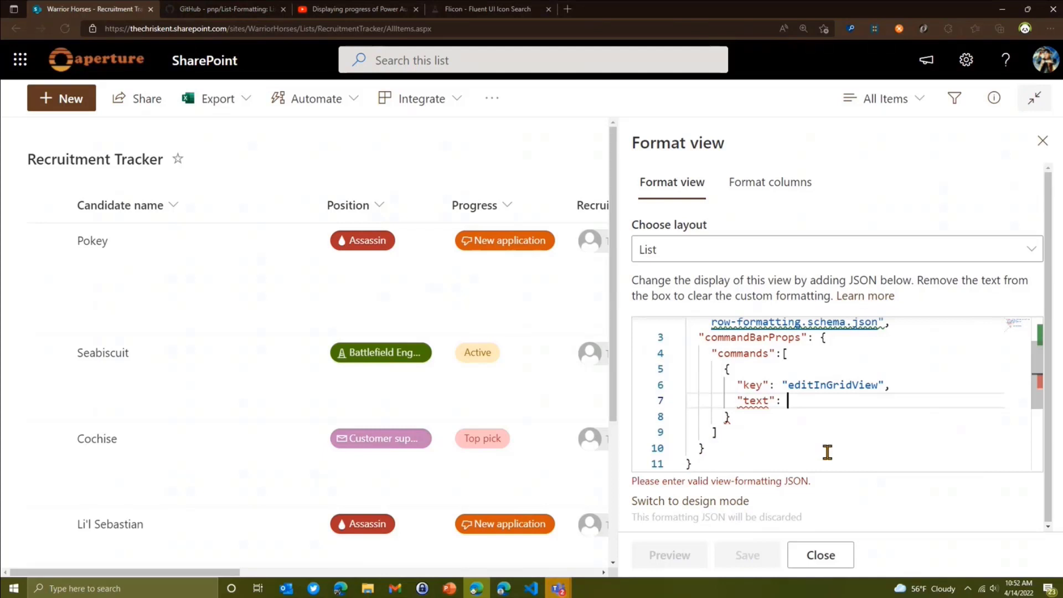
type("\"=\"")
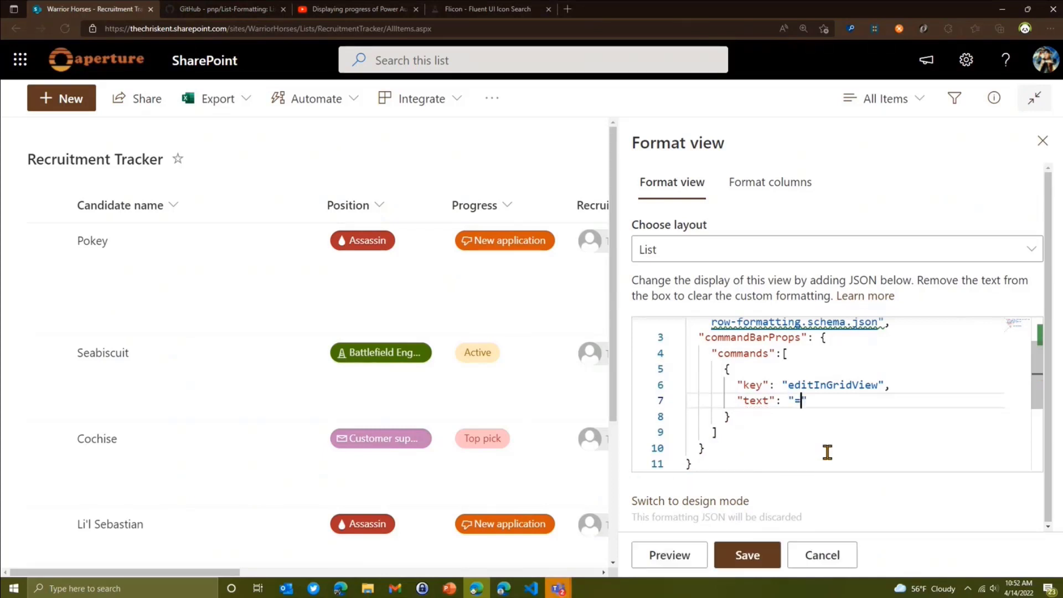
type("[")
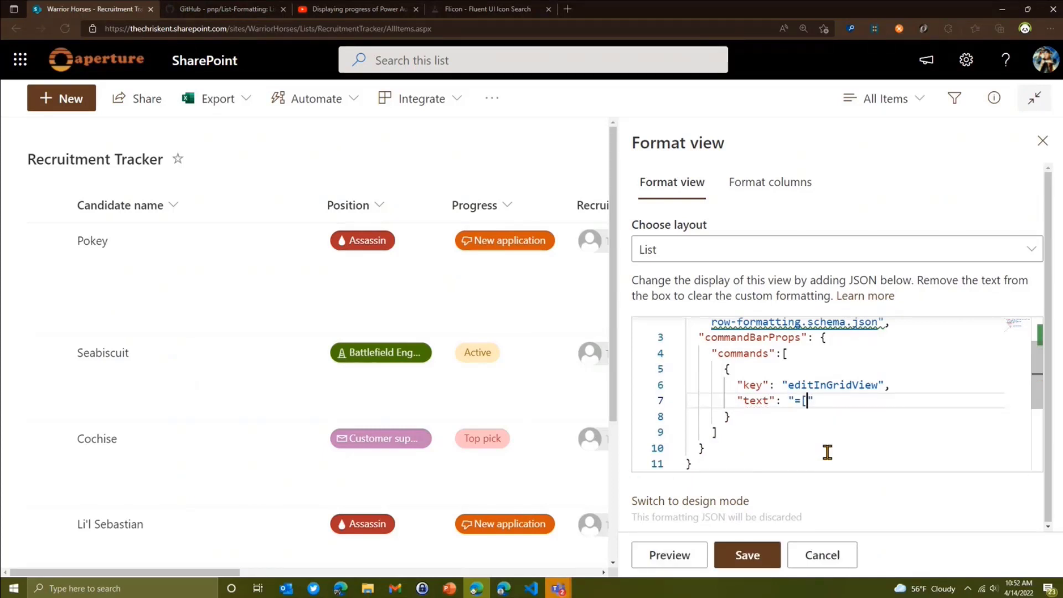
type("if(")
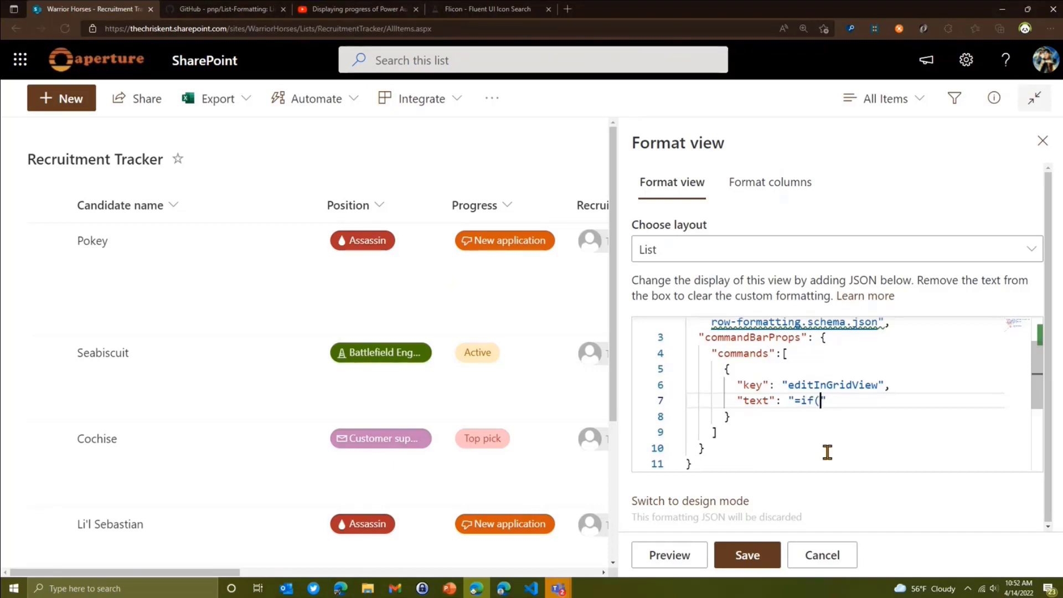
type("[$Position")
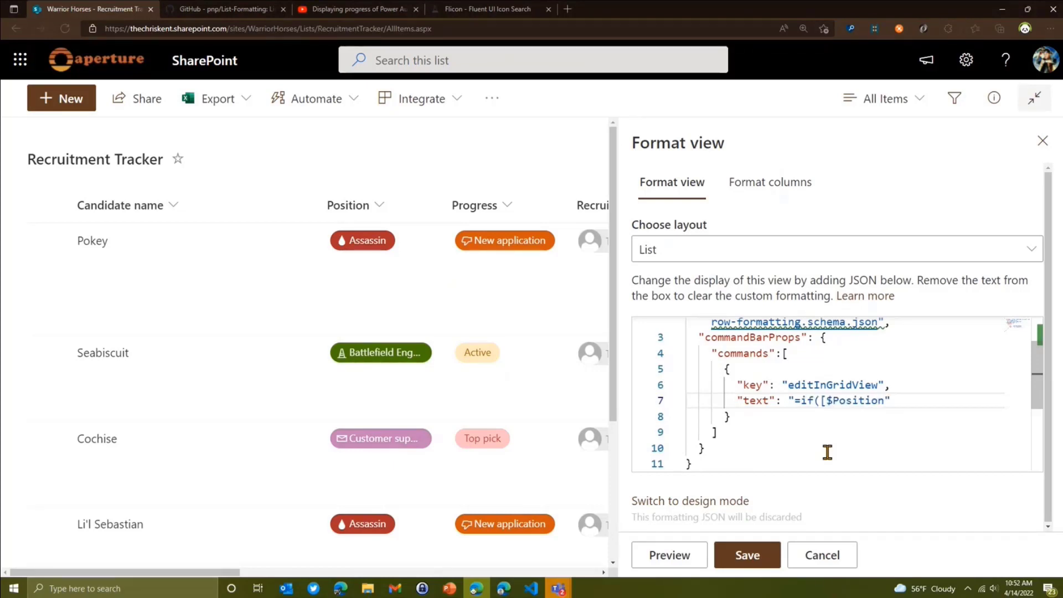
type("==")
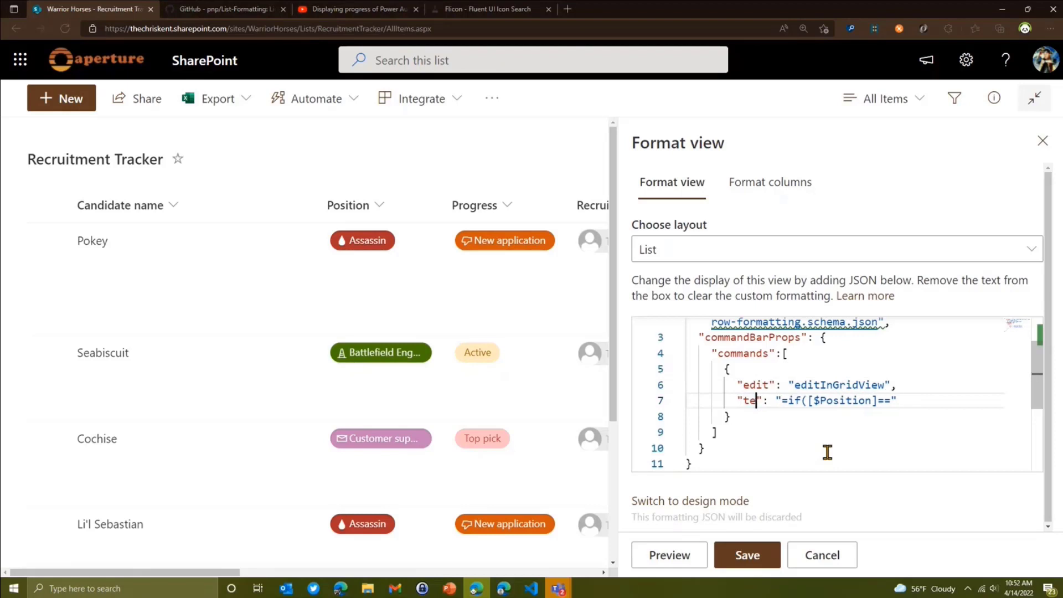
type("hide")
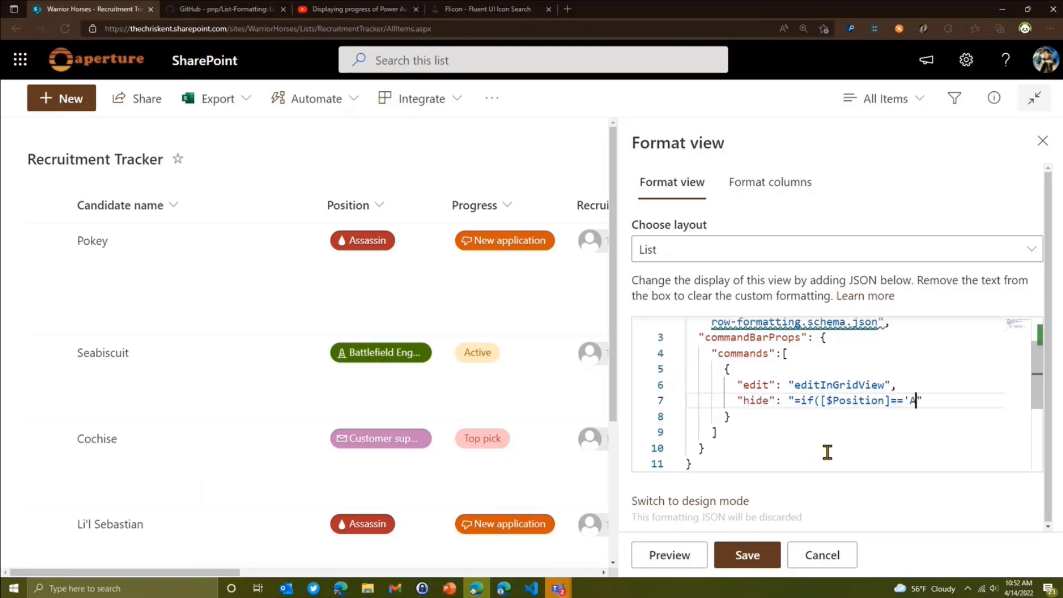
type("ssassin', true")
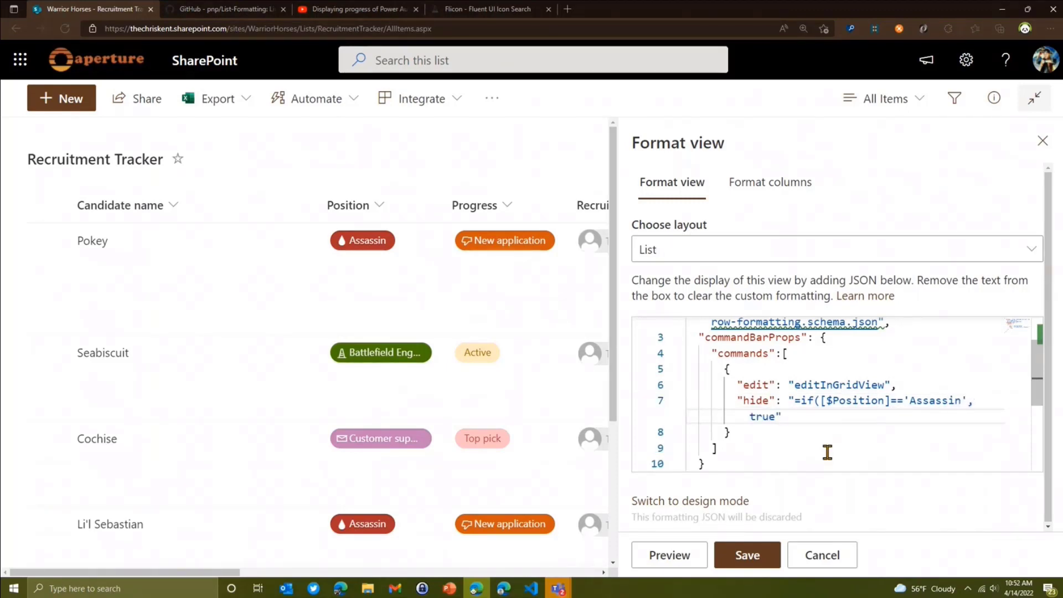
type(",false")
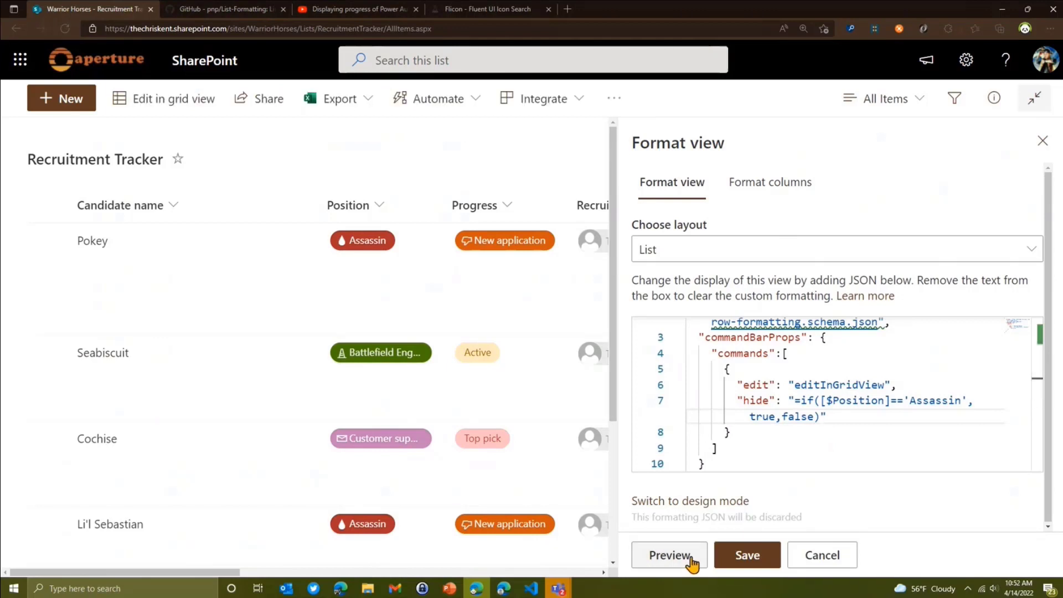
mouse_move(204, 257)
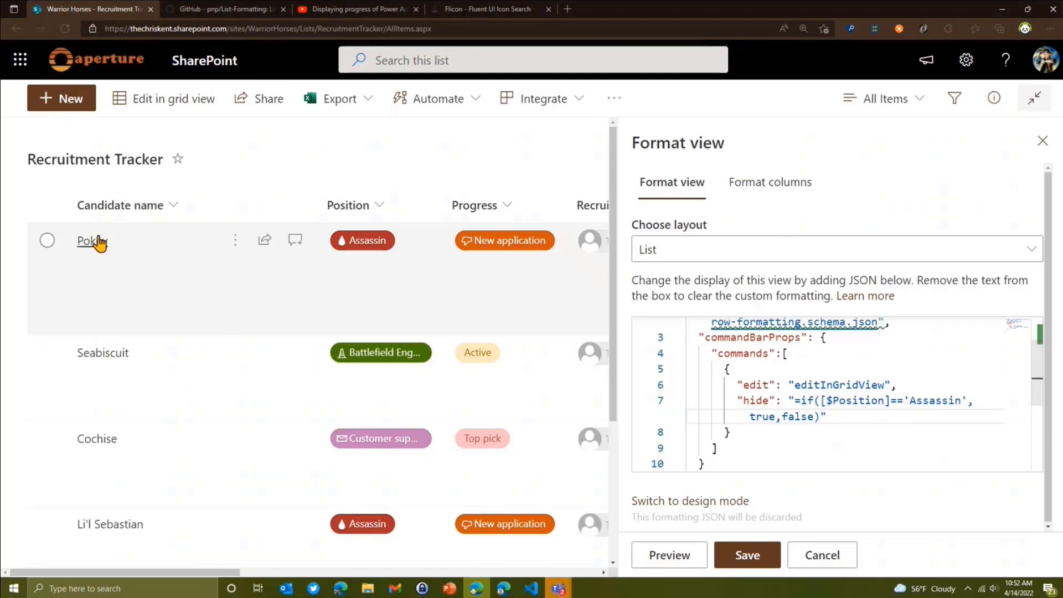
- Preview the conditional hide by selecting Seabiscuit and Pokey, then deselecting Pokey
left_click(47, 354)
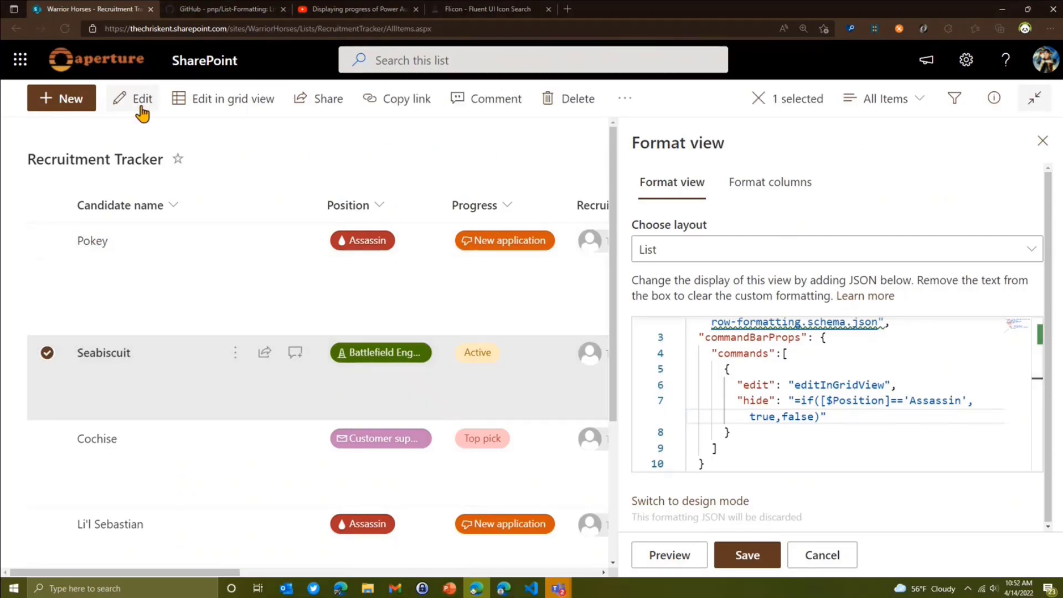
left_click(46, 241)
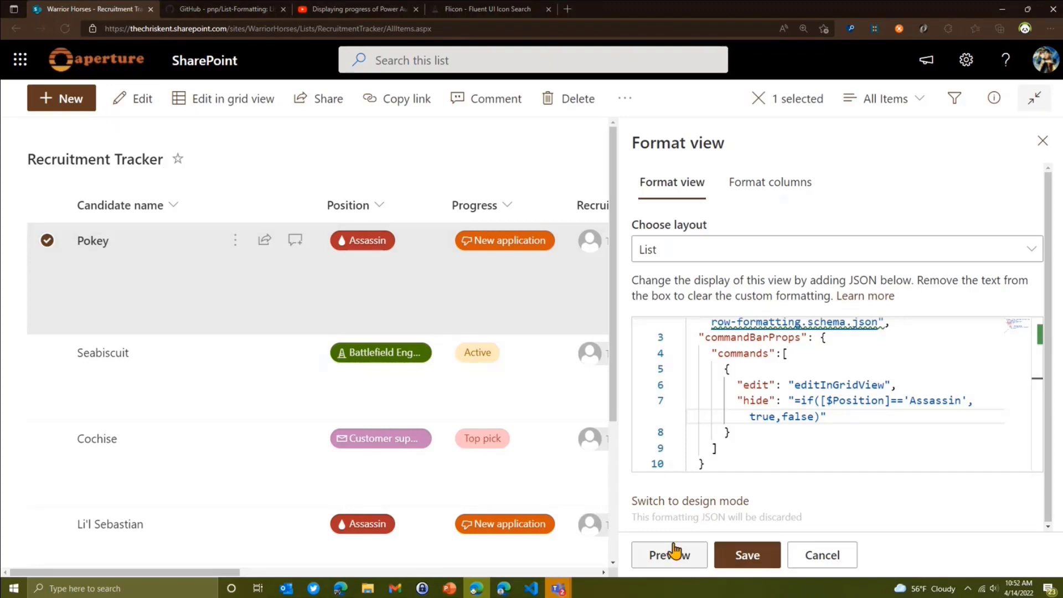
left_click(46, 240)
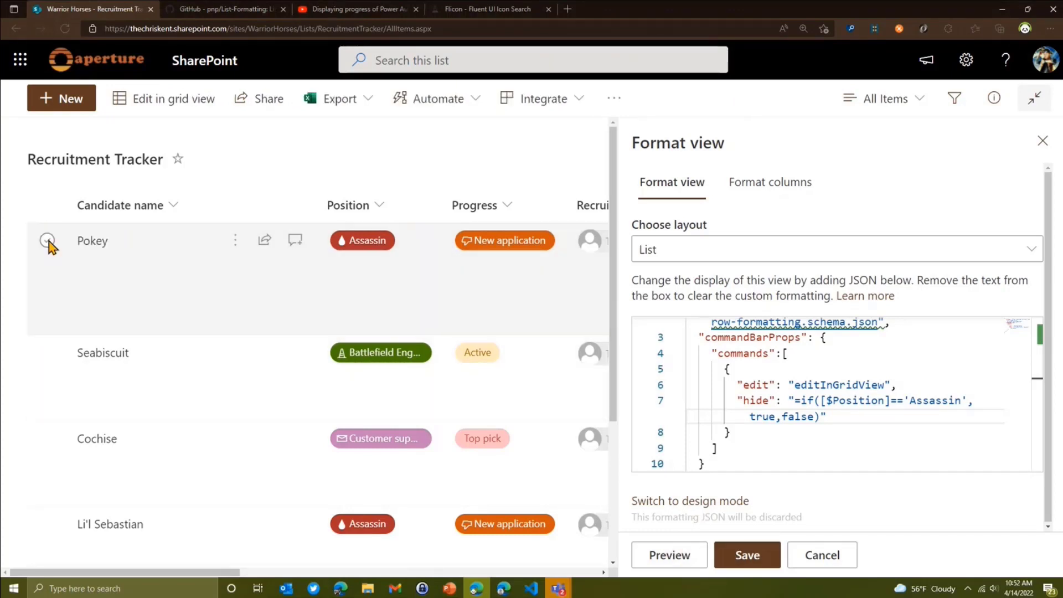
left_click(46, 240)
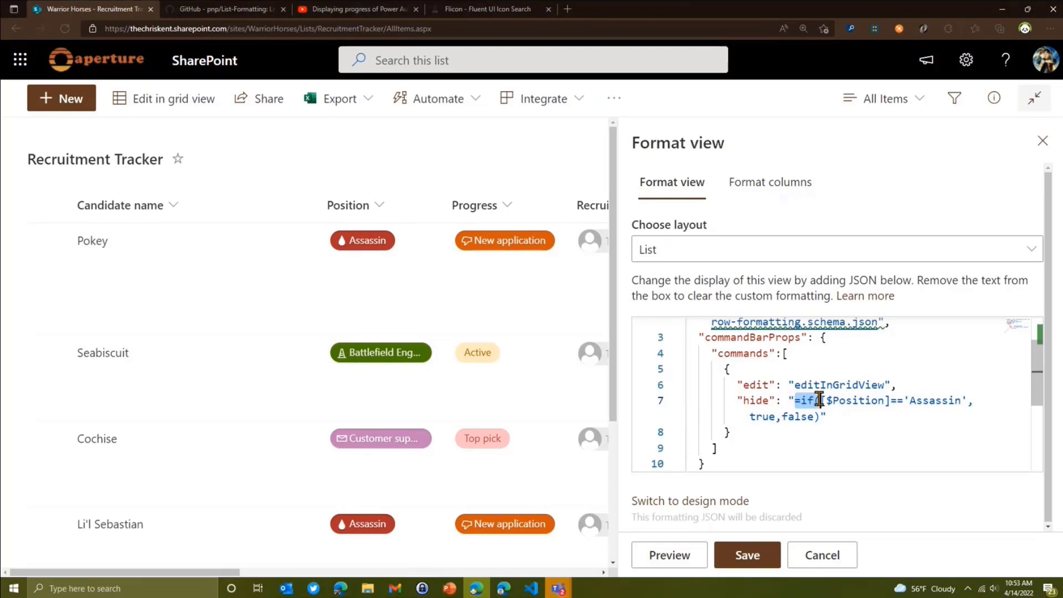
- Strip the =if( and ,true,false) parts so hide reads "[$Position]=='Assassin'"
key("Delete")
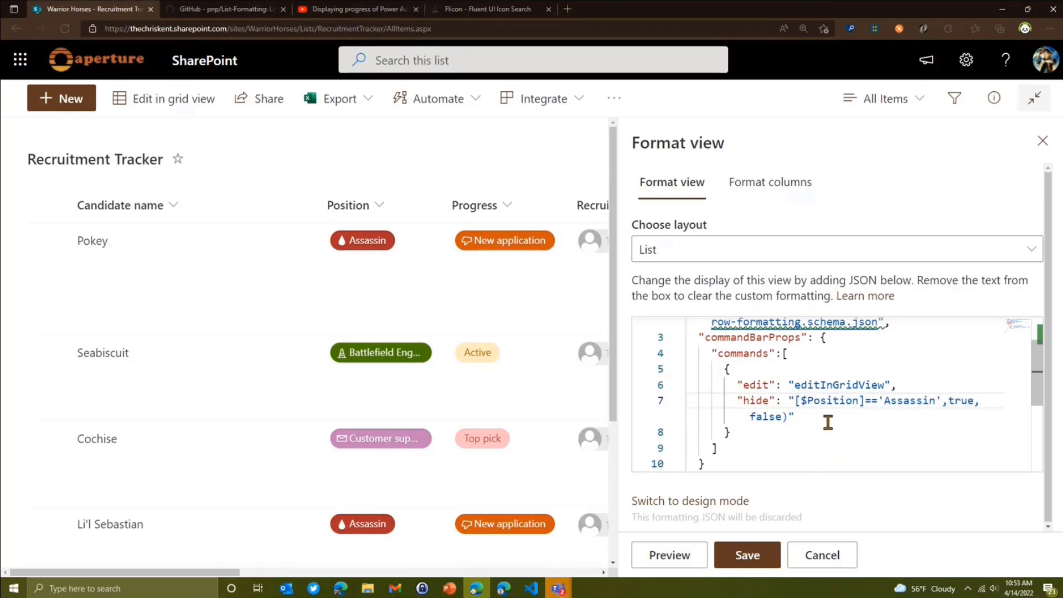
left_click_drag(935, 400, 785, 416)
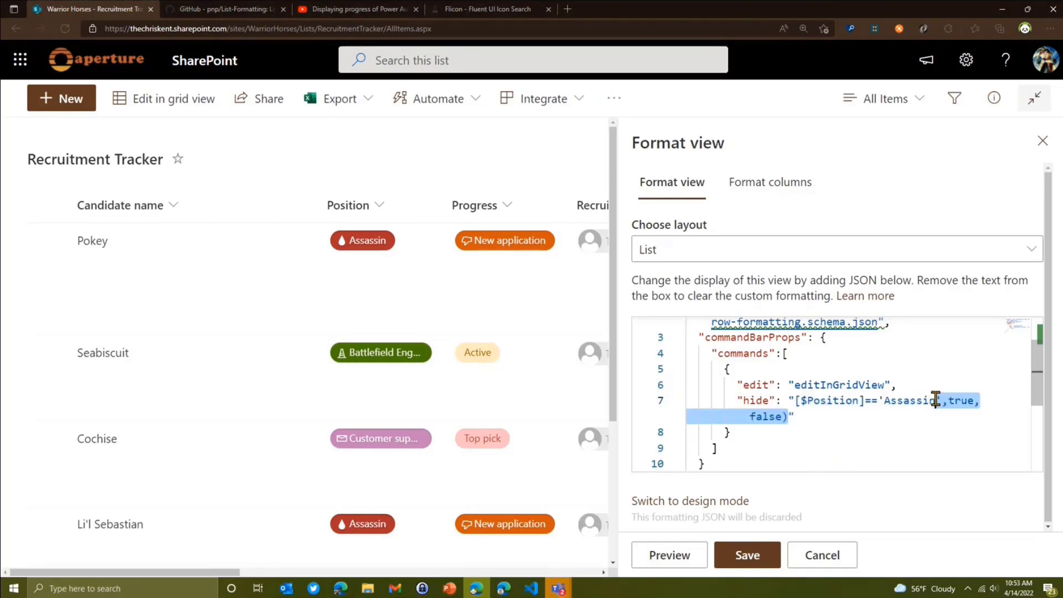
key("Delete")
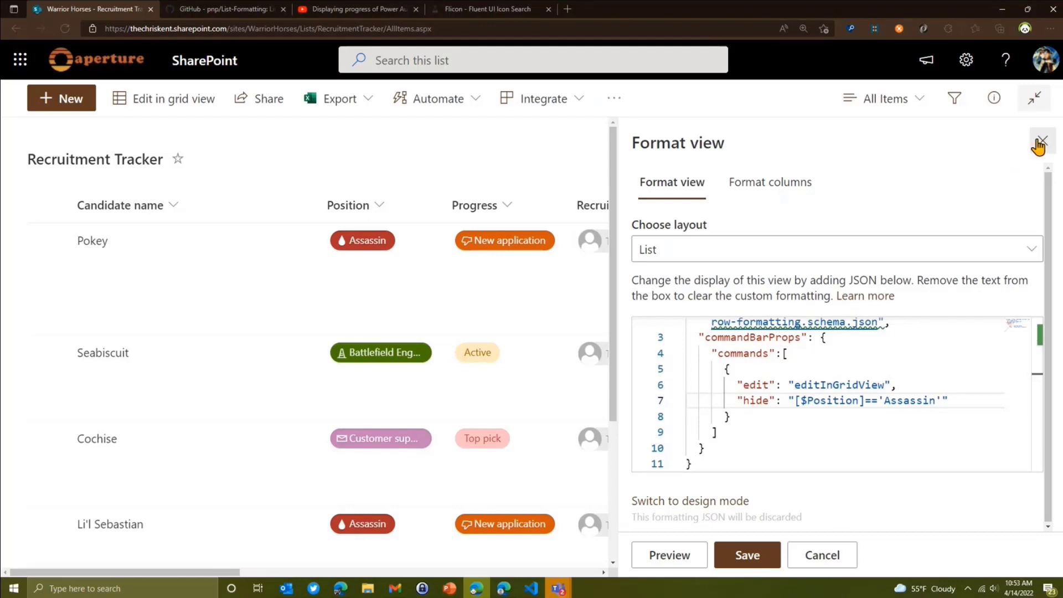
- Close the Format view pane and open Battle Plans, checking the In Process approval diagram
left_click(1033, 141)
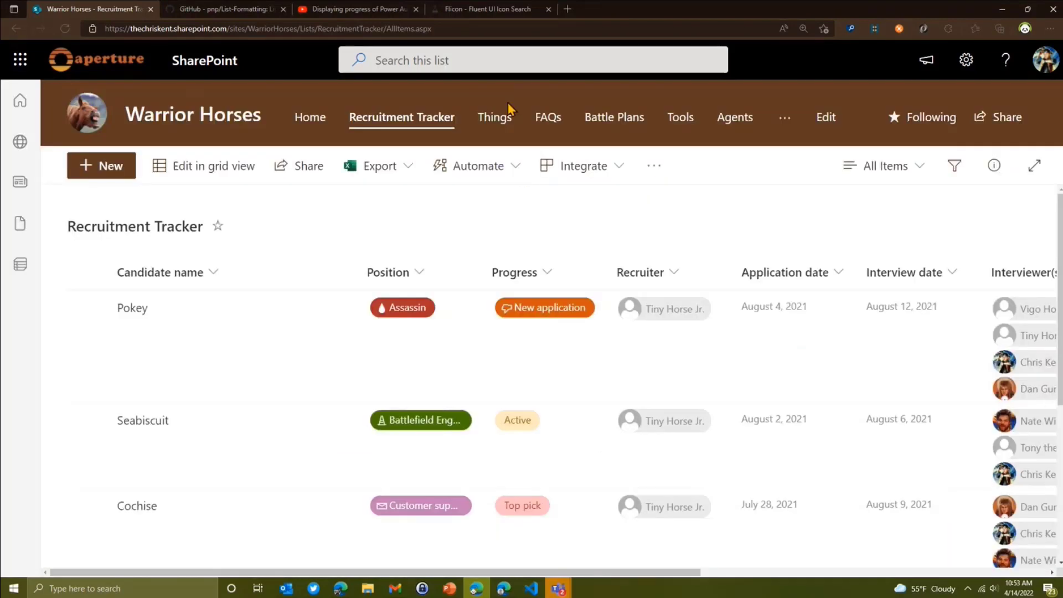
left_click(613, 117)
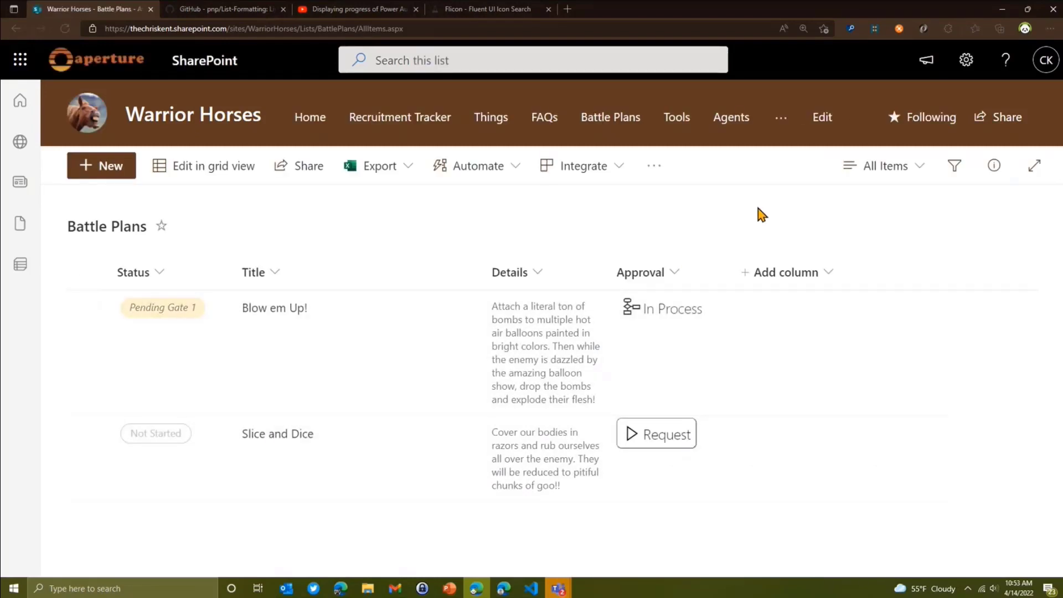
mouse_move(655, 466)
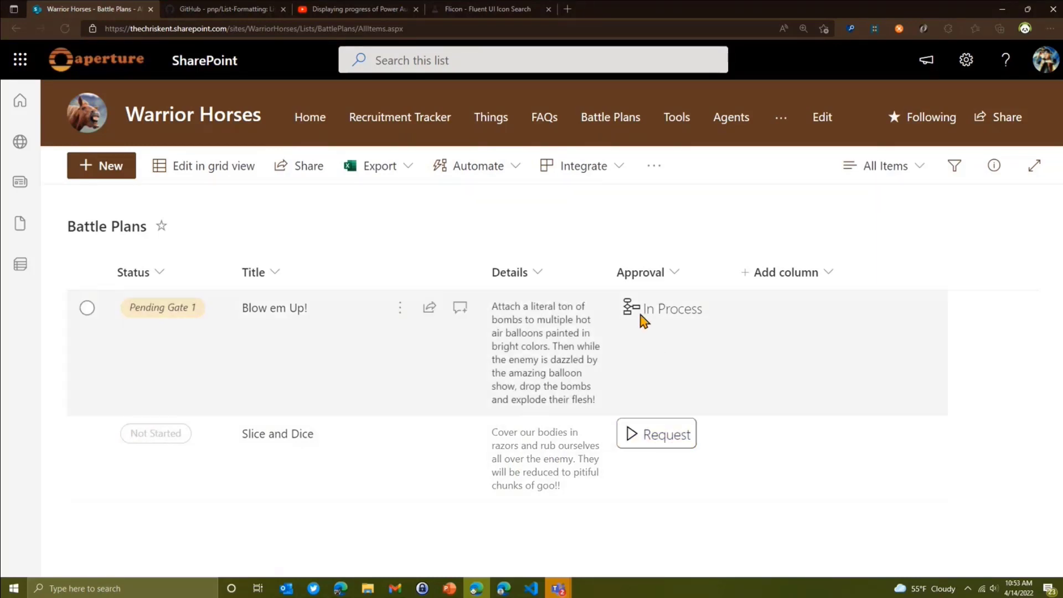
left_click(662, 309)
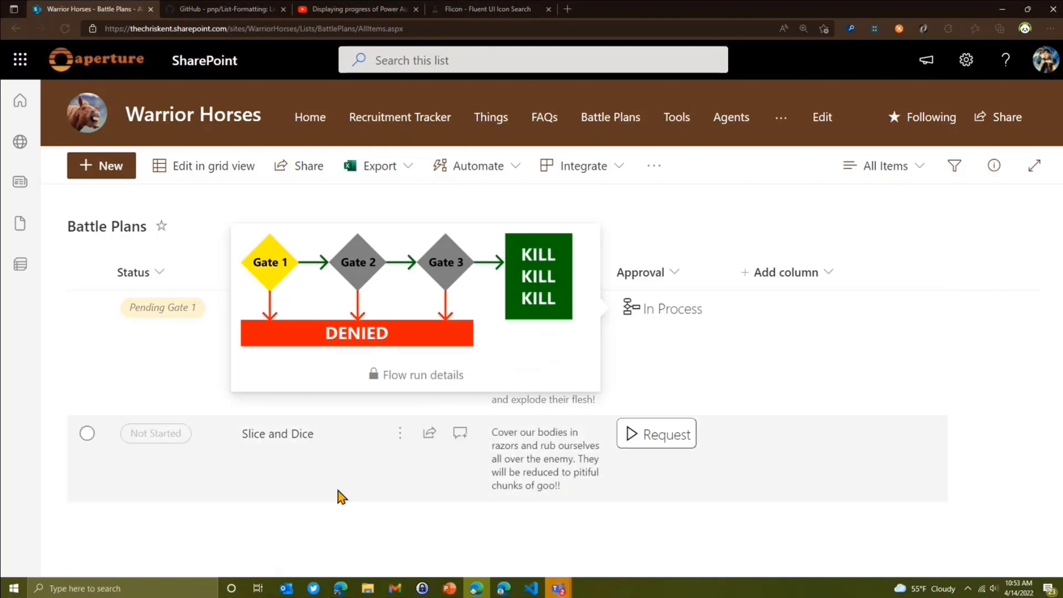
left_click(361, 8)
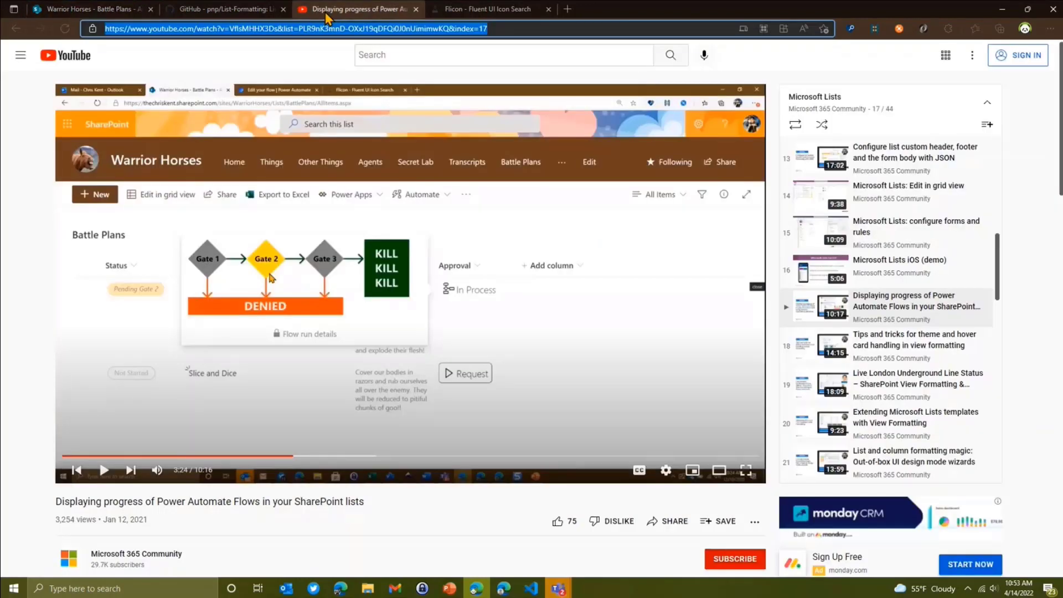
mouse_move(32, 534)
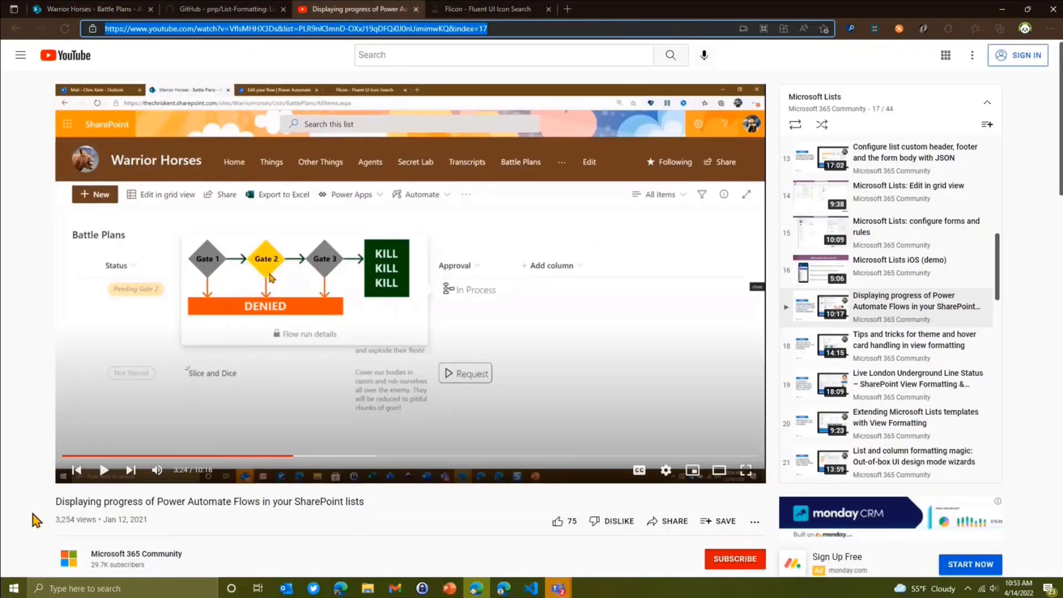
mouse_move(320, 522)
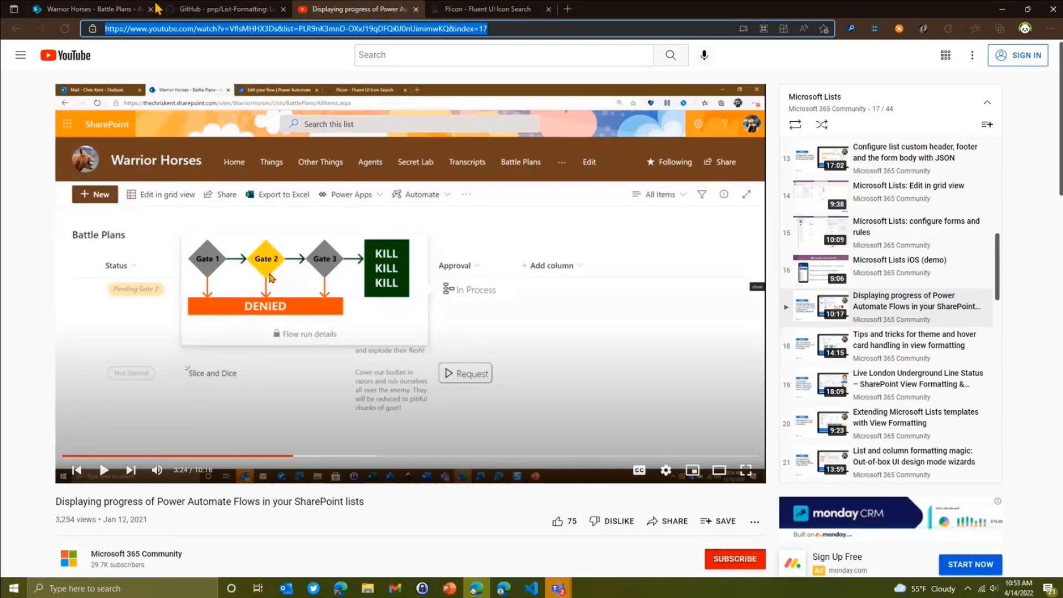
left_click(91, 9)
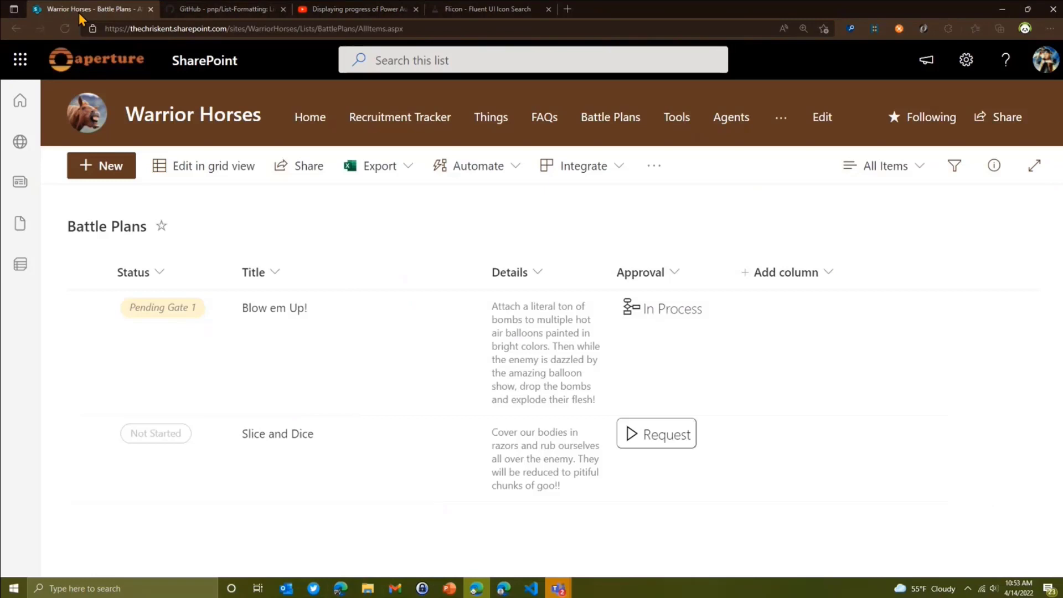
mouse_move(470, 168)
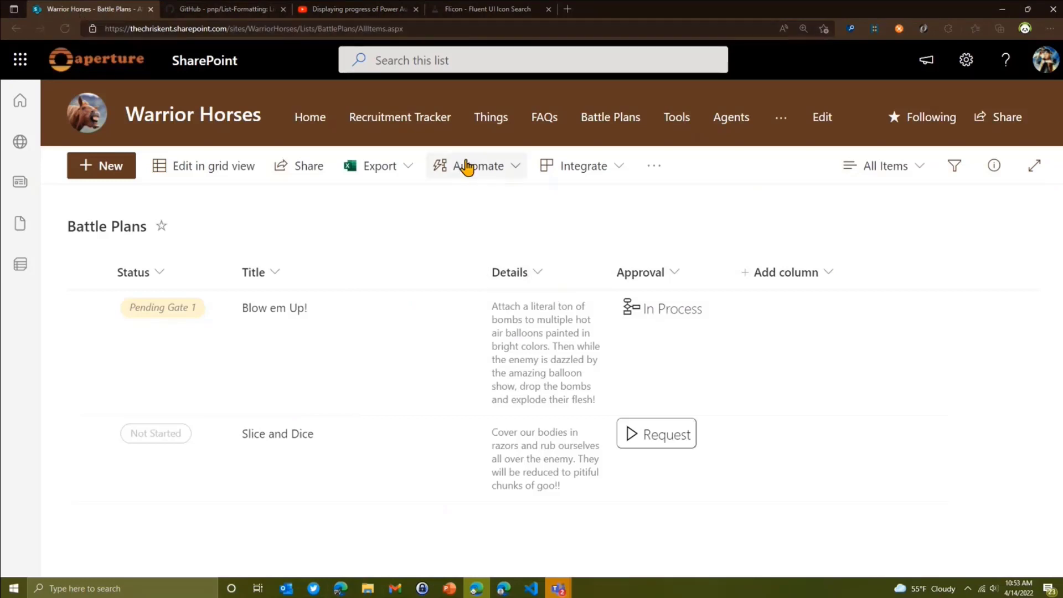
- Select the Blow em Up plan, check the overflow menu, and open Format current view
left_click(87, 308)
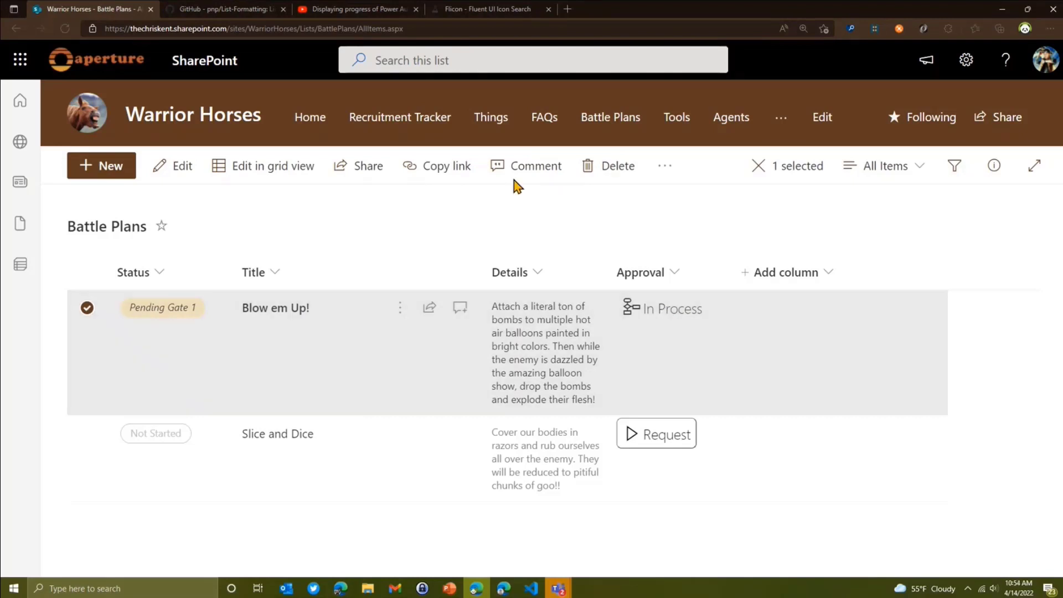
left_click(665, 166)
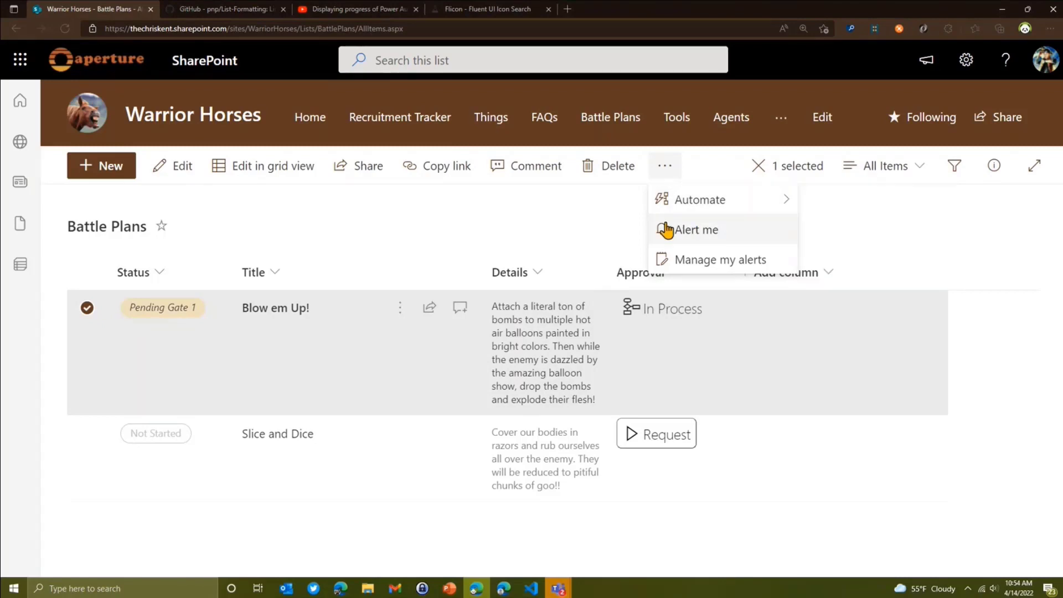
left_click(883, 166)
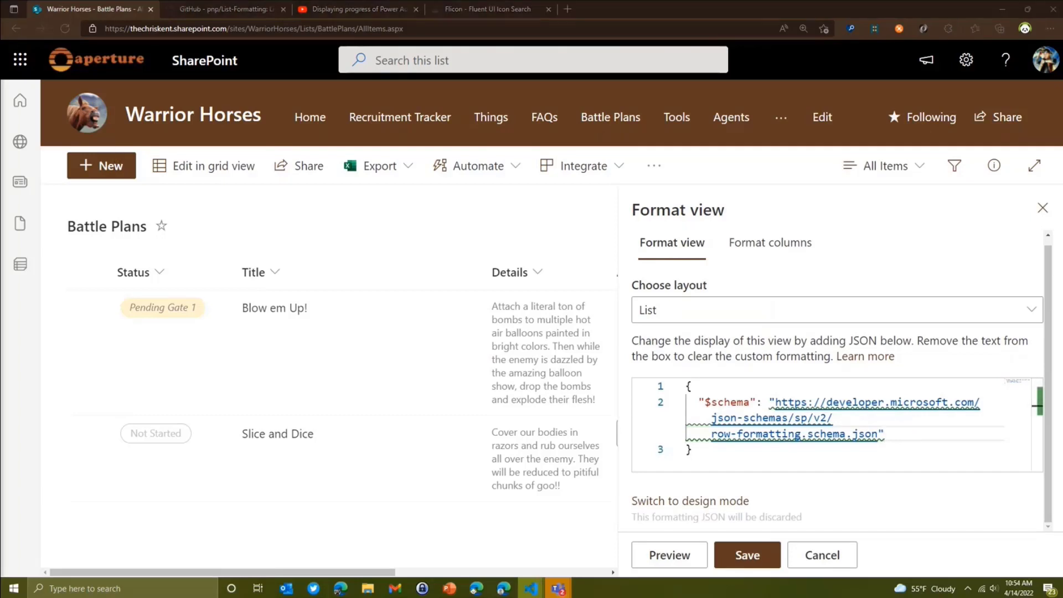
- Paste commandBarProps hiding automate on SingleSelection and MultiSelection; check Automate with nothing selected
key("ctrl+a")
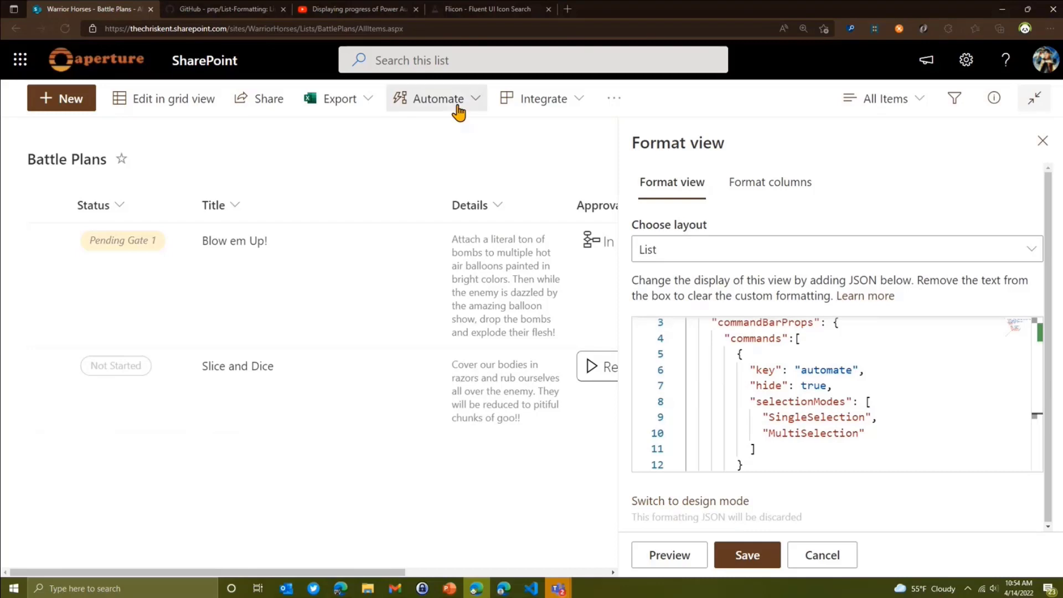
left_click(439, 98)
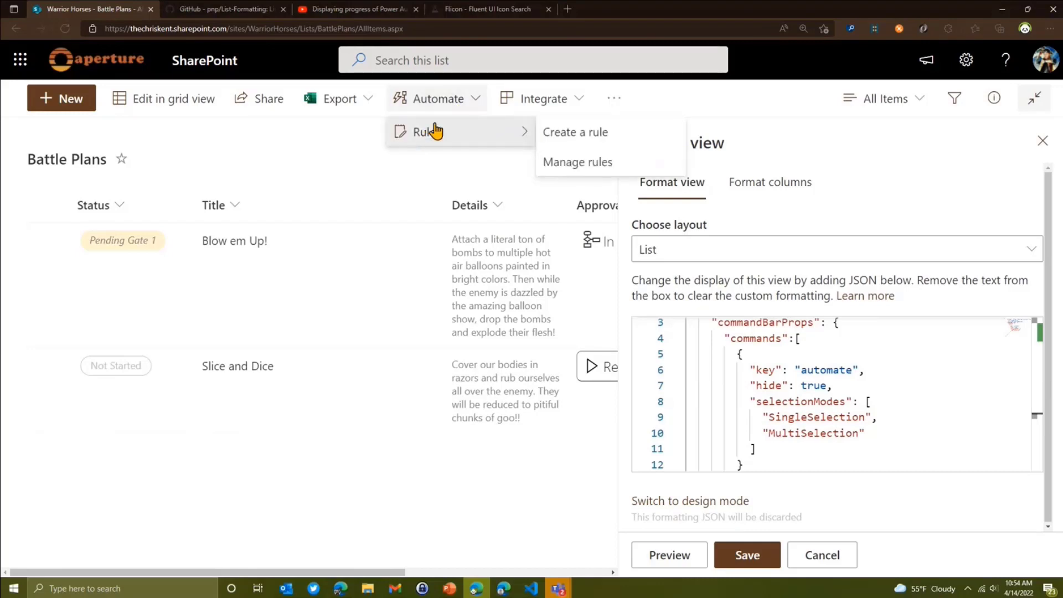
mouse_move(452, 113)
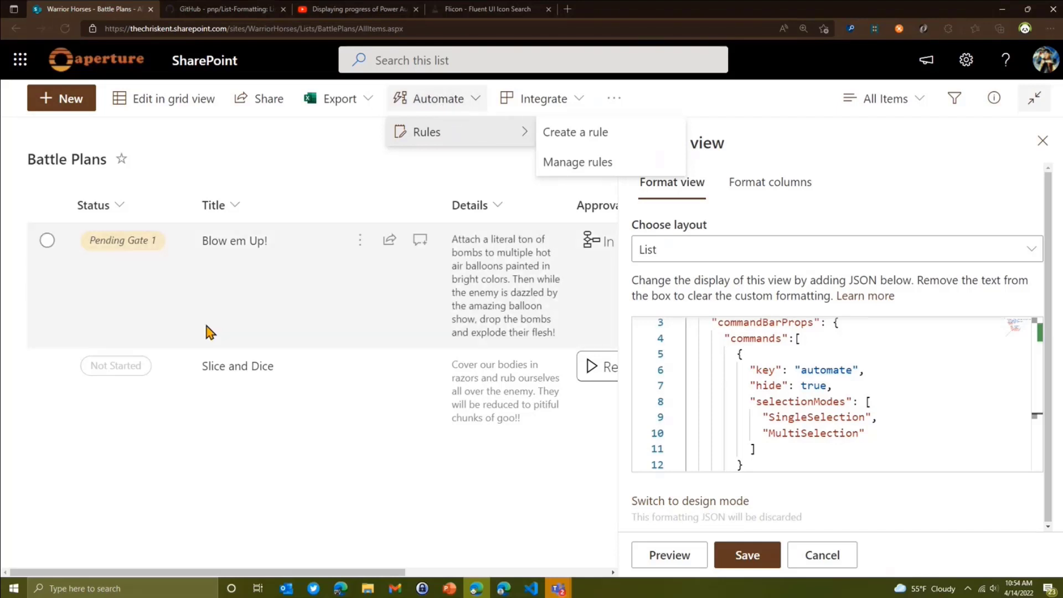
left_click(777, 402)
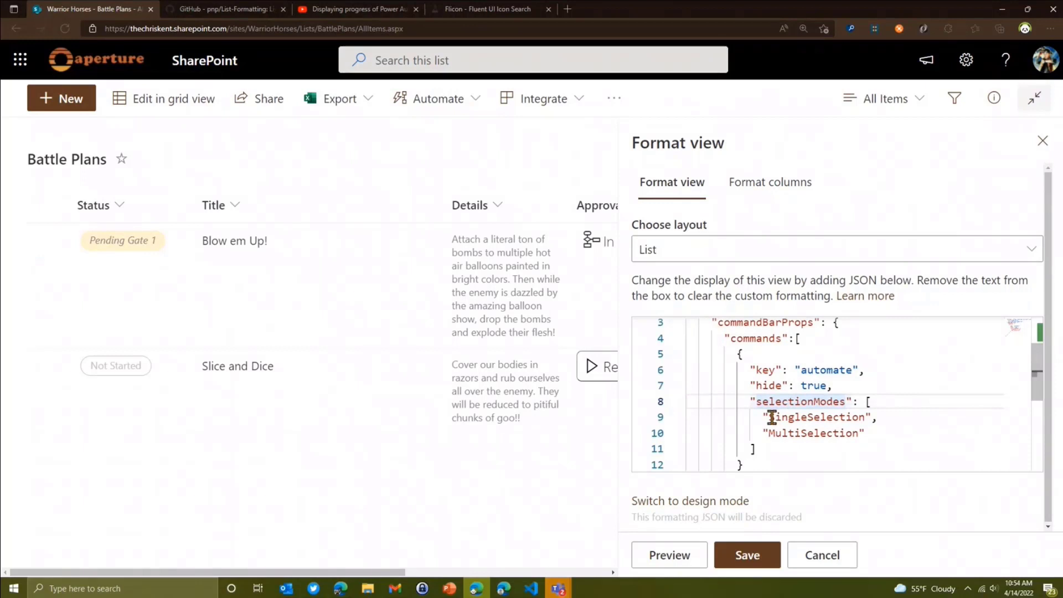
mouse_move(821, 432)
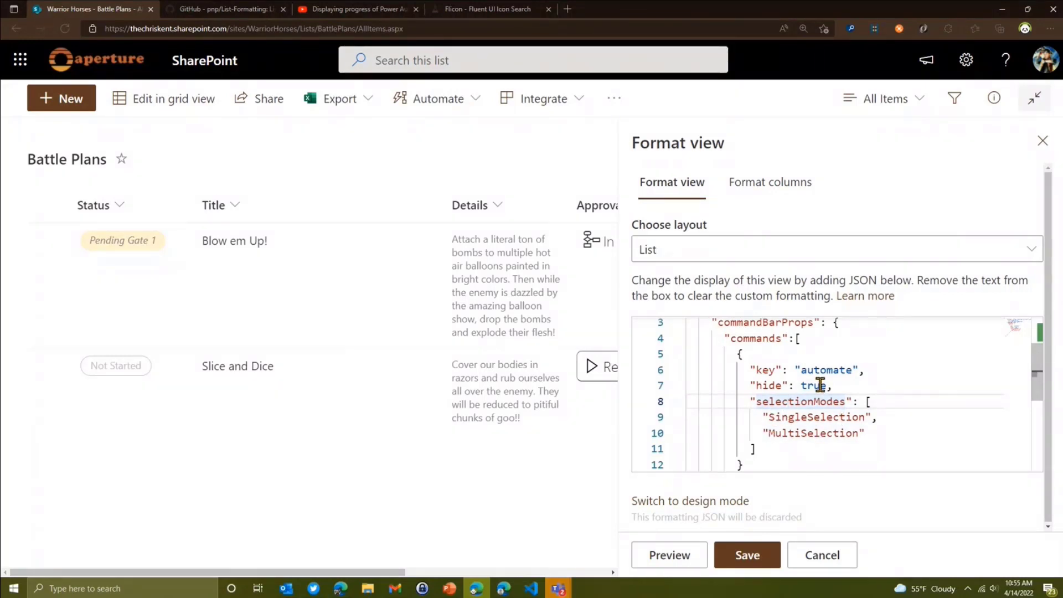
- Preview and select Blow em Up to confirm Automate disappears from the toolbar
left_click(669, 555)
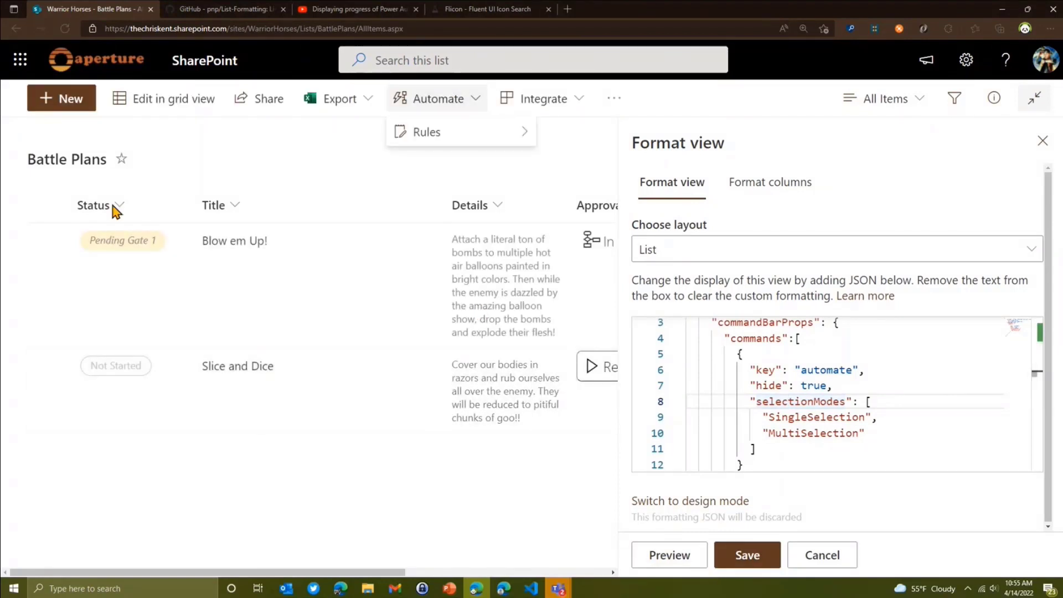
left_click(47, 240)
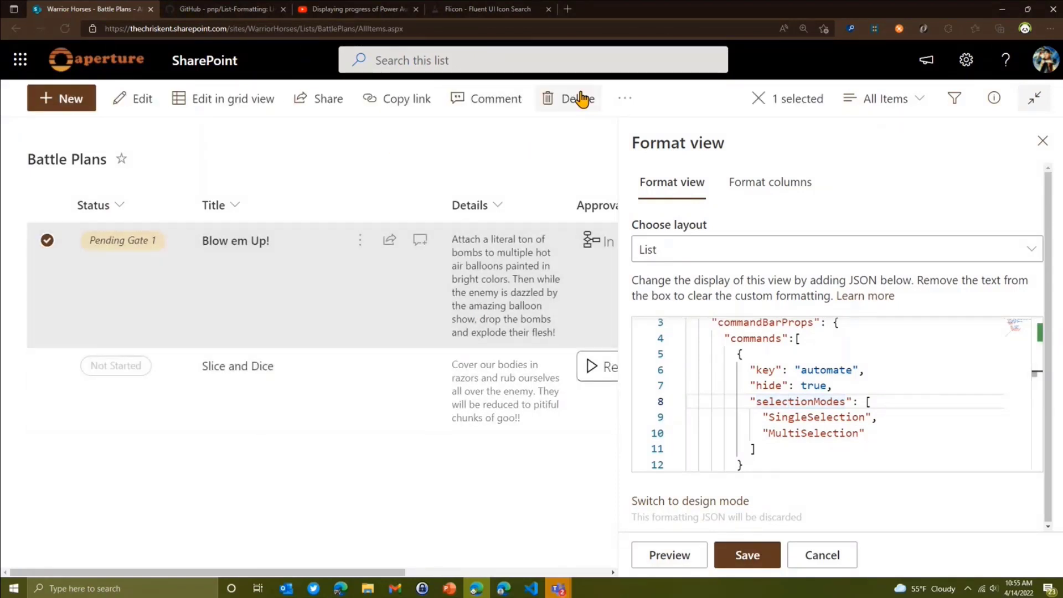
left_click(625, 97)
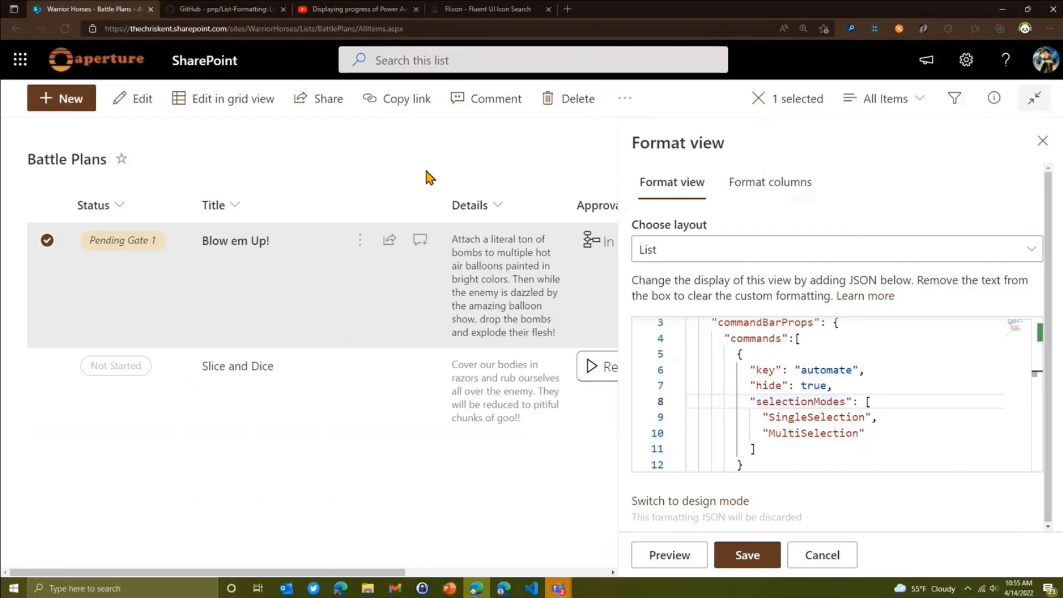
mouse_move(162, 381)
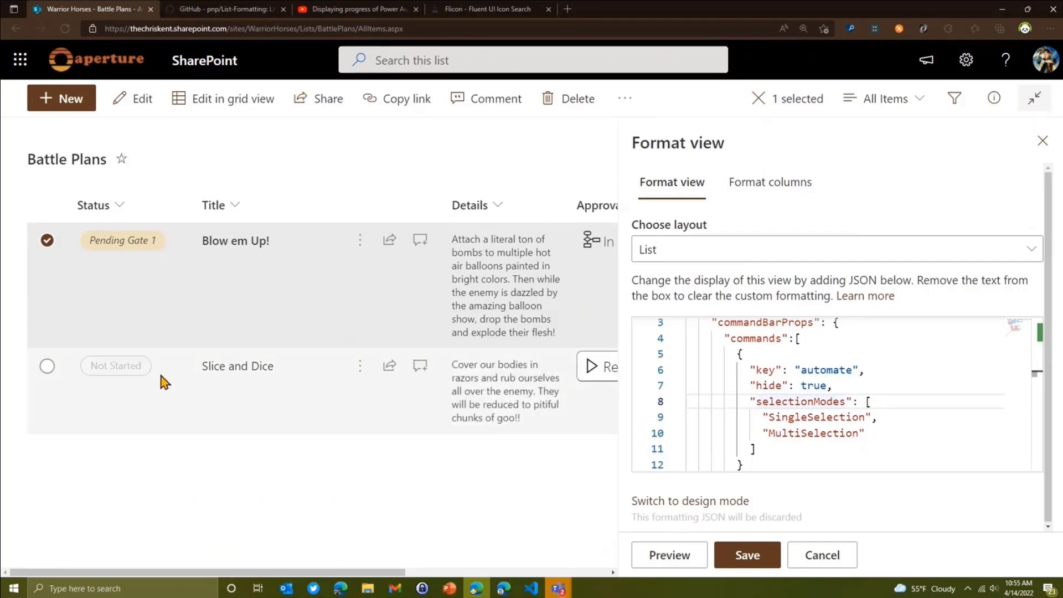